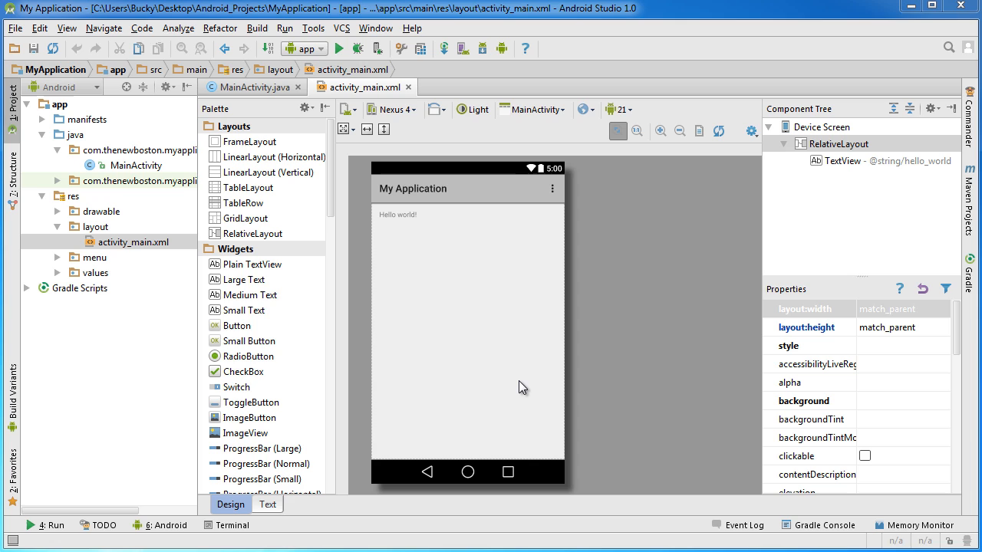
{"action": "mouse_move", "coordinate": [539, 383]}
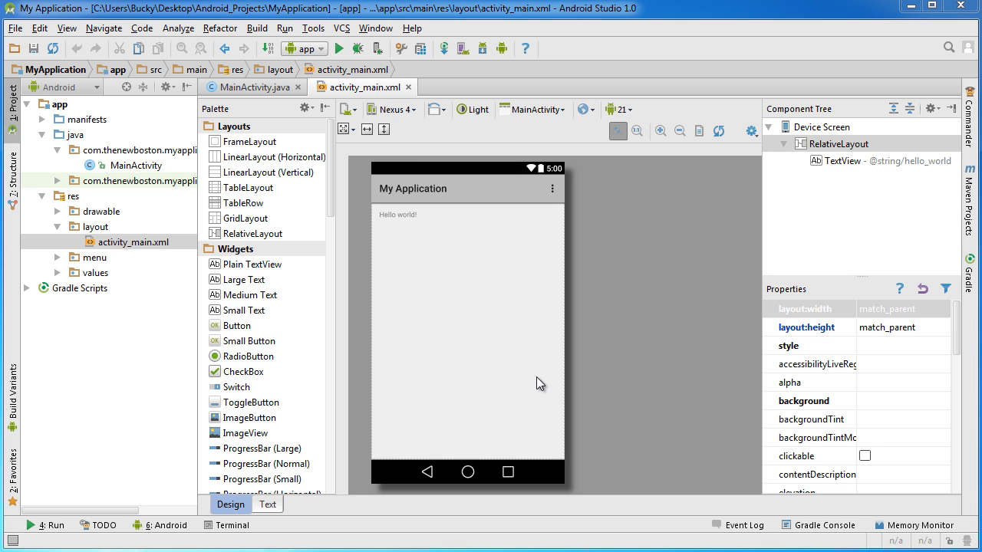
{"action": "mouse_move", "coordinate": [537, 398]}
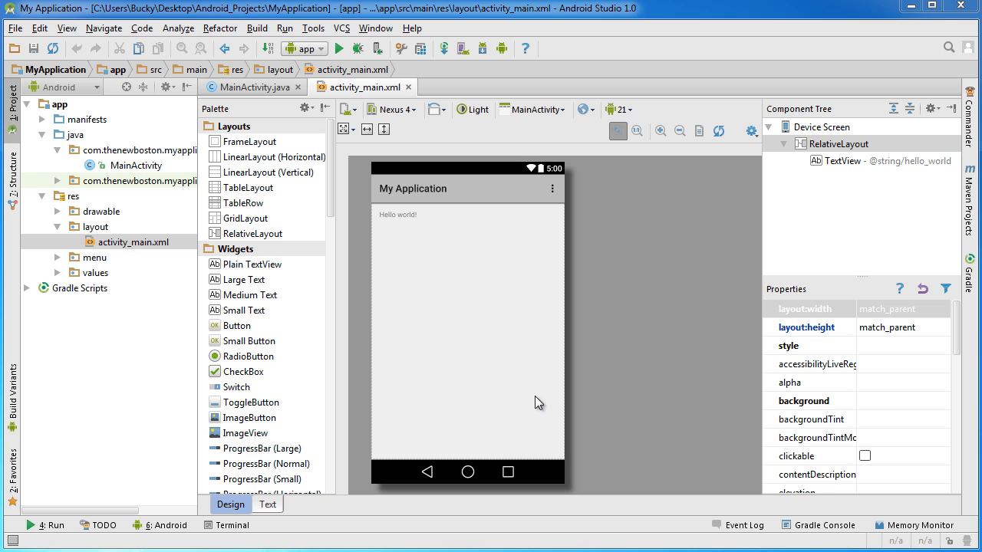
- Glance at MainActivity.java and the layout, then open the AVD Manager and select Buckys Phone
{"action": "left_click", "coordinate": [249, 86]}
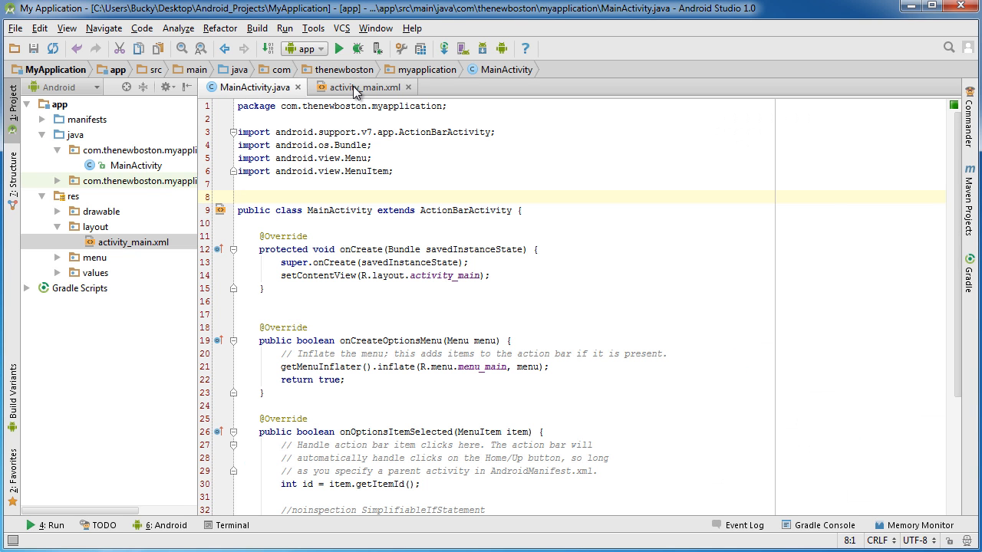
{"action": "left_click", "coordinate": [356, 87]}
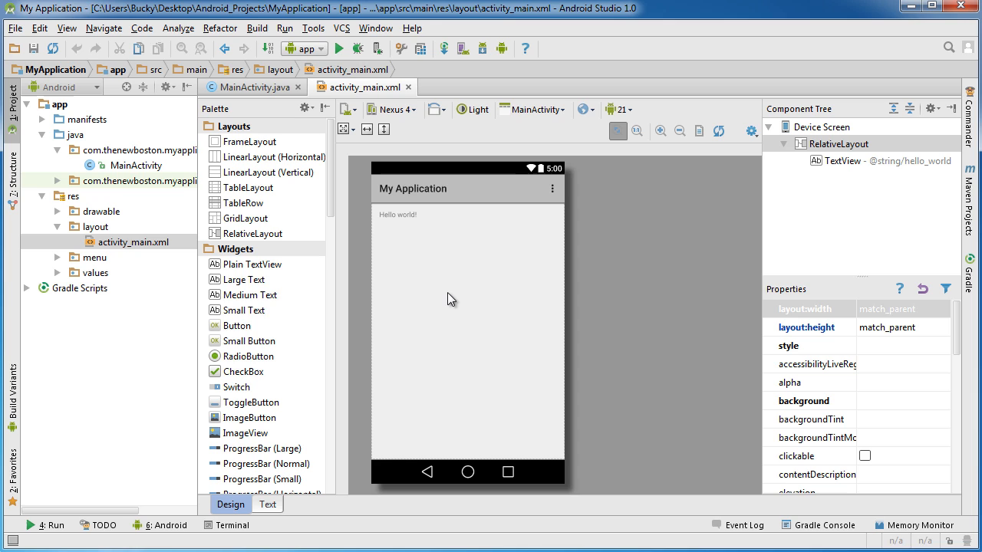
{"action": "mouse_move", "coordinate": [476, 311]}
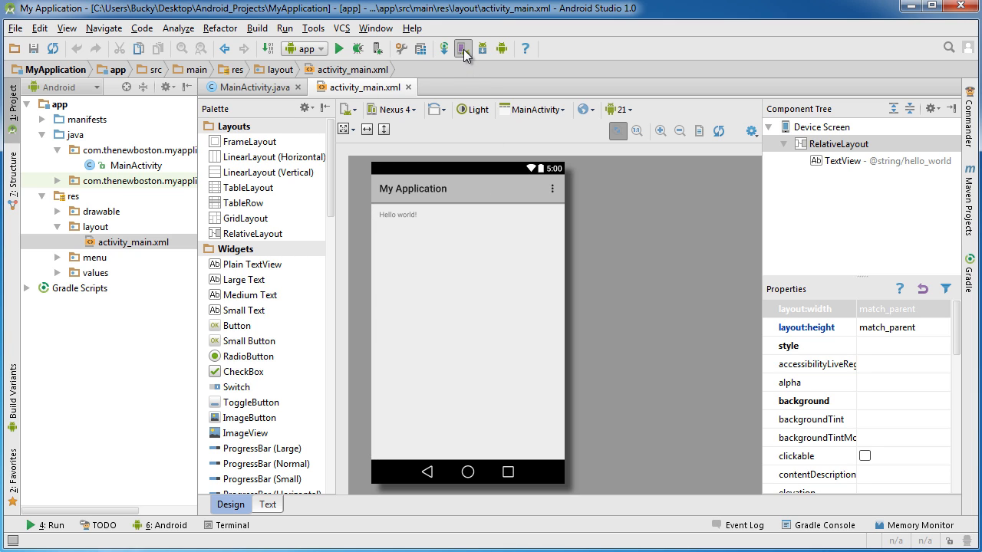
{"action": "left_click", "coordinate": [464, 48]}
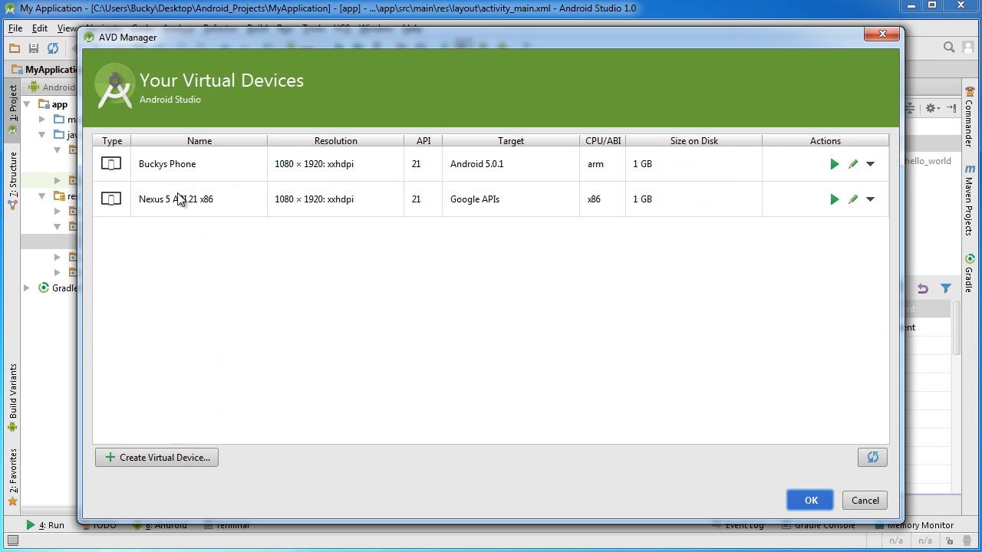
{"action": "left_click", "coordinate": [167, 163]}
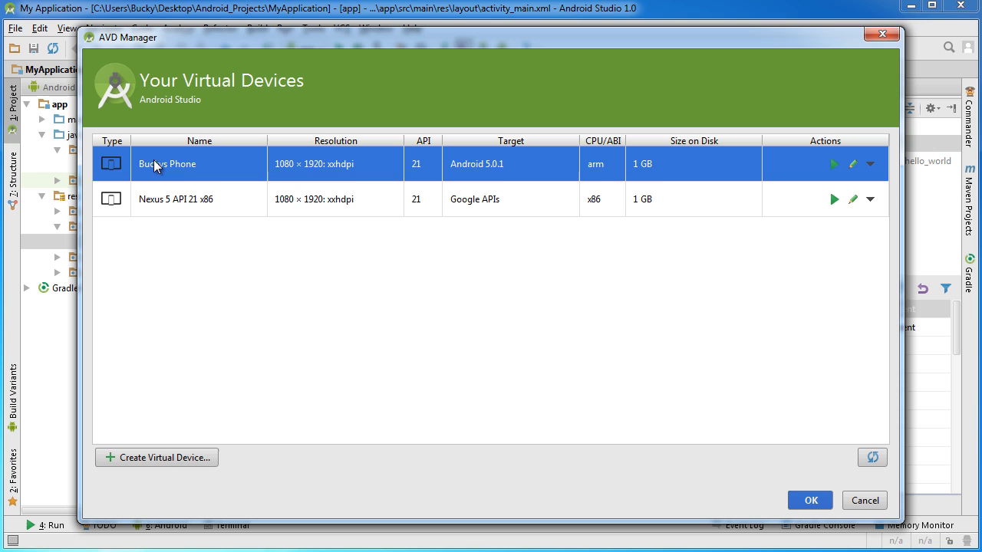
{"action": "mouse_move", "coordinate": [254, 175]}
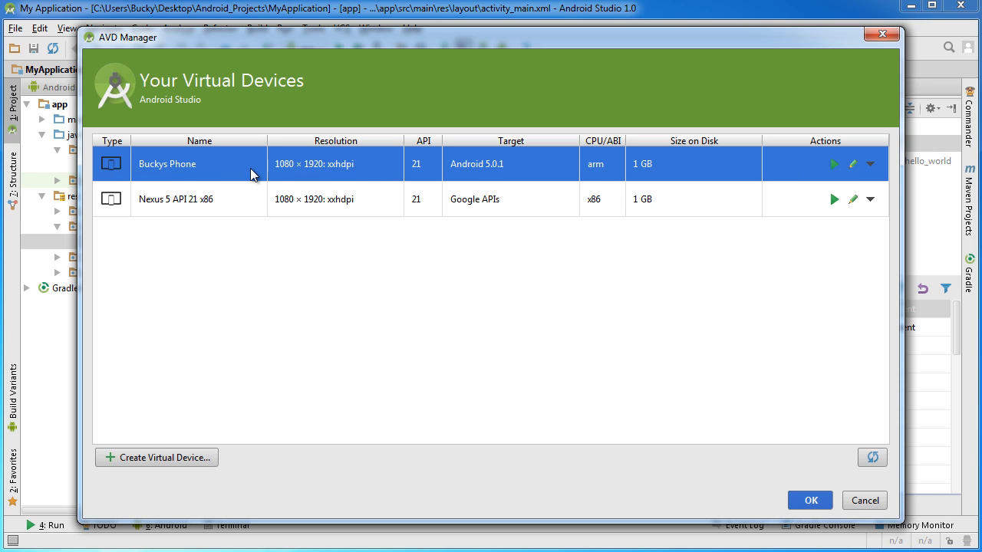
{"action": "mouse_move", "coordinate": [273, 203]}
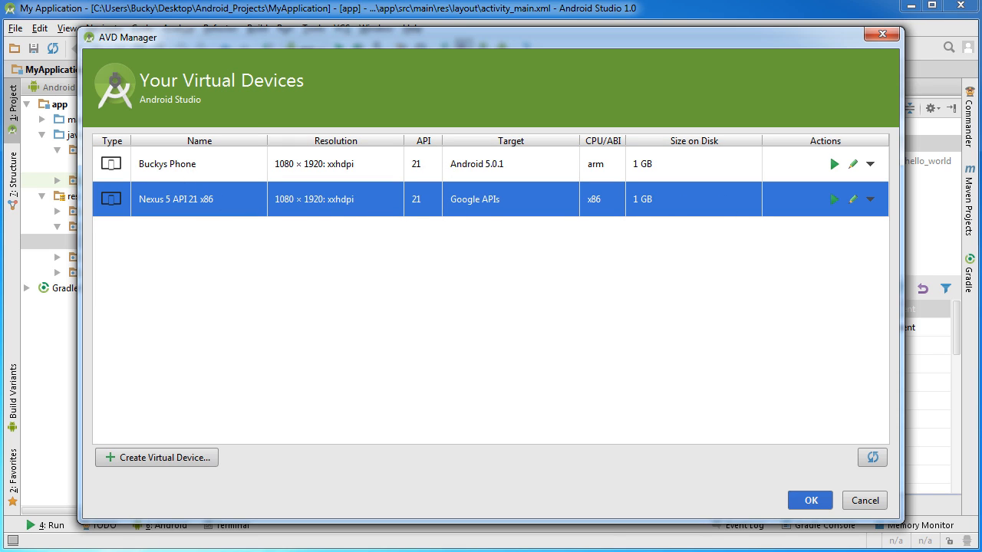
{"action": "mouse_move", "coordinate": [399, 213]}
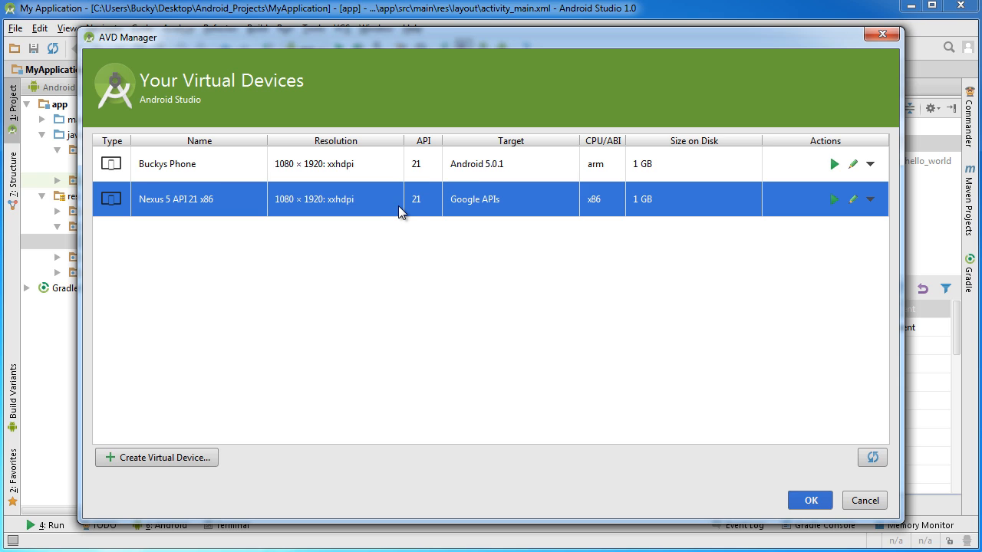
{"action": "mouse_move", "coordinate": [217, 301]}
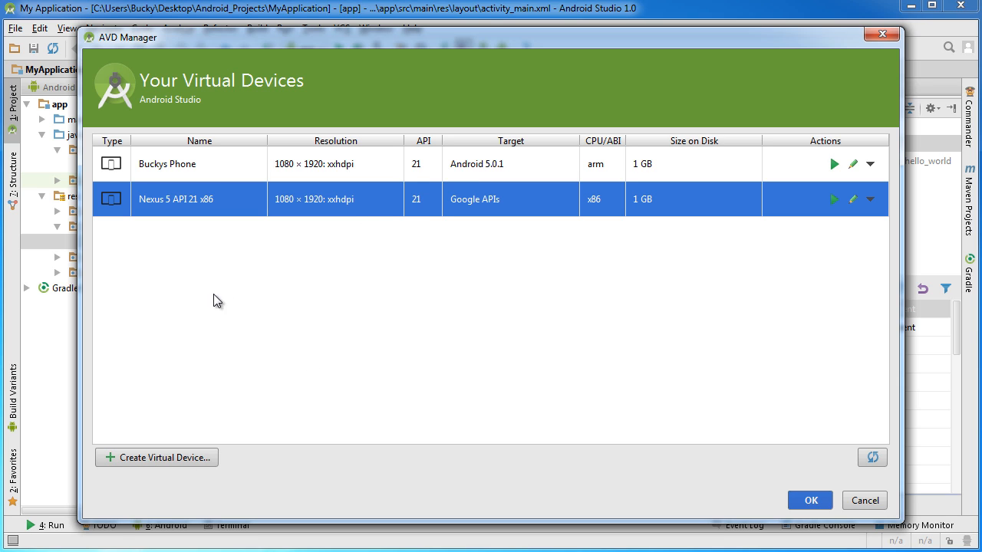
{"action": "mouse_move", "coordinate": [136, 466]}
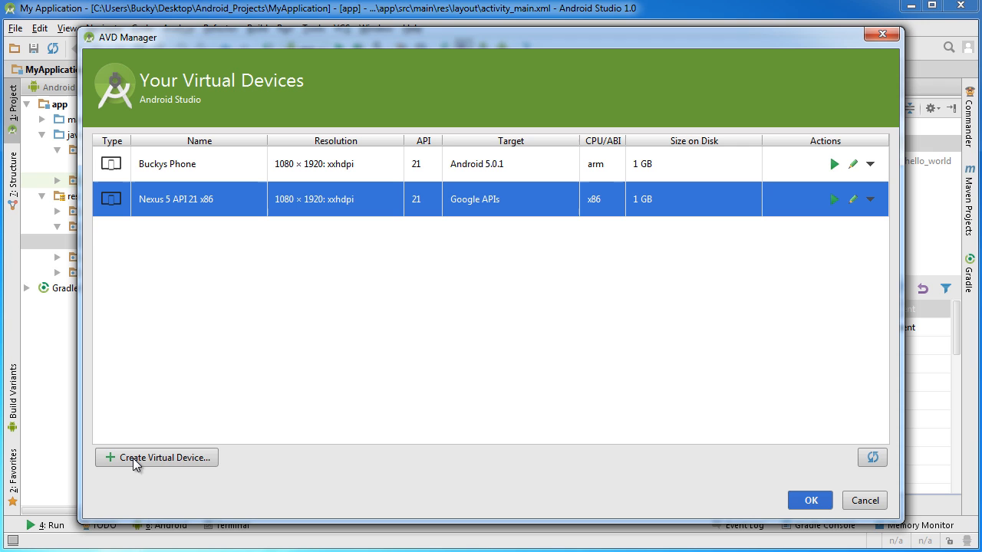
- Start a new virtual device and browse the Wear, Tablet, then Phone hardware definitions
{"action": "left_click", "coordinate": [156, 457]}
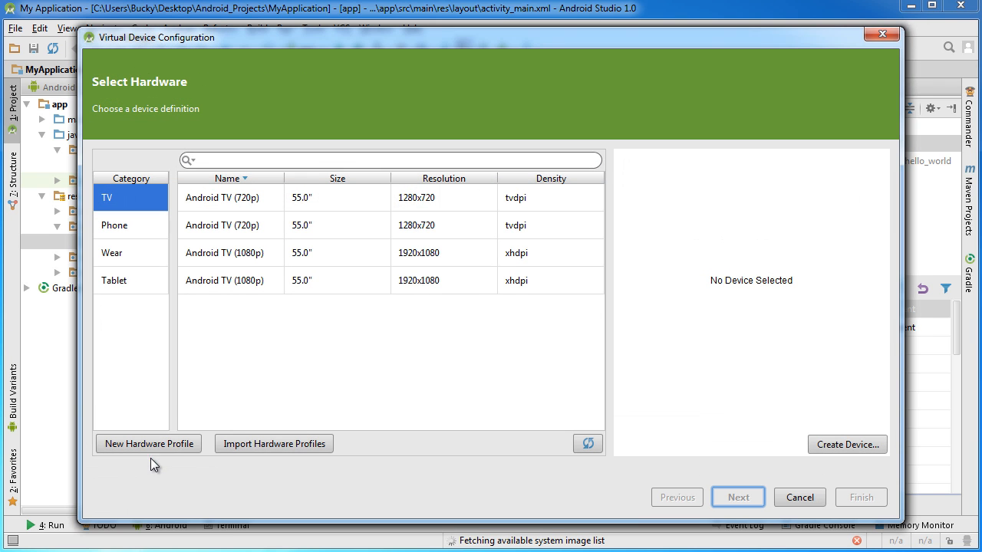
{"action": "mouse_move", "coordinate": [184, 179]}
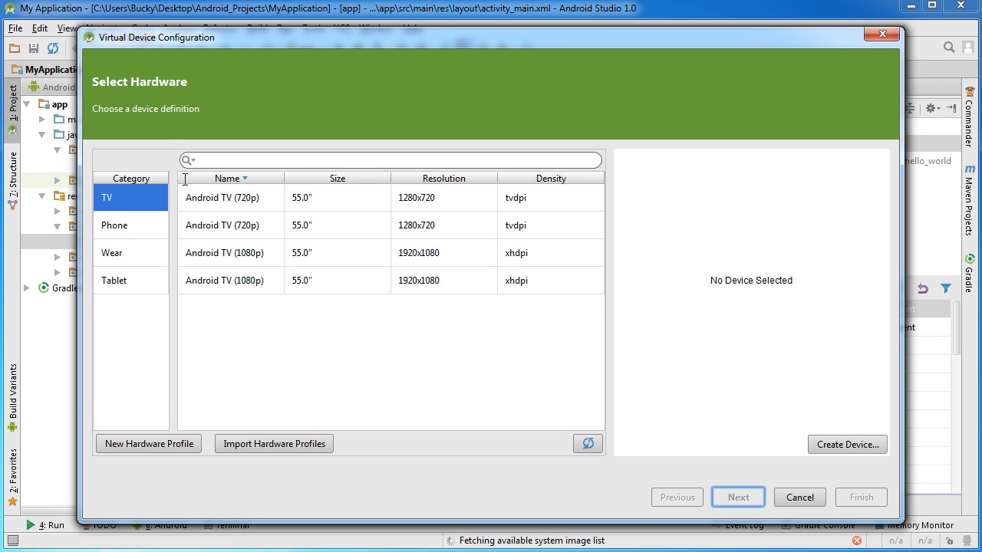
{"action": "mouse_move", "coordinate": [134, 226]}
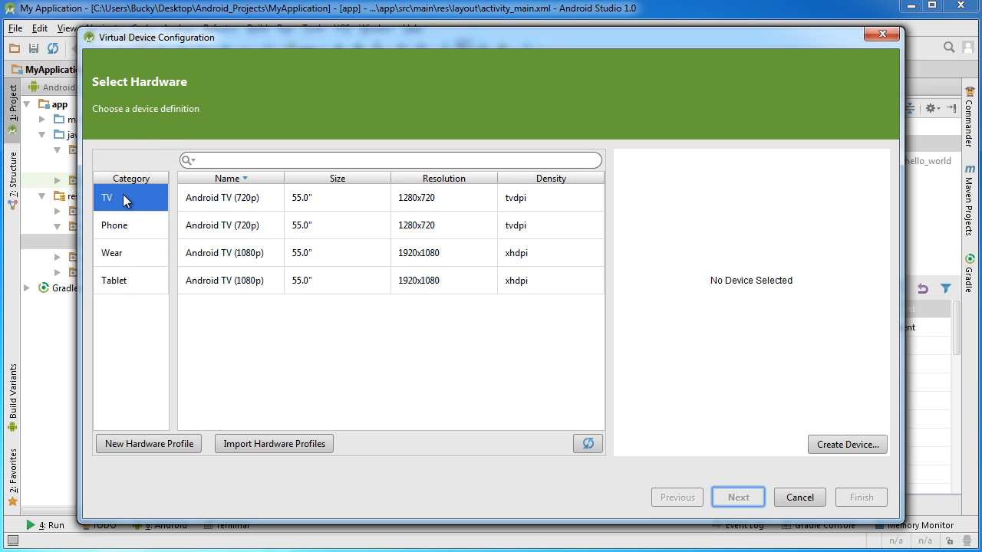
{"action": "left_click", "coordinate": [111, 253]}
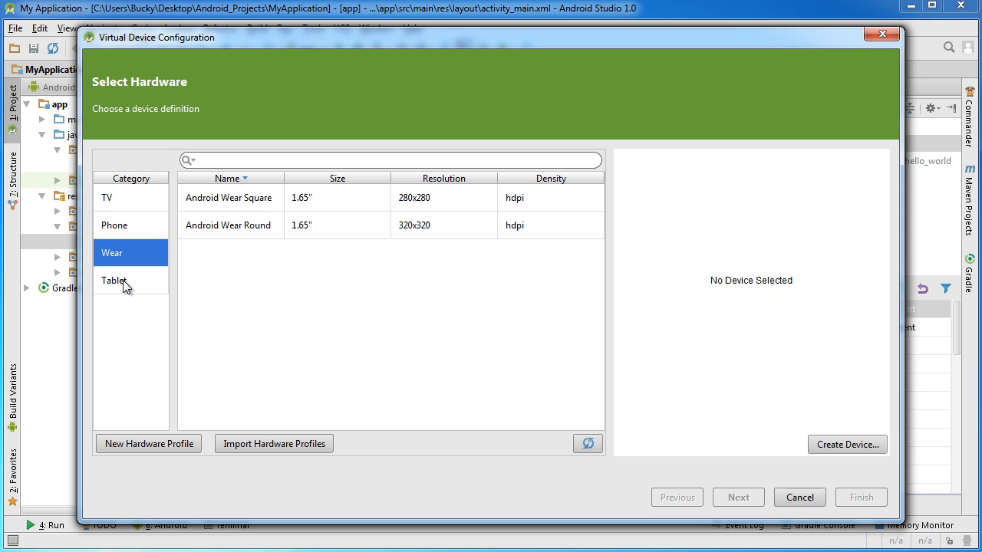
{"action": "left_click", "coordinate": [114, 280]}
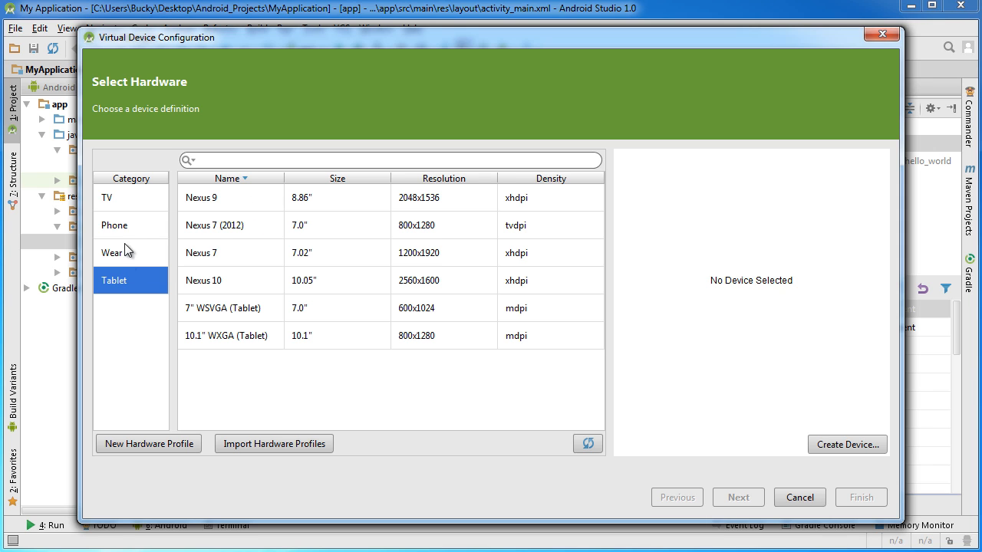
{"action": "left_click", "coordinate": [114, 225]}
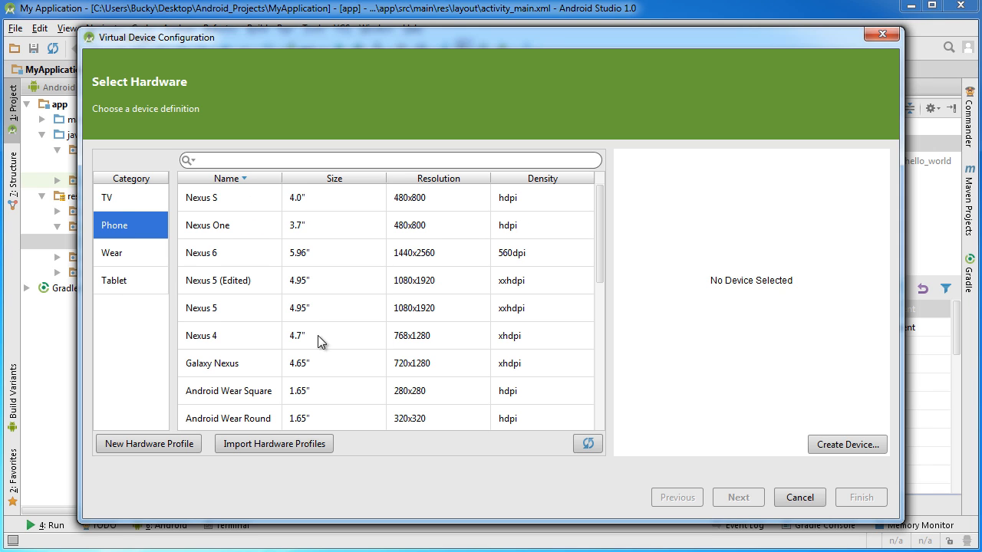
{"action": "mouse_move", "coordinate": [598, 226]}
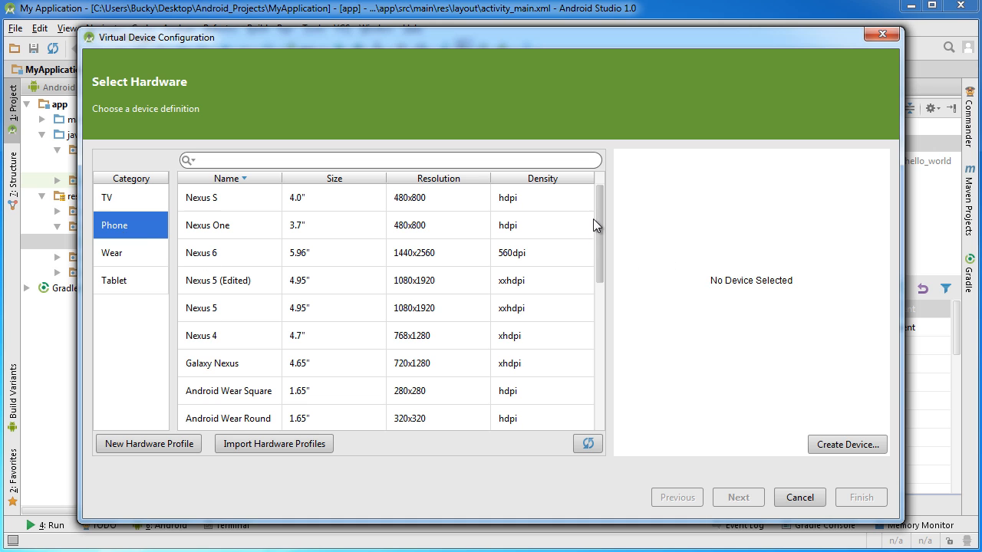
{"action": "scroll", "scroll_direction": "down", "scroll_amount": 3}
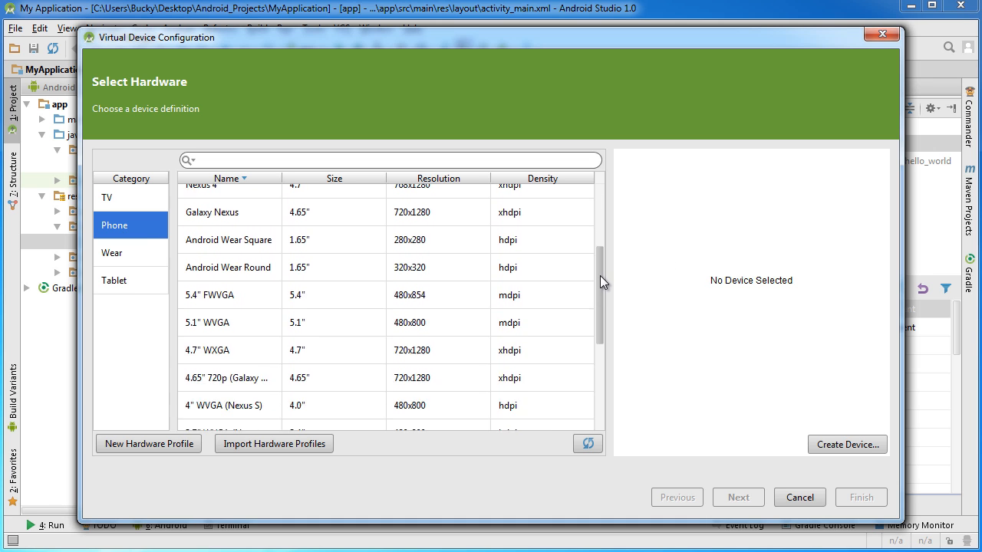
{"action": "scroll", "scroll_direction": "up", "scroll_amount": 3}
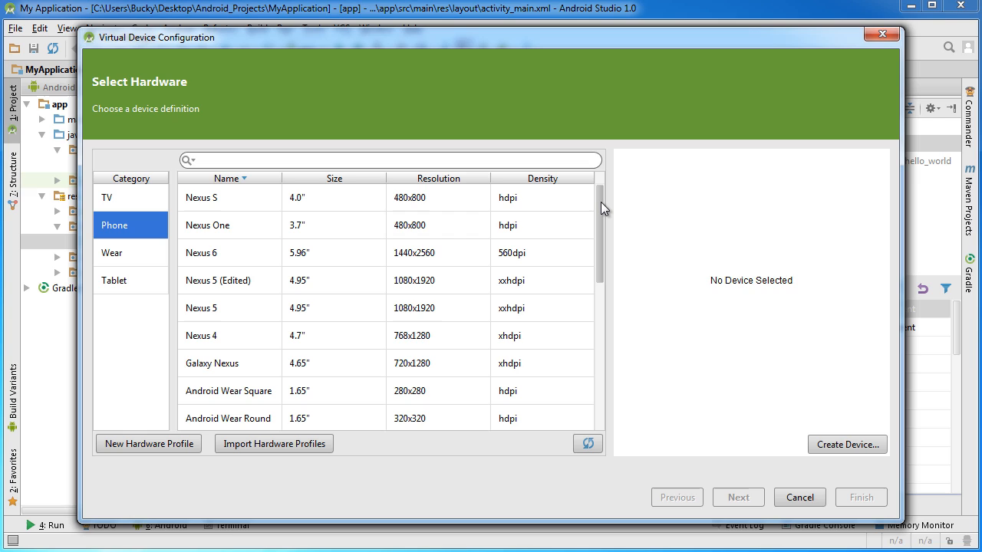
{"action": "mouse_move", "coordinate": [604, 201]}
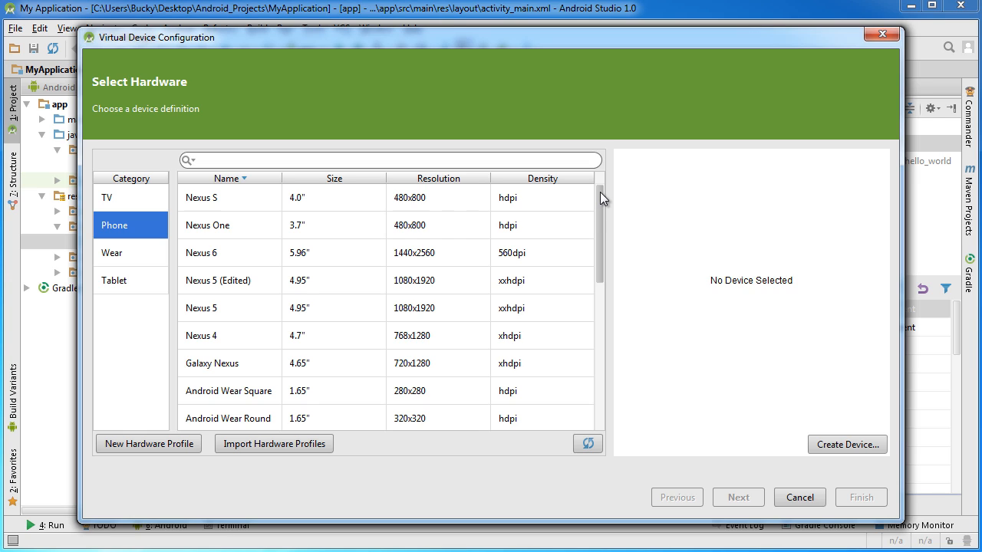
{"action": "mouse_move", "coordinate": [369, 278]}
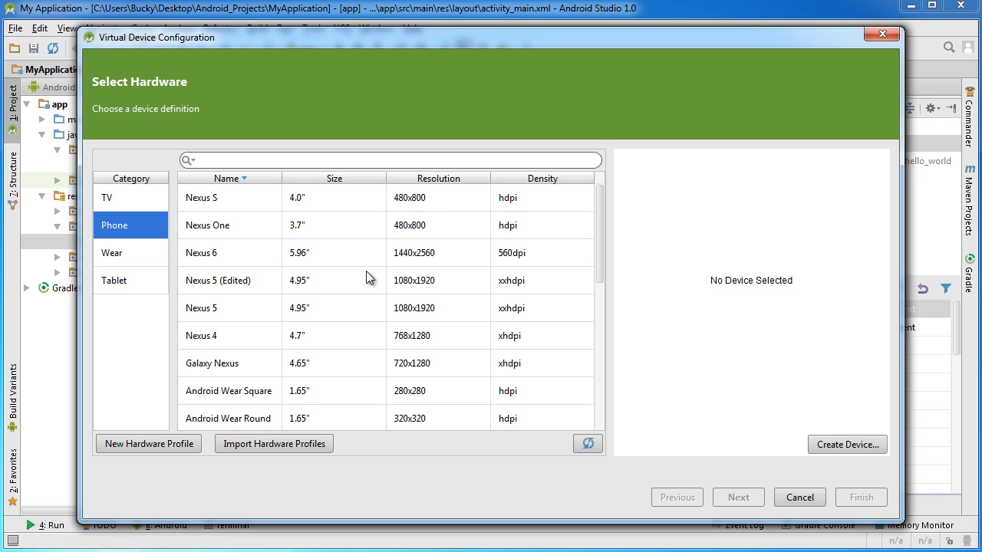
{"action": "mouse_move", "coordinate": [238, 282]}
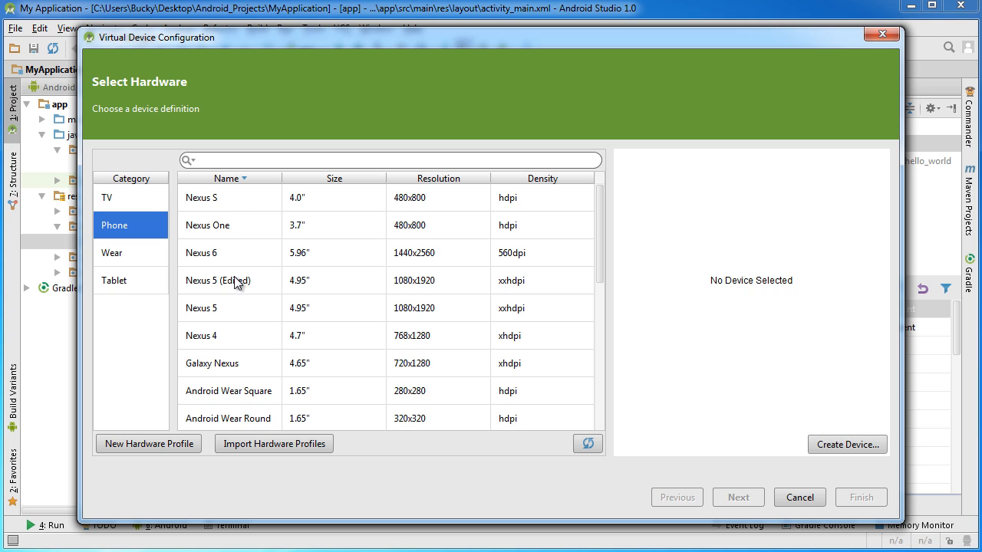
- Preview Nexus 5 and Nexus 4, then select the Galaxy Nexus (4.65", 720x1280, xhdpi) profile
{"action": "left_click", "coordinate": [228, 280]}
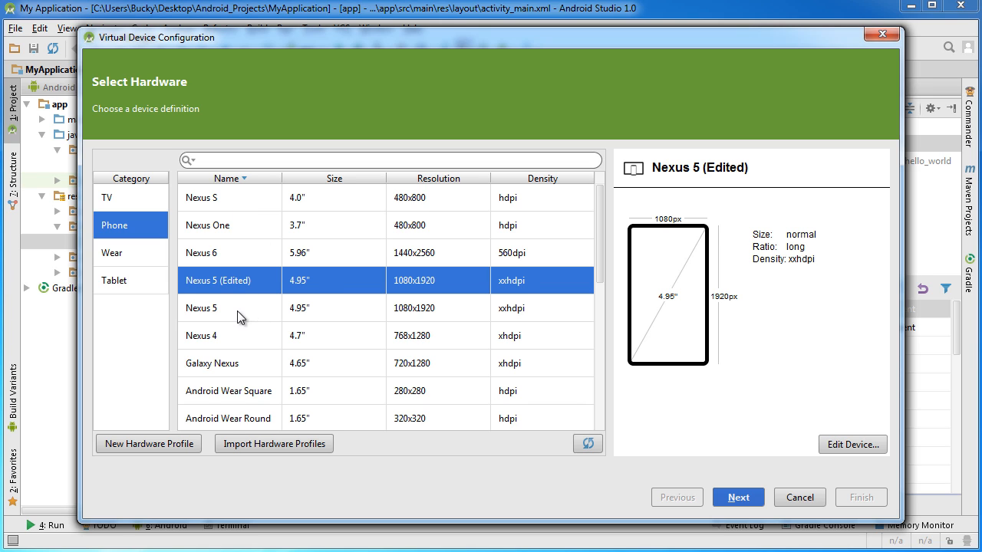
{"action": "left_click", "coordinate": [201, 307]}
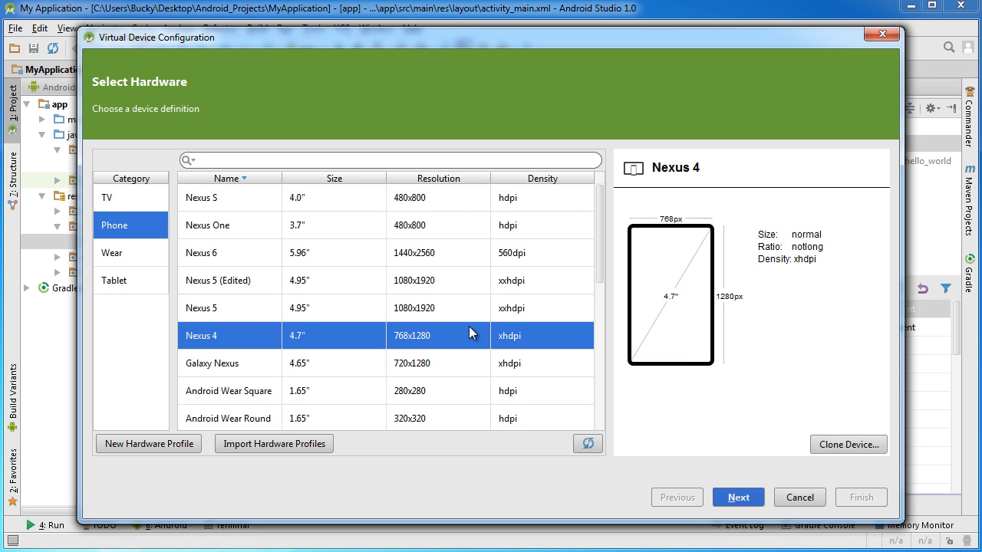
{"action": "mouse_move", "coordinate": [233, 366]}
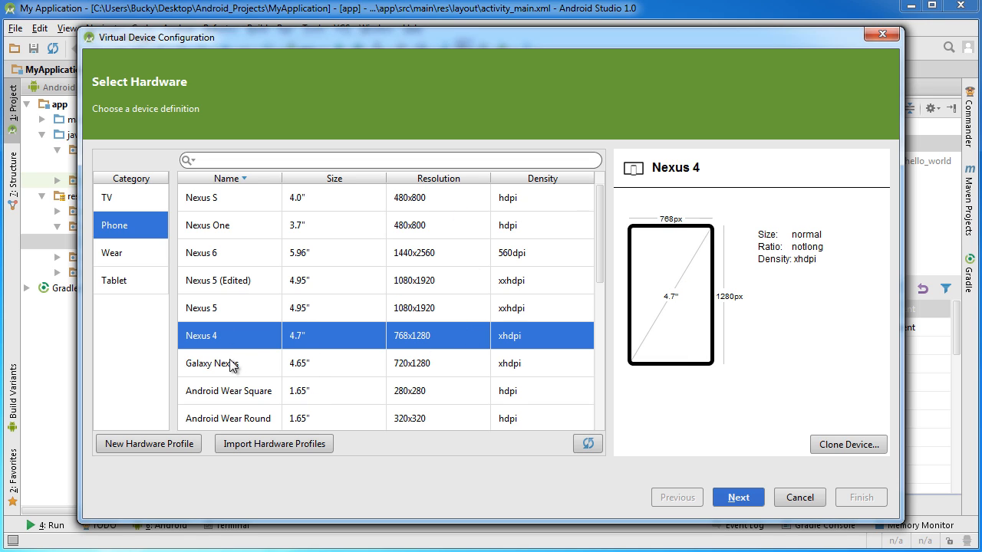
{"action": "left_click", "coordinate": [228, 363]}
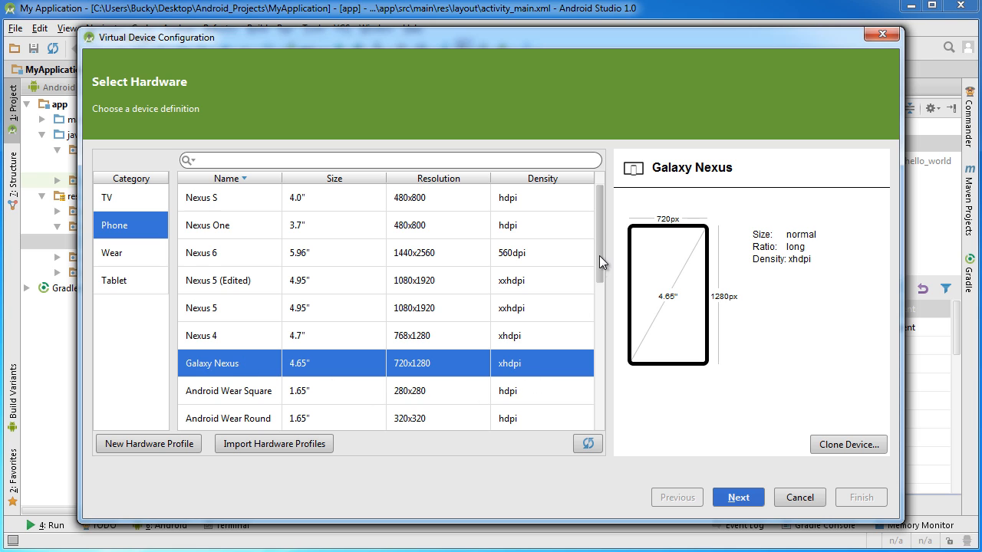
{"action": "scroll", "scroll_direction": "down", "scroll_amount": 3}
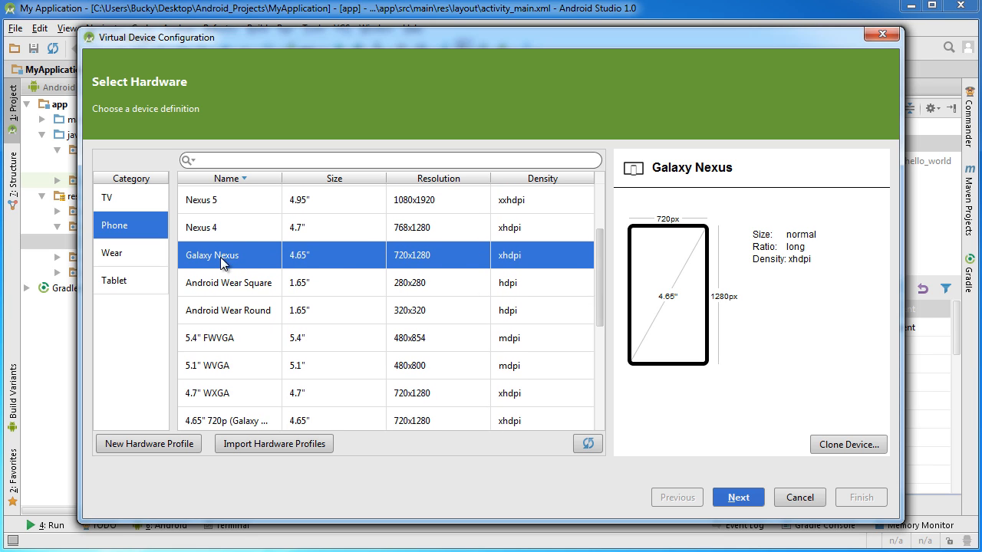
{"action": "mouse_move", "coordinate": [464, 267]}
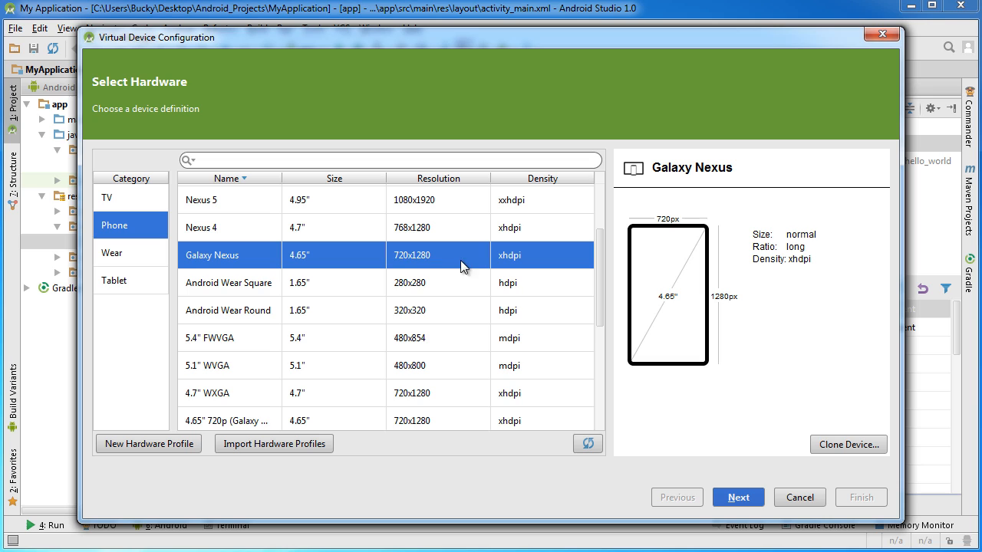
{"action": "mouse_move", "coordinate": [391, 284]}
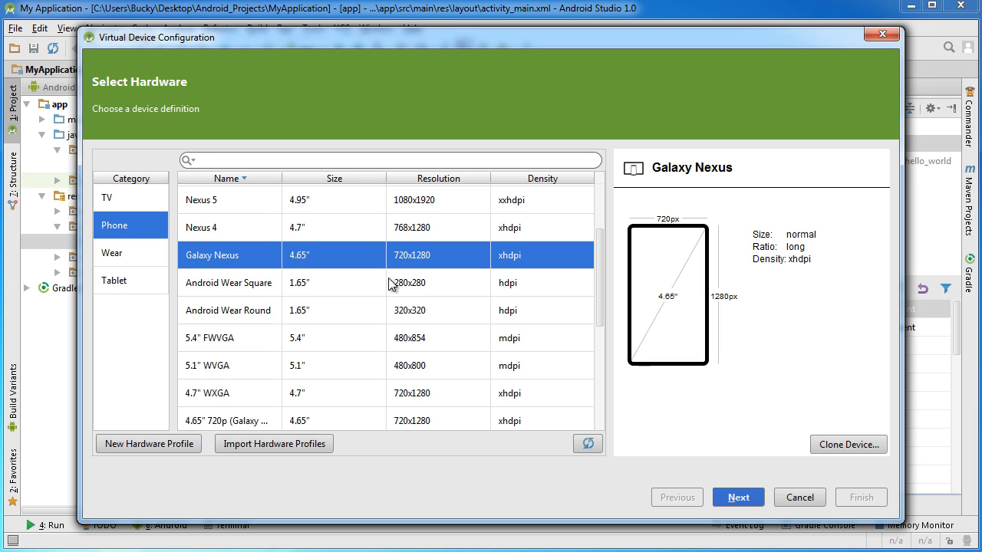
{"action": "mouse_move", "coordinate": [299, 261]}
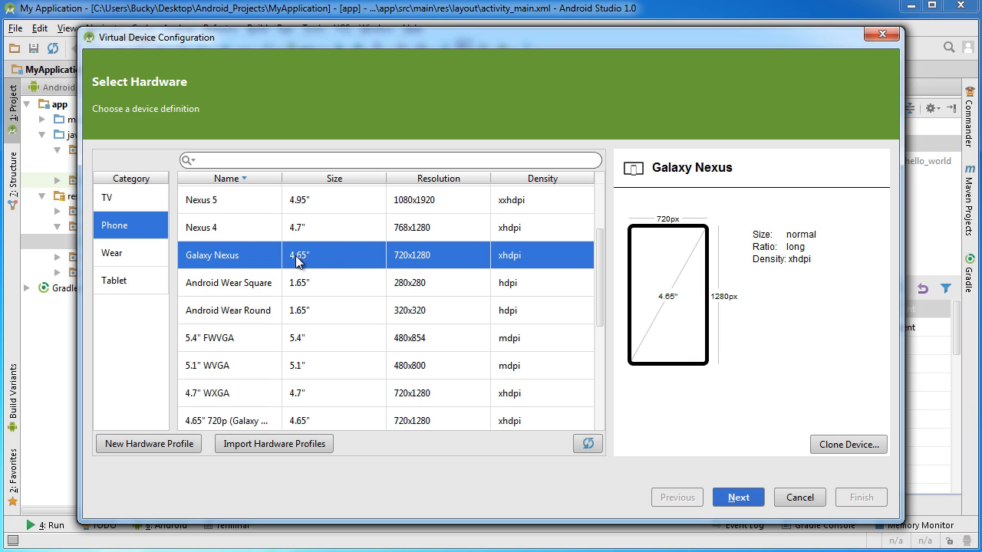
{"action": "mouse_move", "coordinate": [364, 263]}
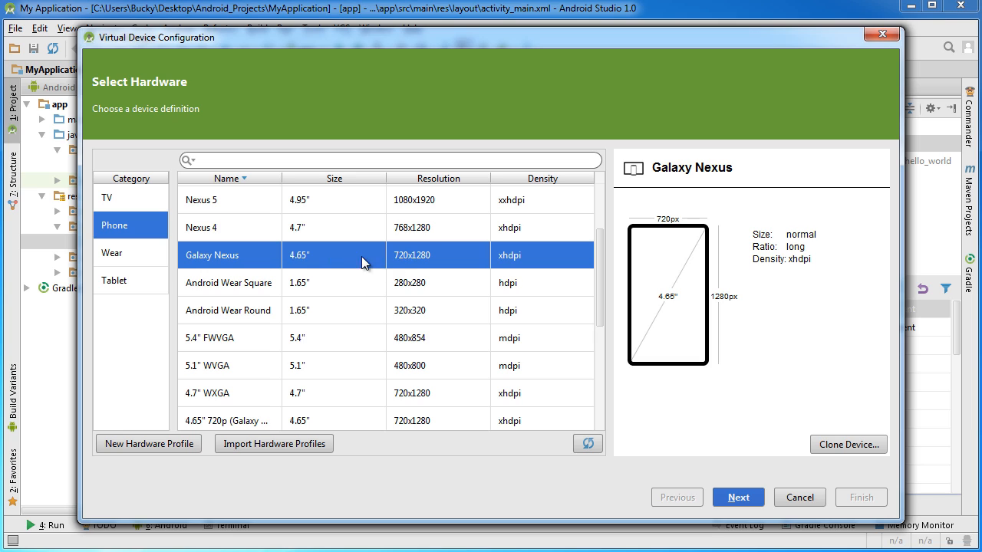
{"action": "mouse_move", "coordinate": [547, 273]}
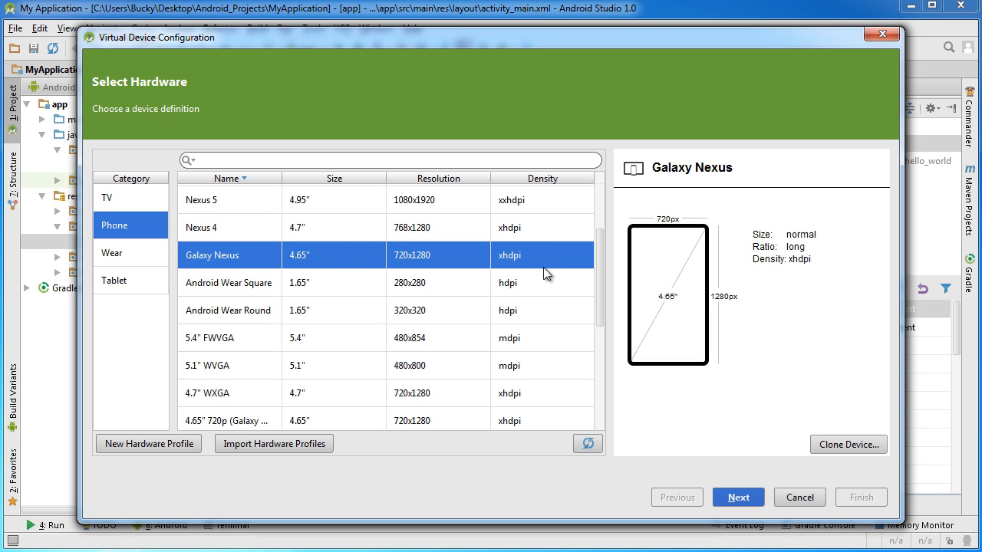
{"action": "mouse_move", "coordinate": [635, 278]}
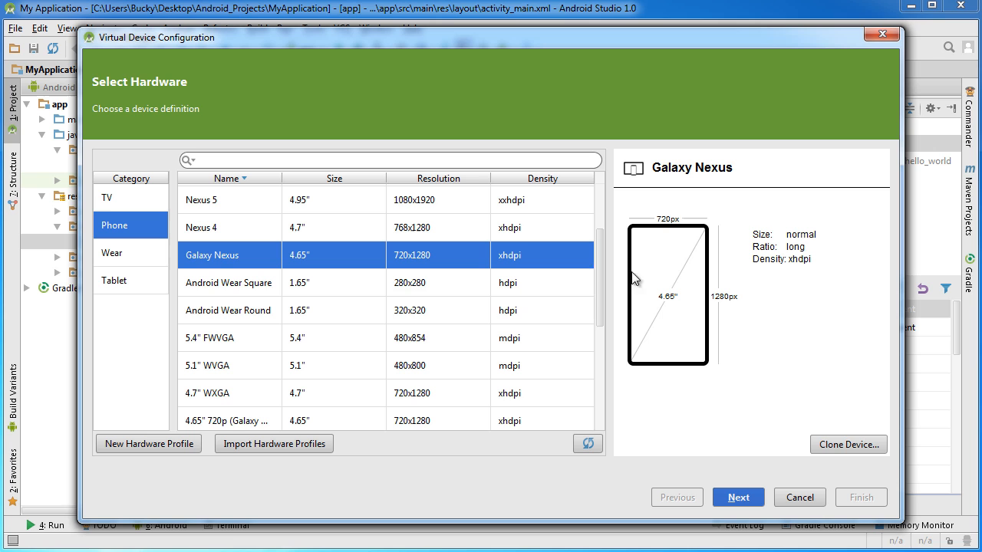
- Clone Galaxy Nexus as 'Slim Shady', check its 4.65" 720x1280 screen, and save the profile
{"action": "left_click", "coordinate": [848, 445]}
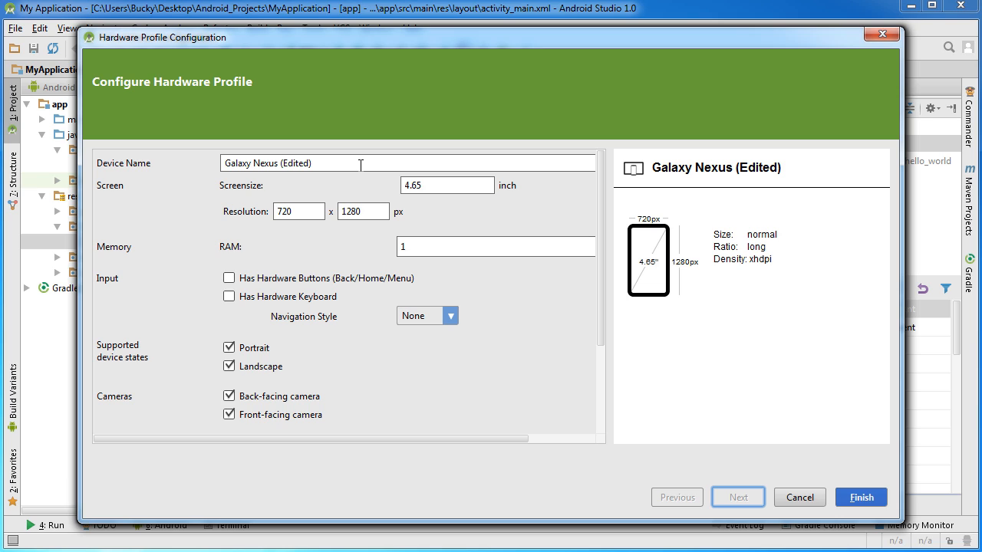
{"action": "mouse_move", "coordinate": [338, 163]}
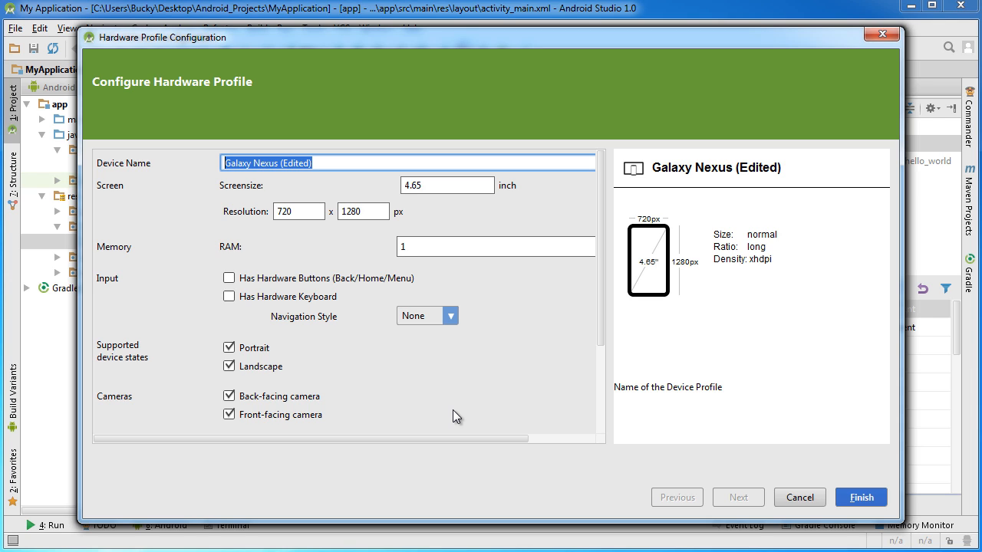
{"action": "type", "text": "S"}
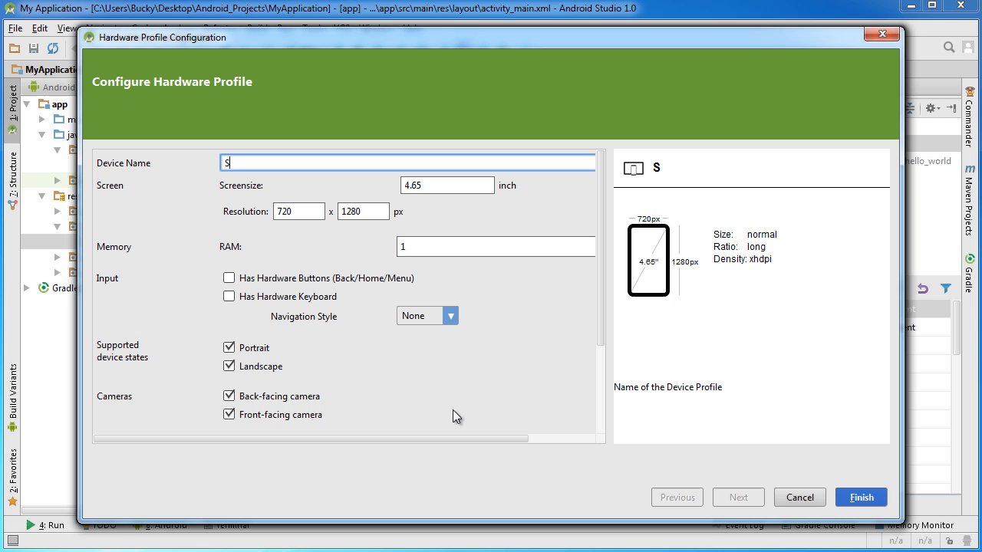
{"action": "type", "text": "lim Shady"}
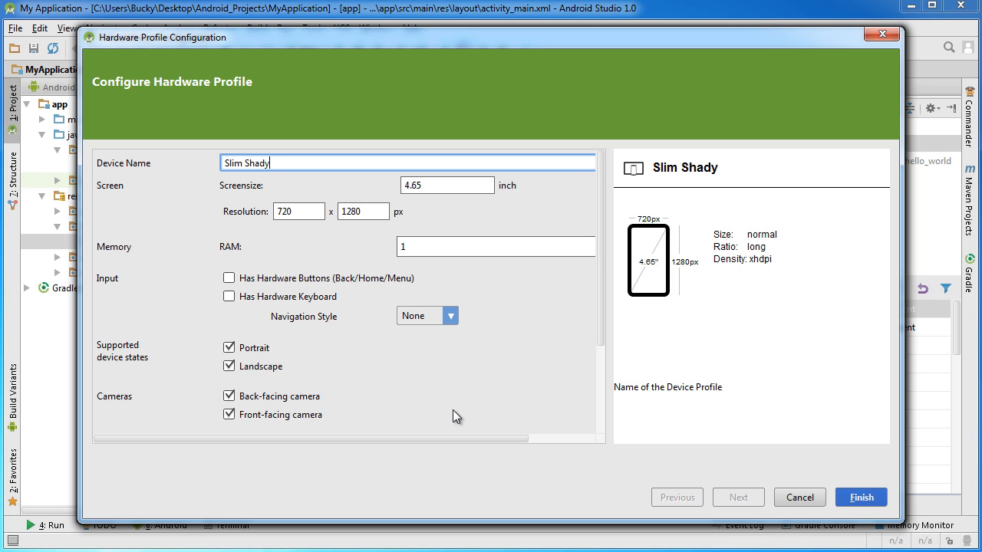
{"action": "mouse_move", "coordinate": [556, 330]}
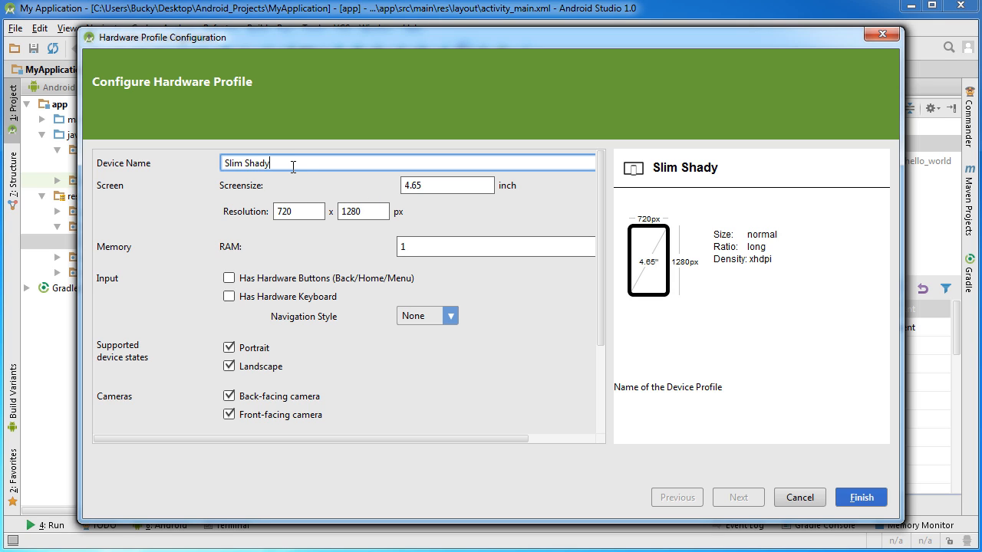
{"action": "mouse_move", "coordinate": [330, 191]}
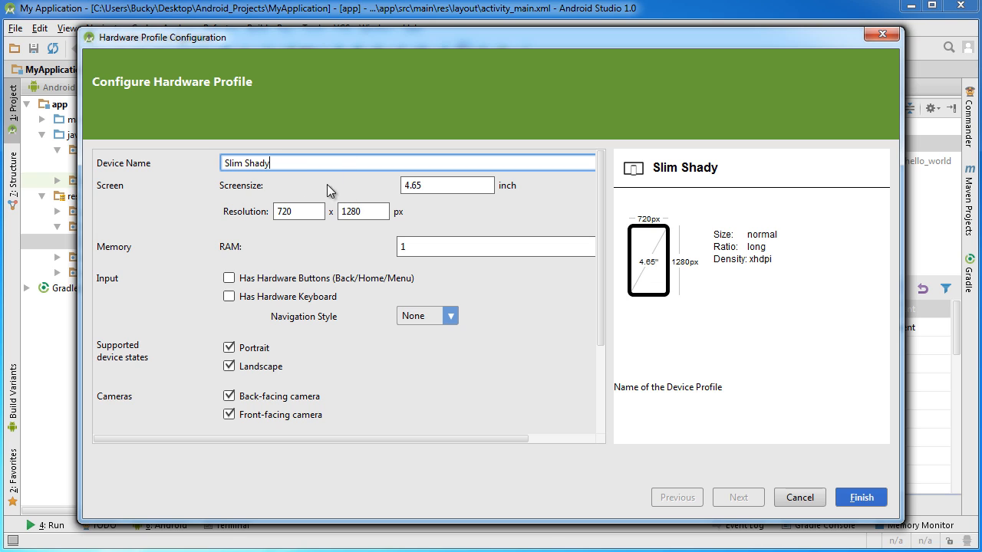
{"action": "left_click", "coordinate": [446, 185]}
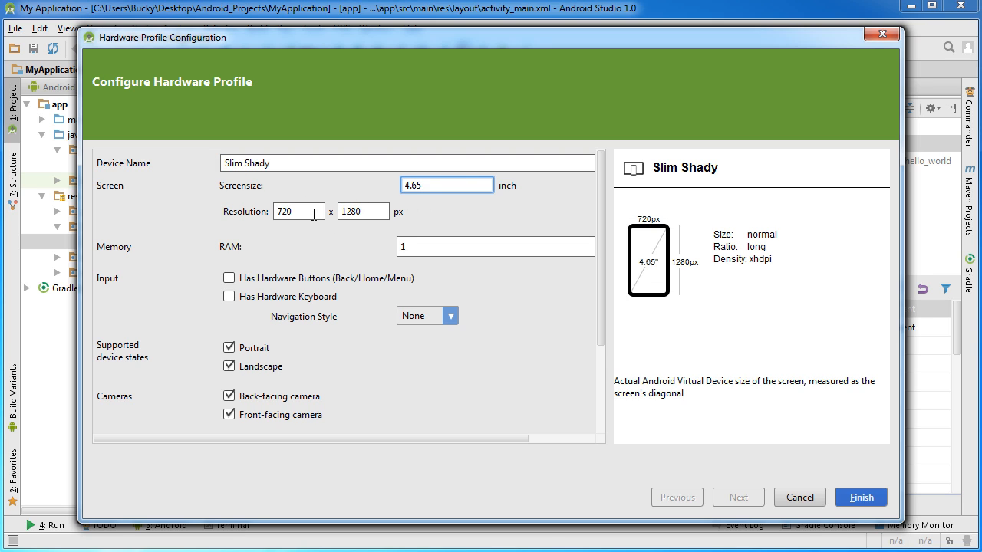
{"action": "left_click", "coordinate": [362, 211]}
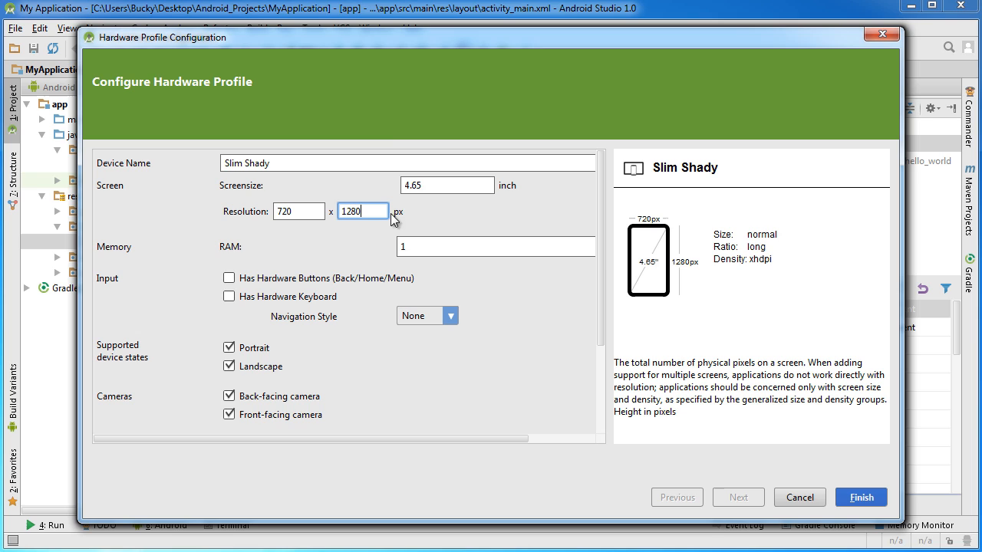
{"action": "mouse_move", "coordinate": [704, 361]}
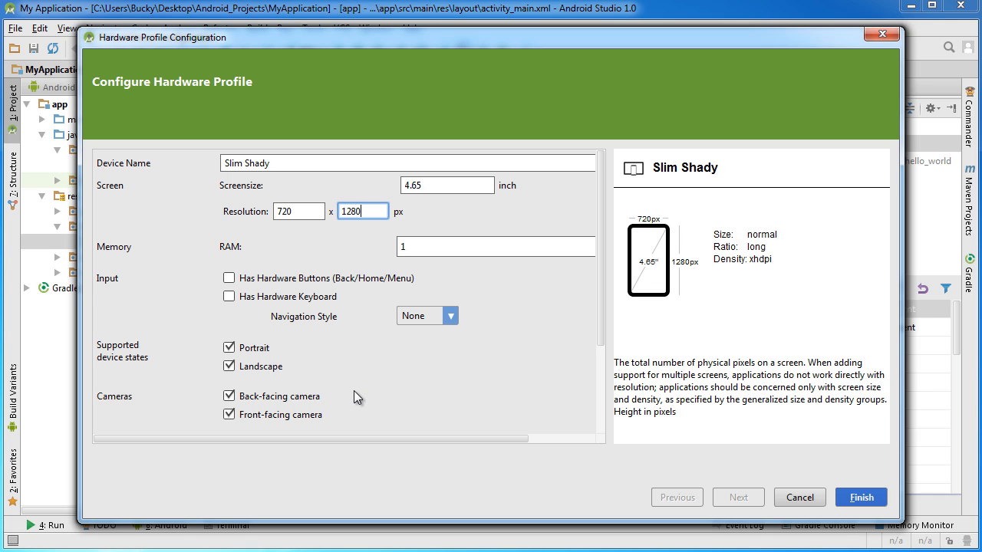
{"action": "mouse_move", "coordinate": [374, 398]}
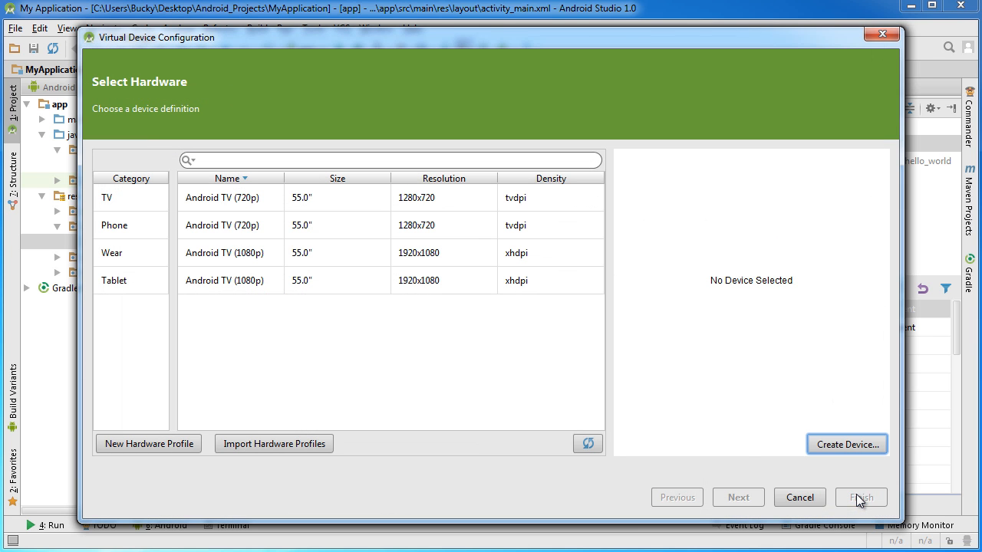
{"action": "left_click", "coordinate": [115, 225]}
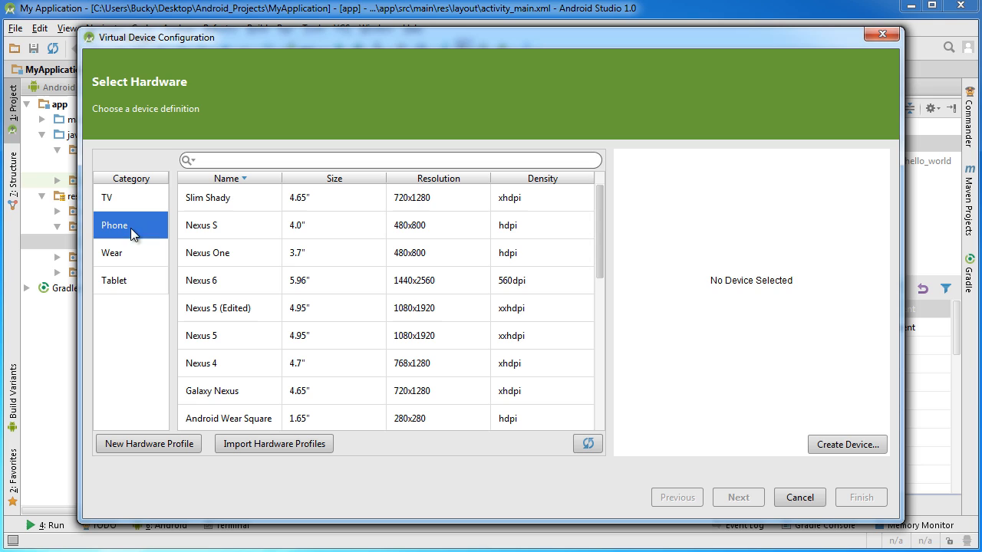
- Select the Slim Shady phone profile and move on to system image selection
{"action": "left_click", "coordinate": [207, 198]}
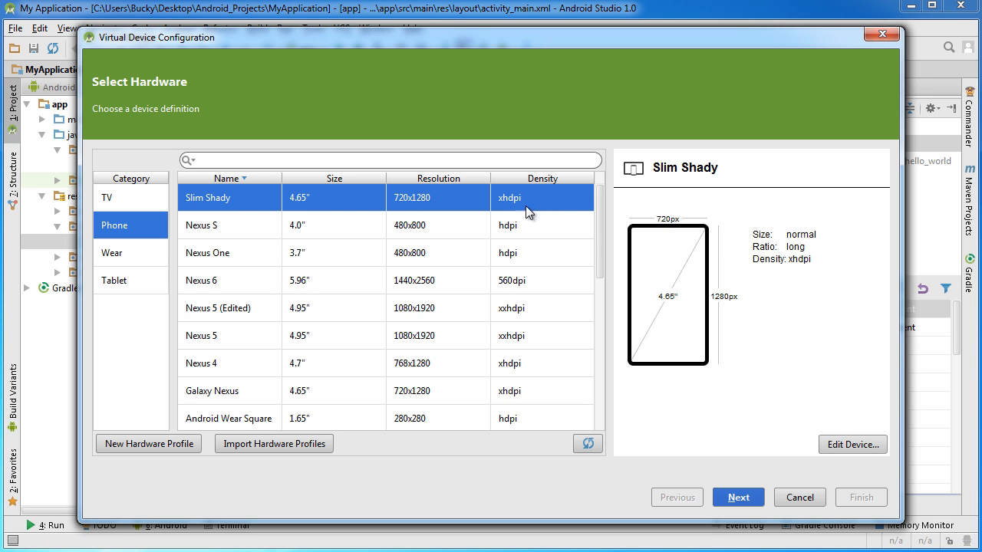
{"action": "mouse_move", "coordinate": [554, 201]}
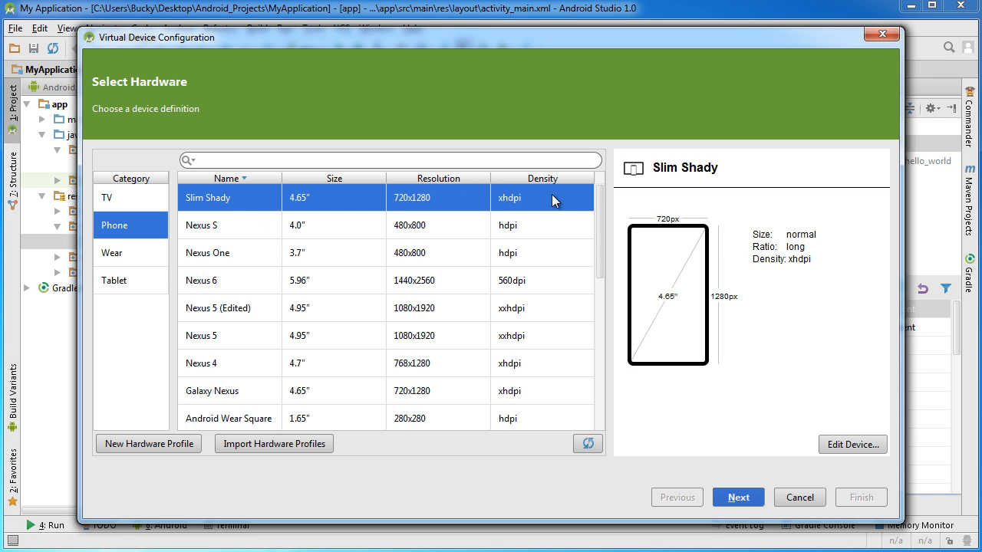
{"action": "mouse_move", "coordinate": [596, 205]}
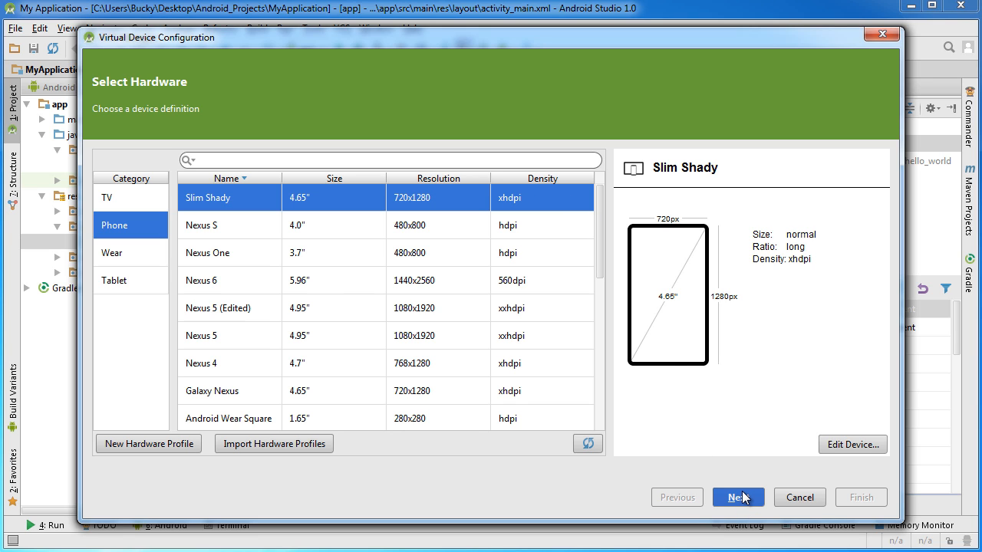
{"action": "left_click", "coordinate": [738, 497]}
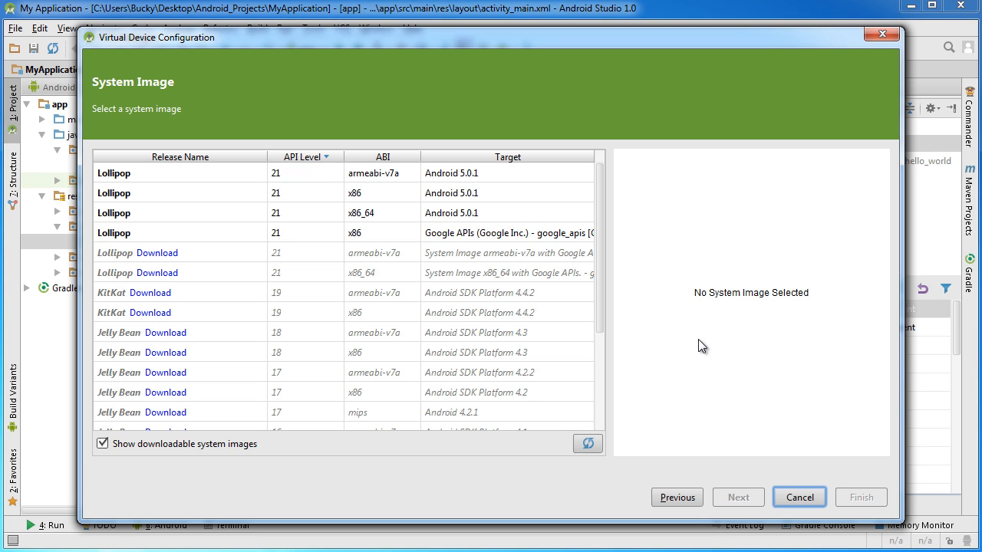
{"action": "mouse_move", "coordinate": [704, 322]}
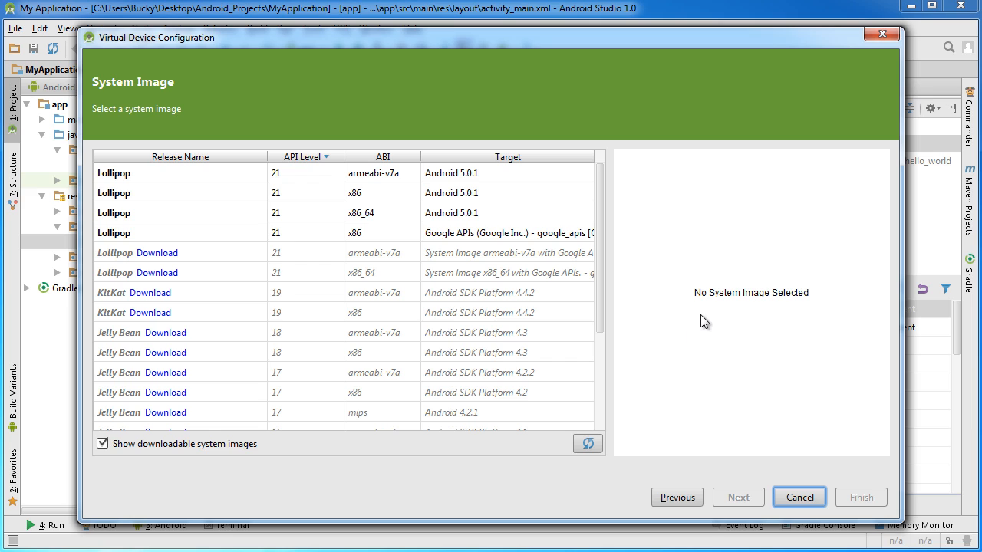
{"action": "mouse_move", "coordinate": [247, 123]}
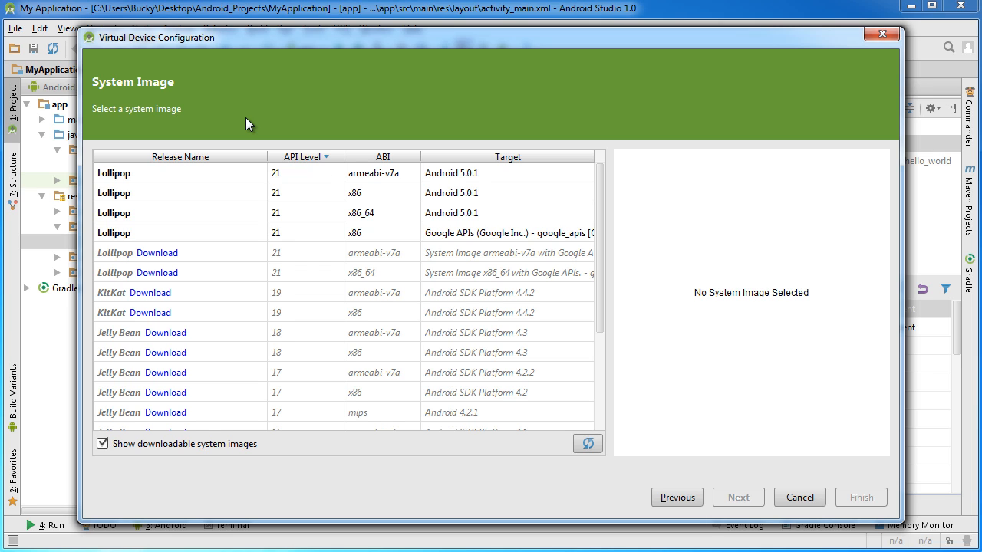
{"action": "mouse_move", "coordinate": [305, 187]}
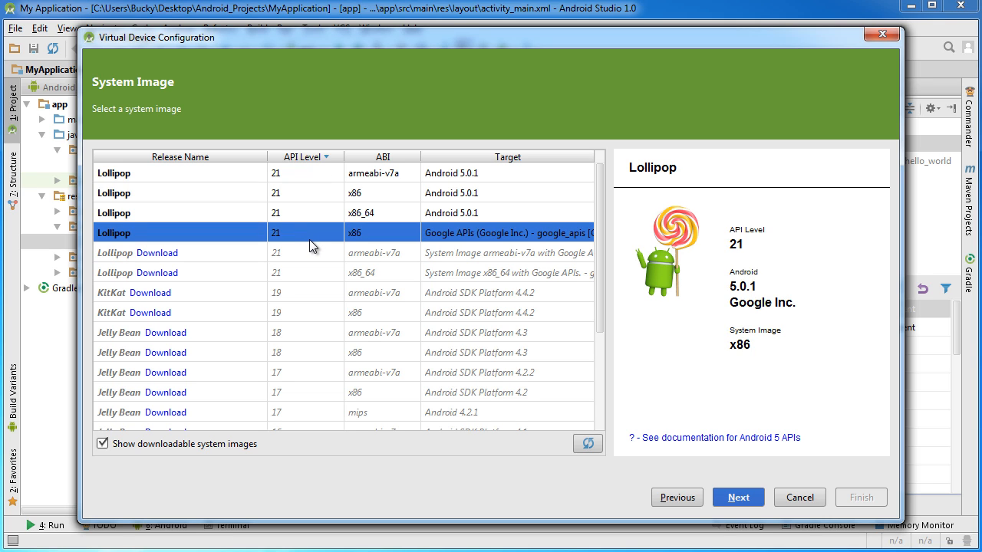
{"action": "mouse_move", "coordinate": [490, 217]}
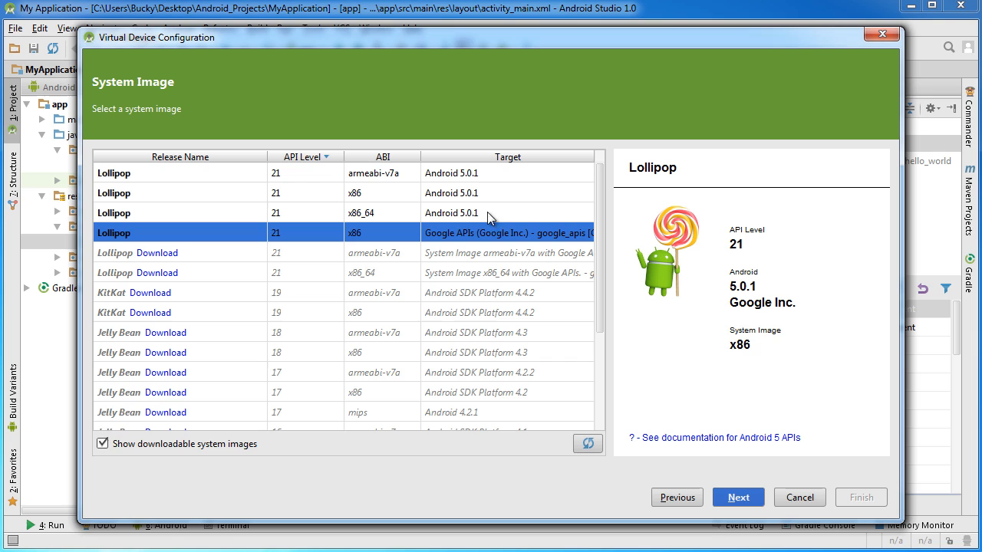
{"action": "mouse_move", "coordinate": [775, 290]}
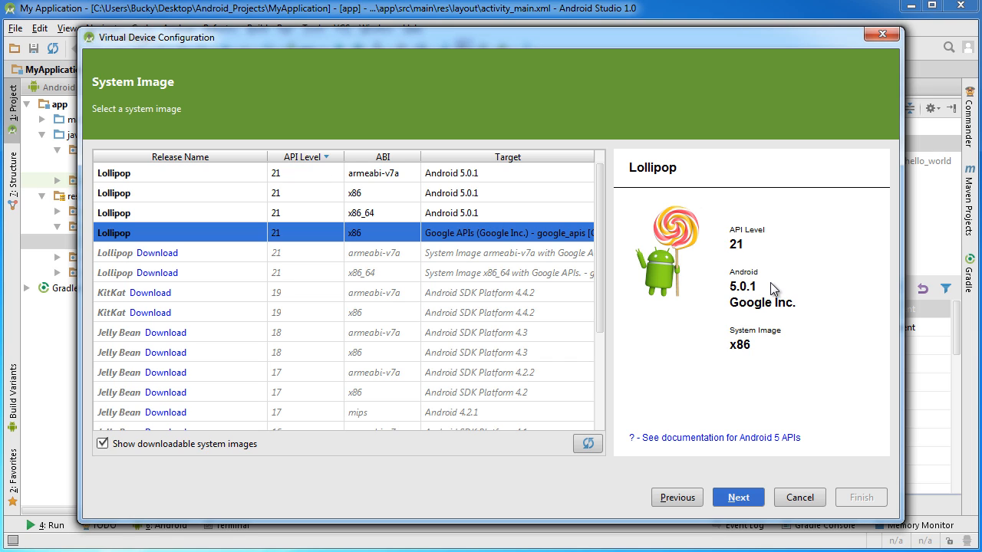
{"action": "mouse_move", "coordinate": [719, 277]}
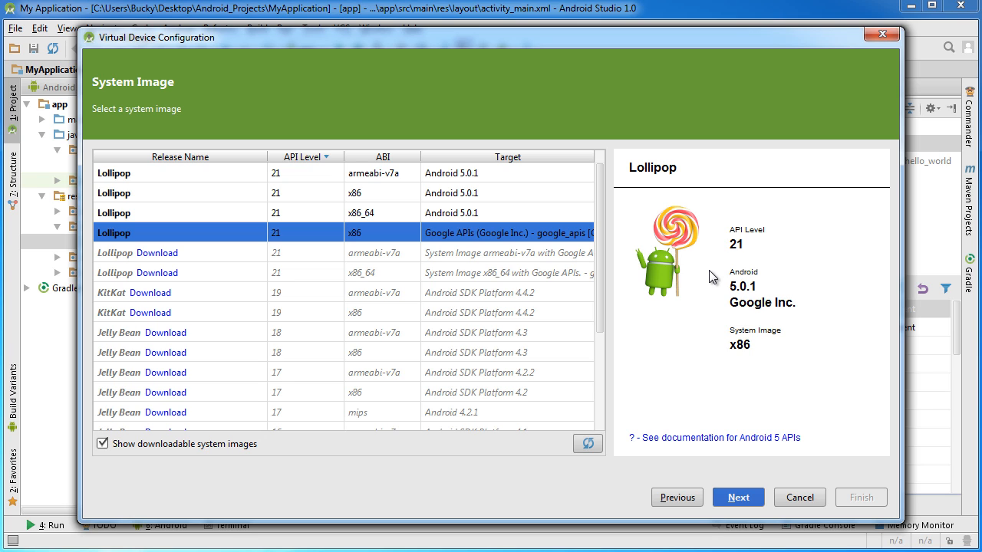
{"action": "mouse_move", "coordinate": [639, 291]}
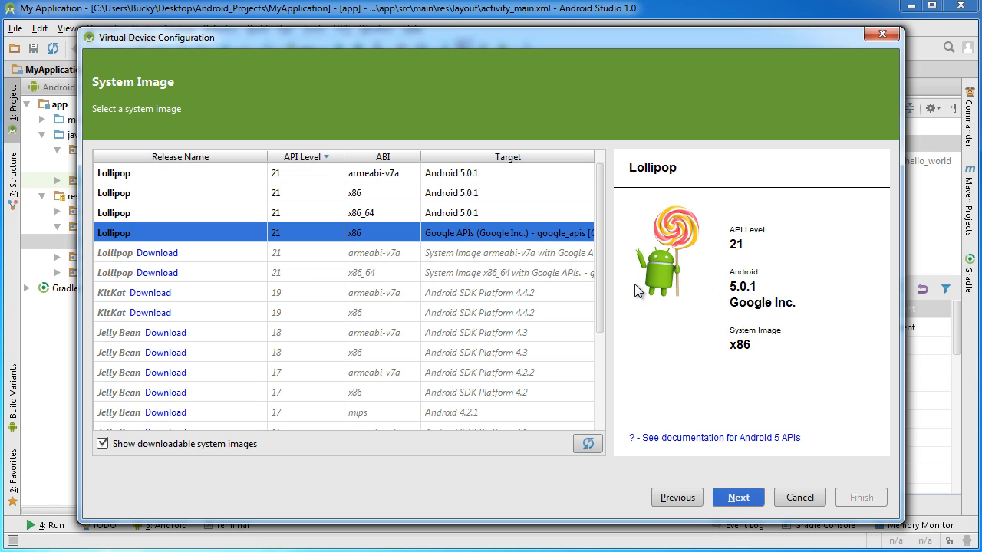
{"action": "mouse_move", "coordinate": [629, 292]}
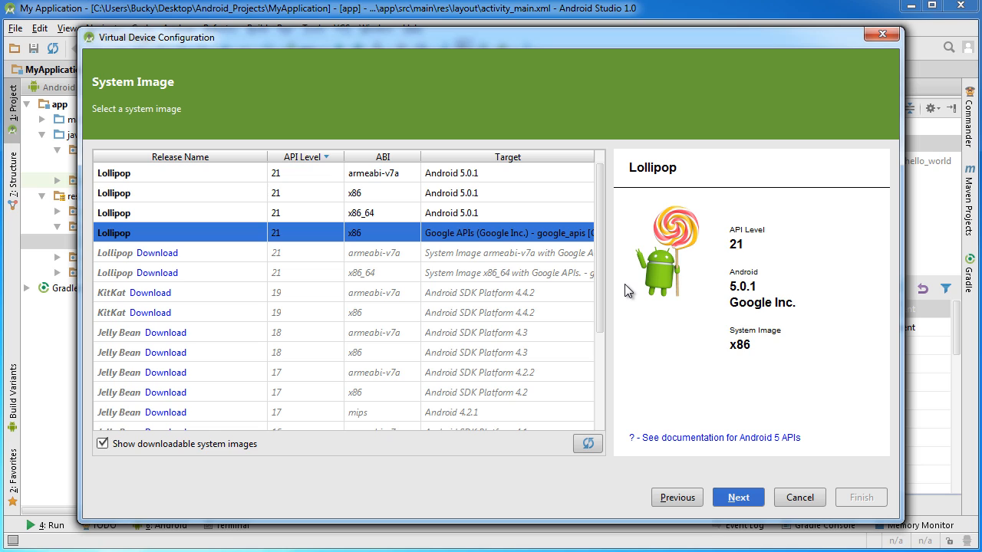
{"action": "mouse_move", "coordinate": [625, 303]}
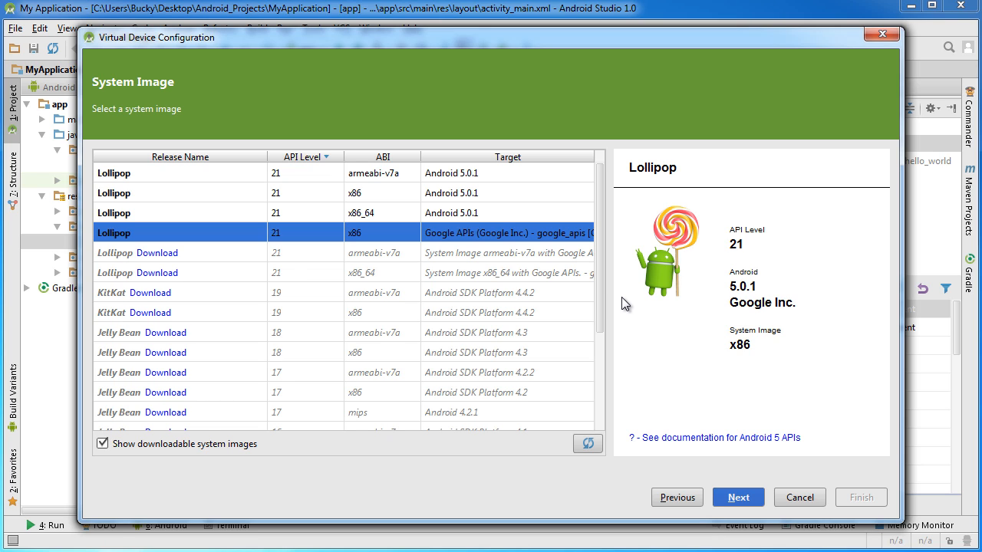
{"action": "mouse_move", "coordinate": [627, 313]}
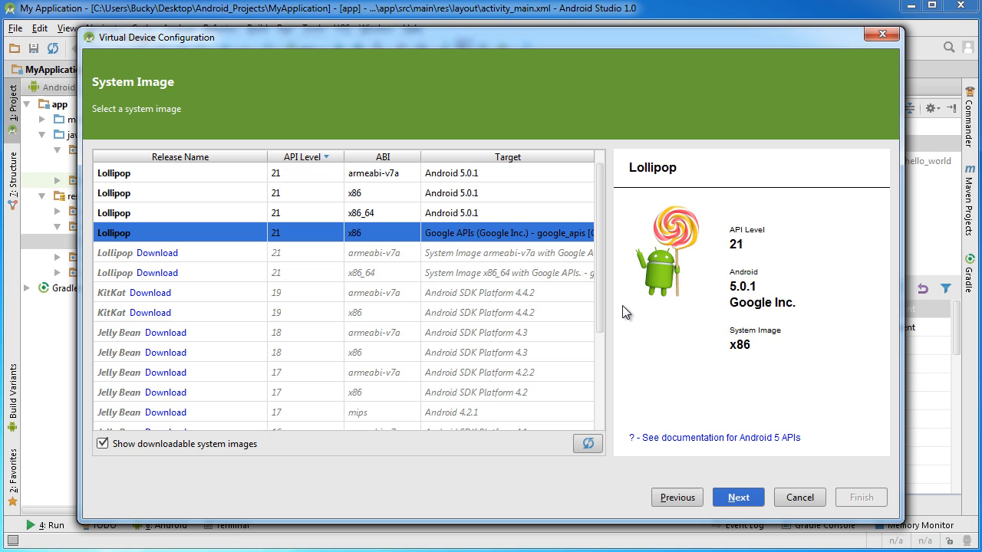
{"action": "mouse_move", "coordinate": [627, 390]}
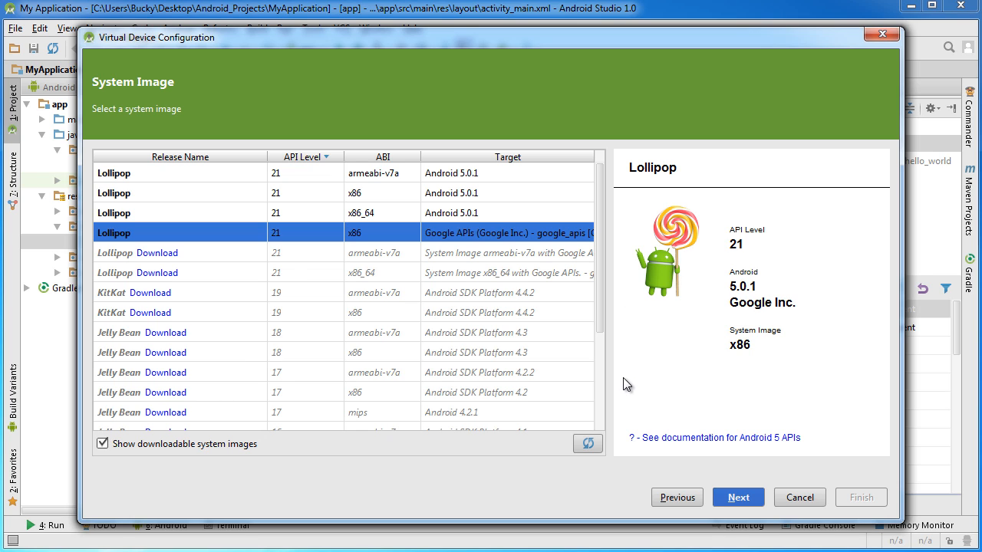
{"action": "mouse_move", "coordinate": [627, 379]}
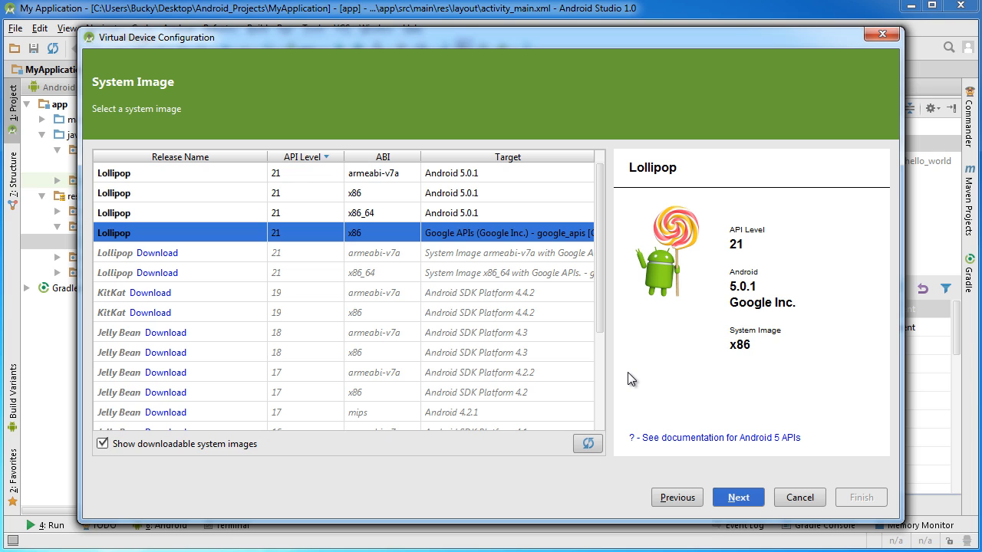
{"action": "mouse_move", "coordinate": [654, 308]}
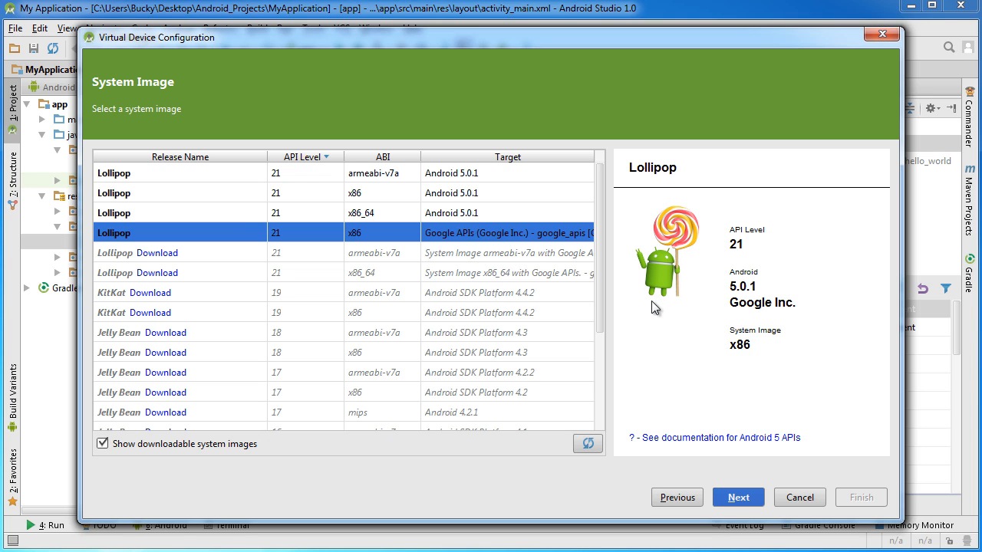
{"action": "left_click", "coordinate": [181, 192]}
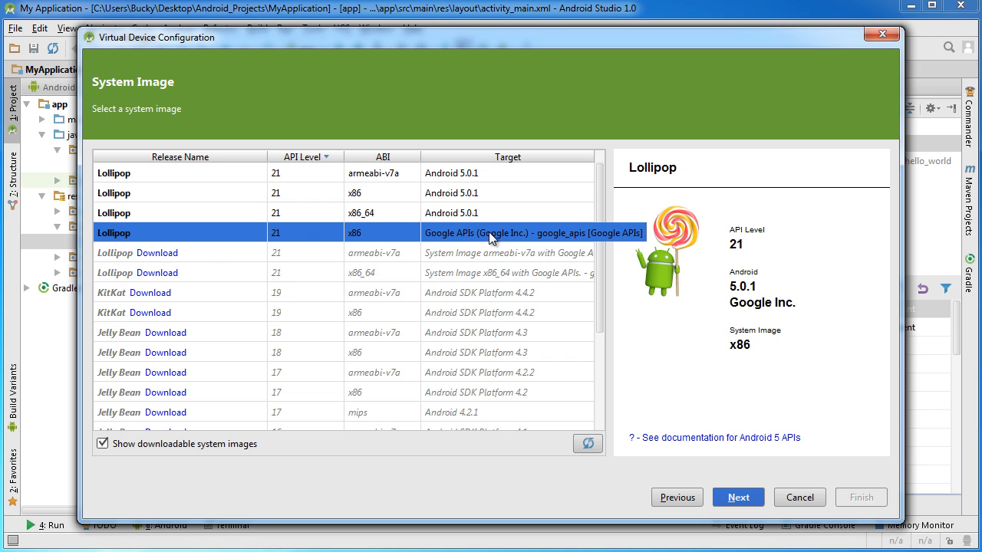
{"action": "mouse_move", "coordinate": [376, 192]}
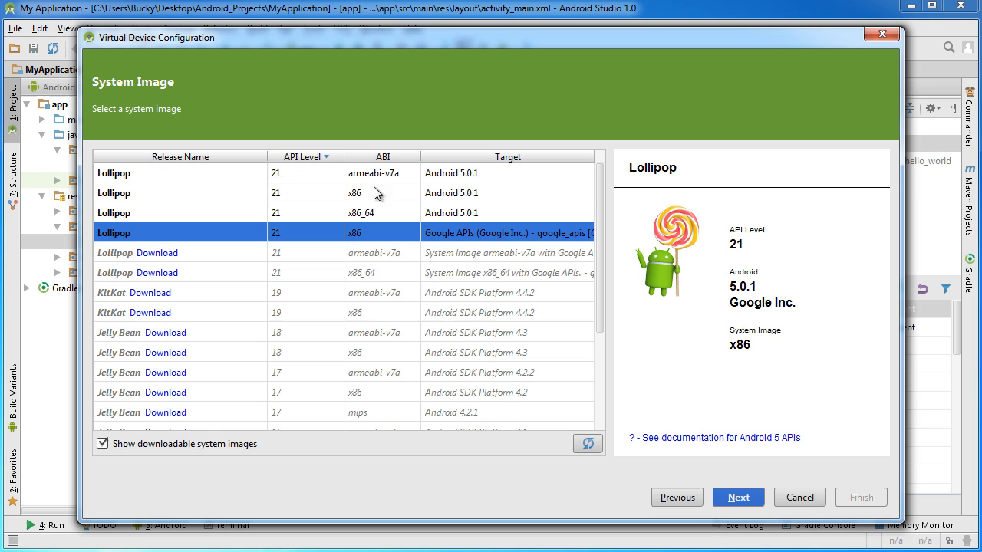
{"action": "mouse_move", "coordinate": [182, 110]}
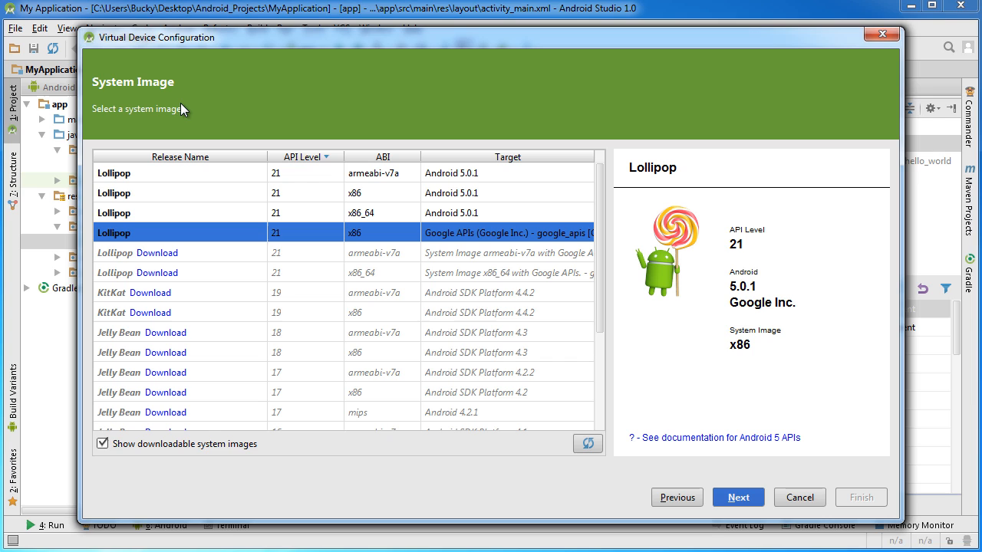
{"action": "mouse_move", "coordinate": [217, 148]}
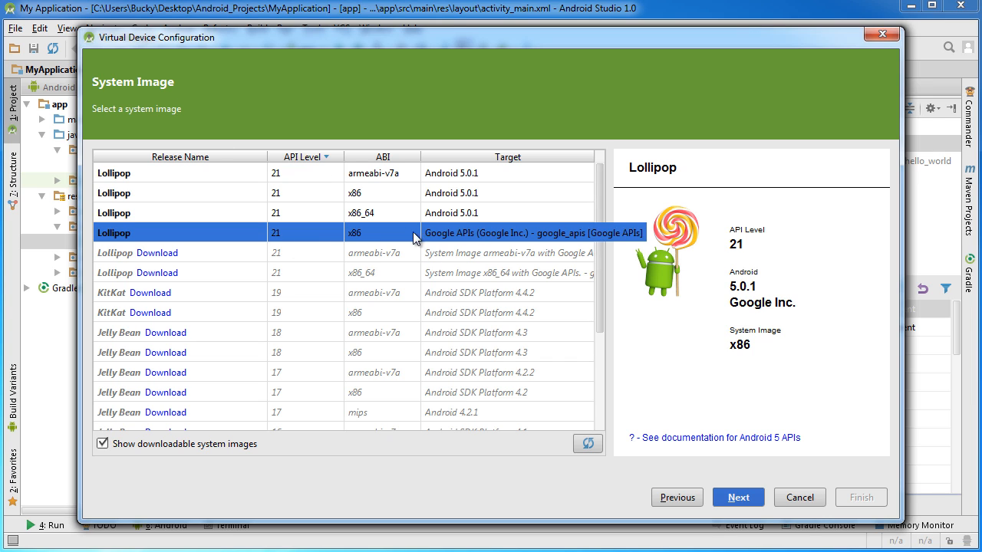
{"action": "mouse_move", "coordinate": [738, 351]}
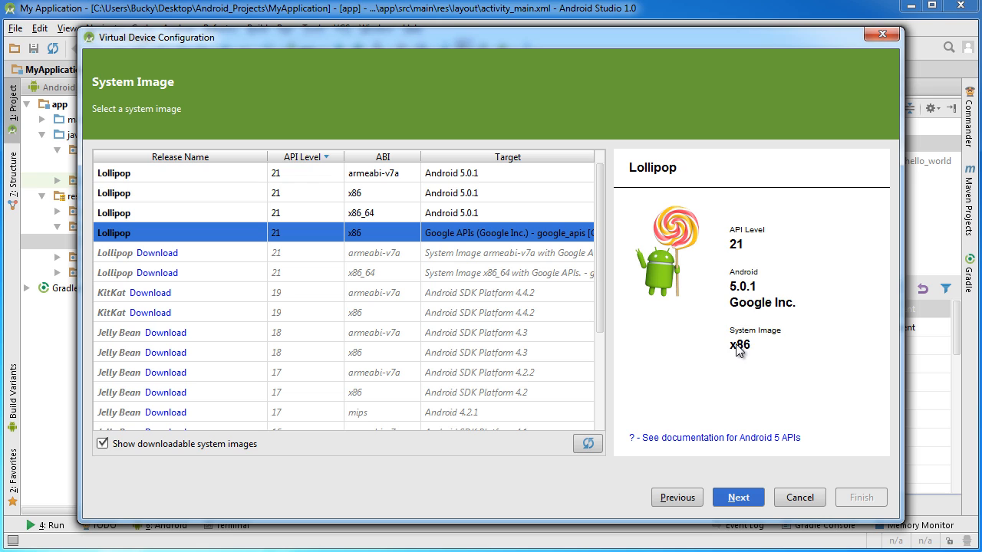
{"action": "left_click", "coordinate": [451, 213]}
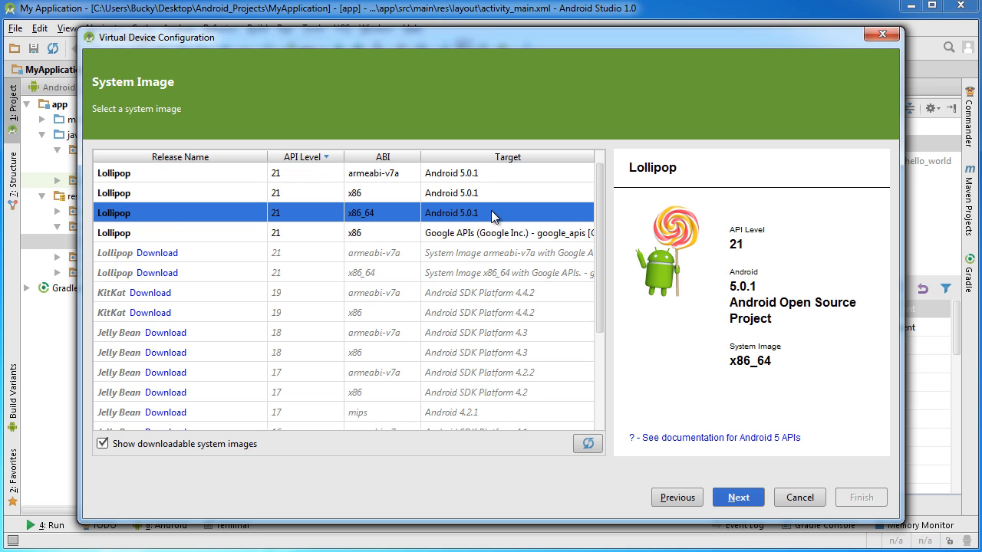
{"action": "left_click", "coordinate": [451, 173]}
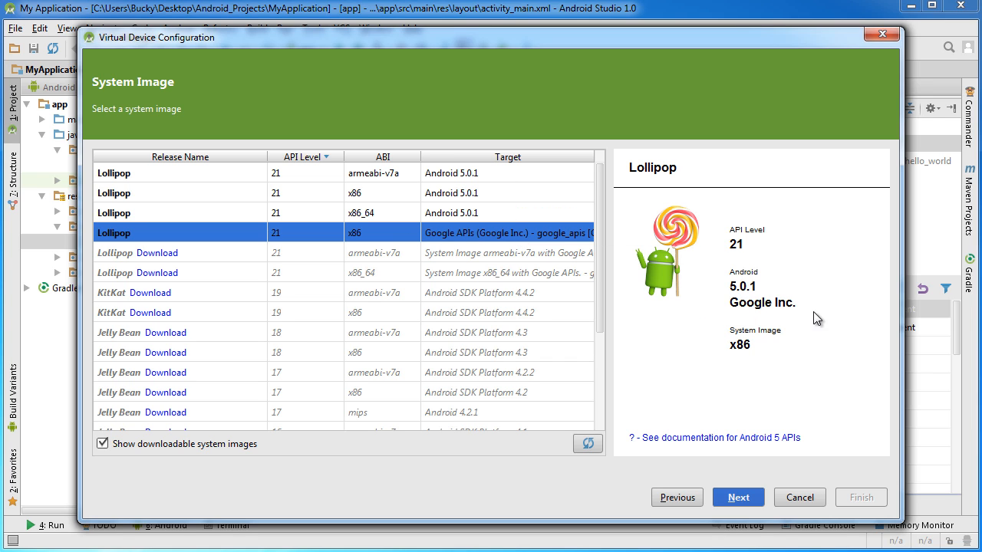
{"action": "mouse_move", "coordinate": [783, 314]}
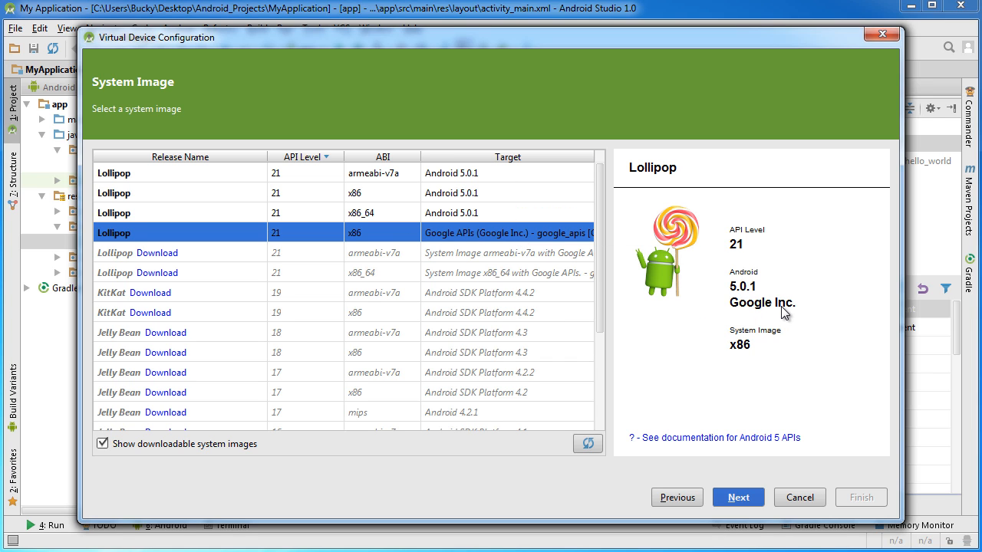
{"action": "mouse_move", "coordinate": [777, 323]}
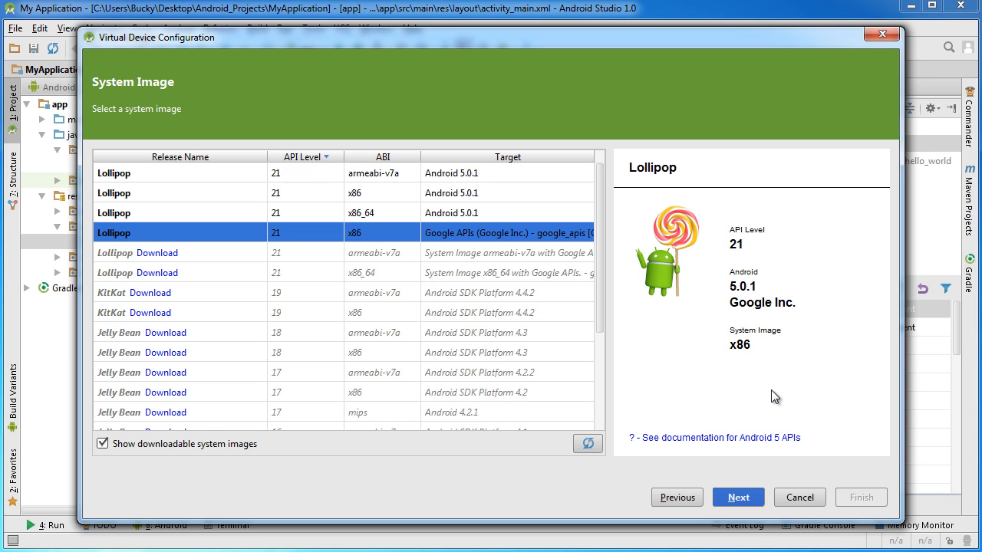
{"action": "mouse_move", "coordinate": [774, 324]}
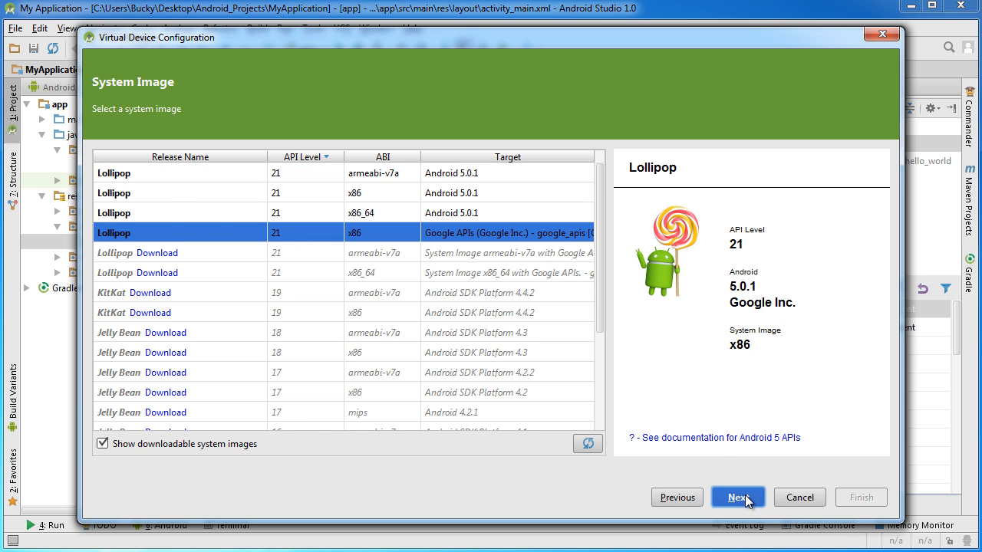
- Advance to Verify Configuration and select the 'Slim Shady API 21' AVD name
{"action": "left_click", "coordinate": [737, 497]}
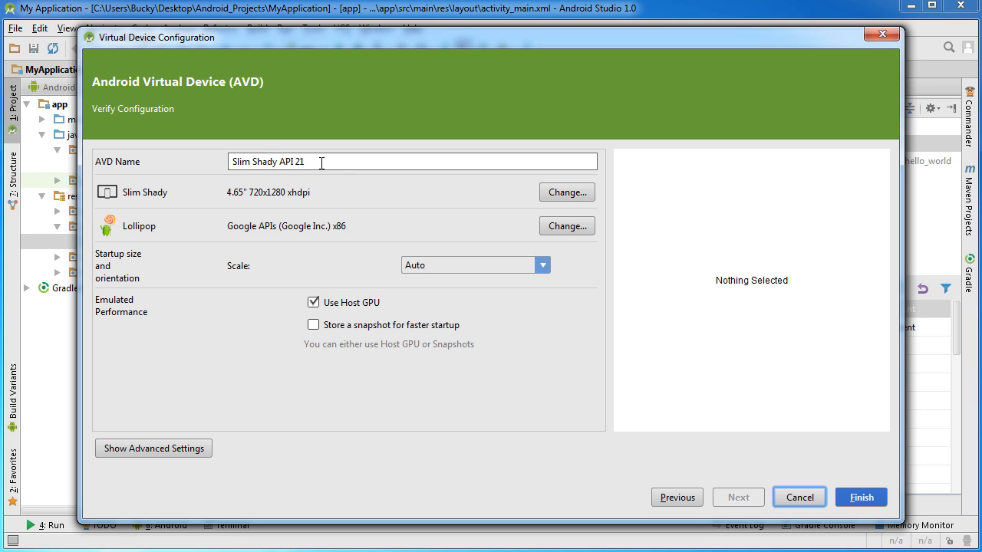
{"action": "triple_click", "coordinate": [412, 161]}
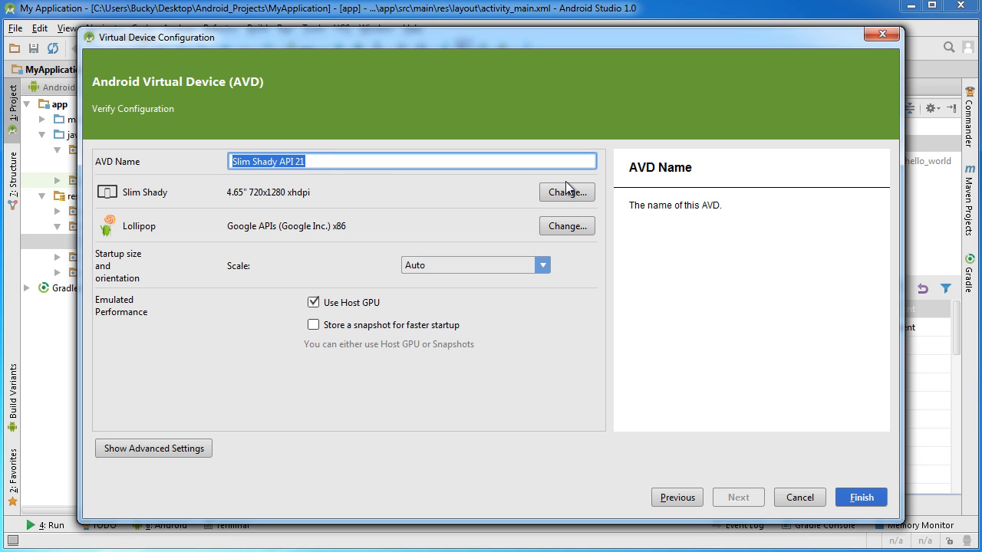
{"action": "mouse_move", "coordinate": [493, 278]}
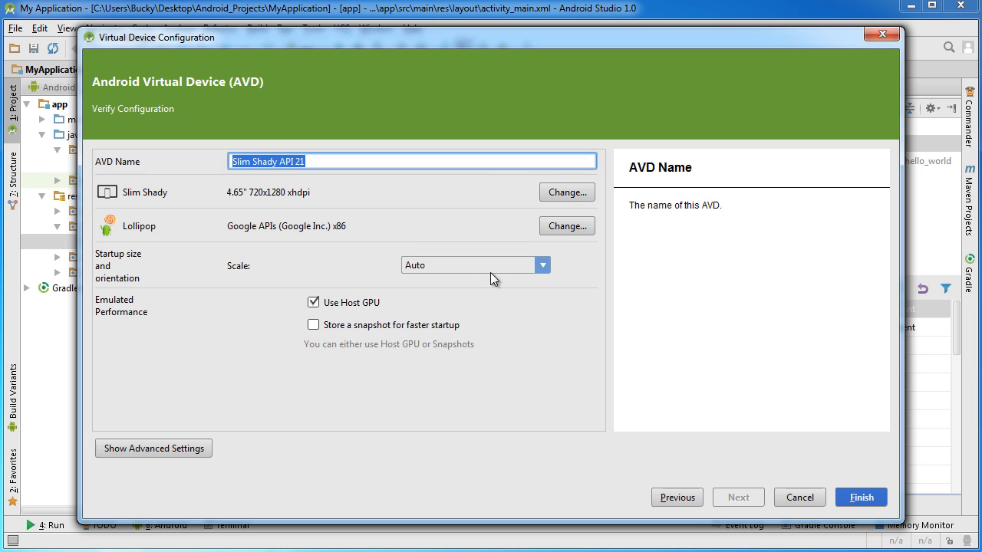
{"action": "mouse_move", "coordinate": [443, 279]}
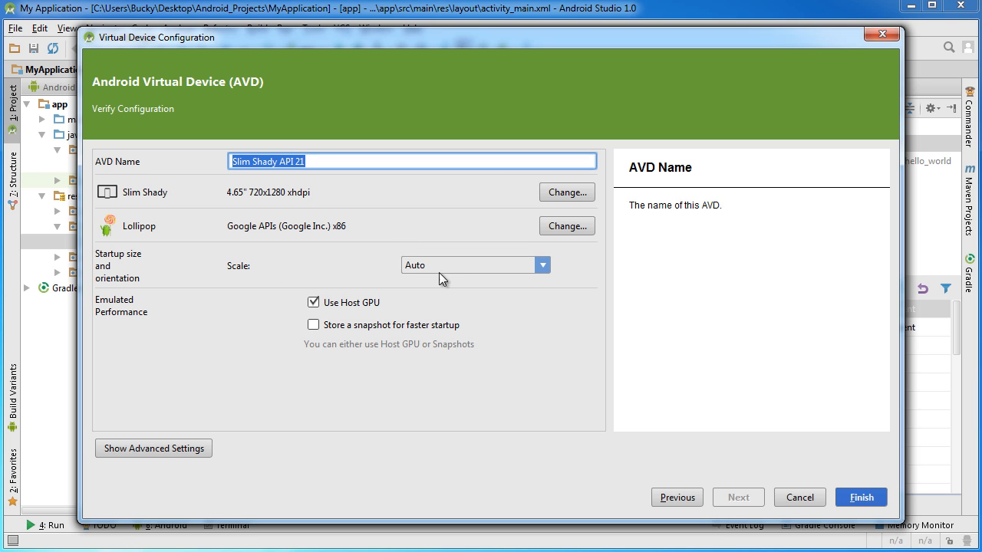
- Pick '4dp on device = 1px on screen' from the Scale dropdown after one dismissed attempt
{"action": "left_click", "coordinate": [543, 265]}
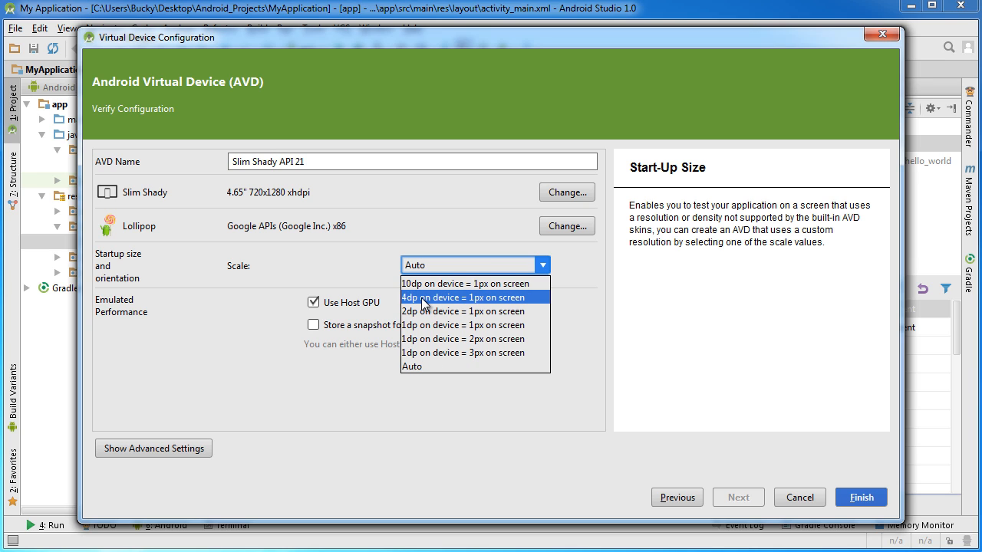
{"action": "mouse_move", "coordinate": [479, 306]}
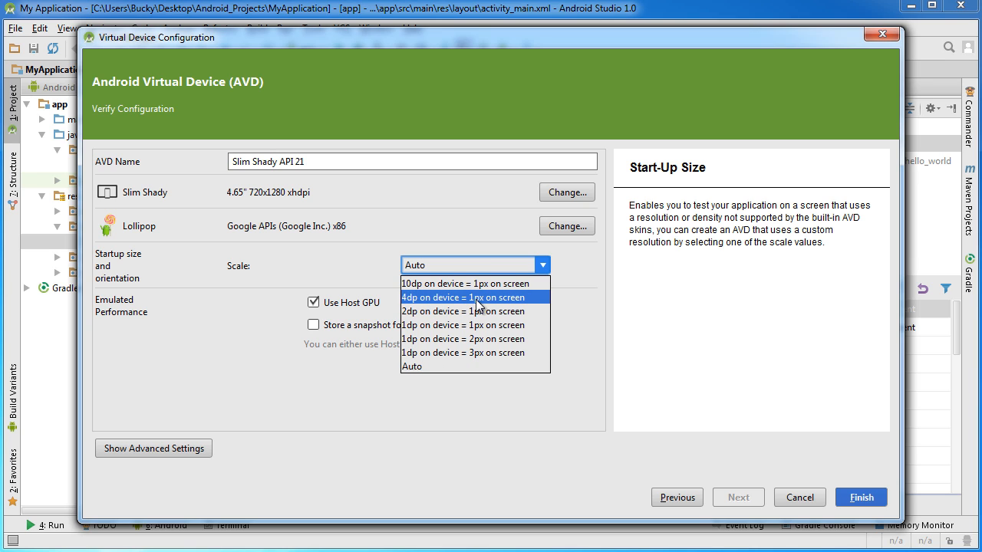
{"action": "mouse_move", "coordinate": [522, 301]}
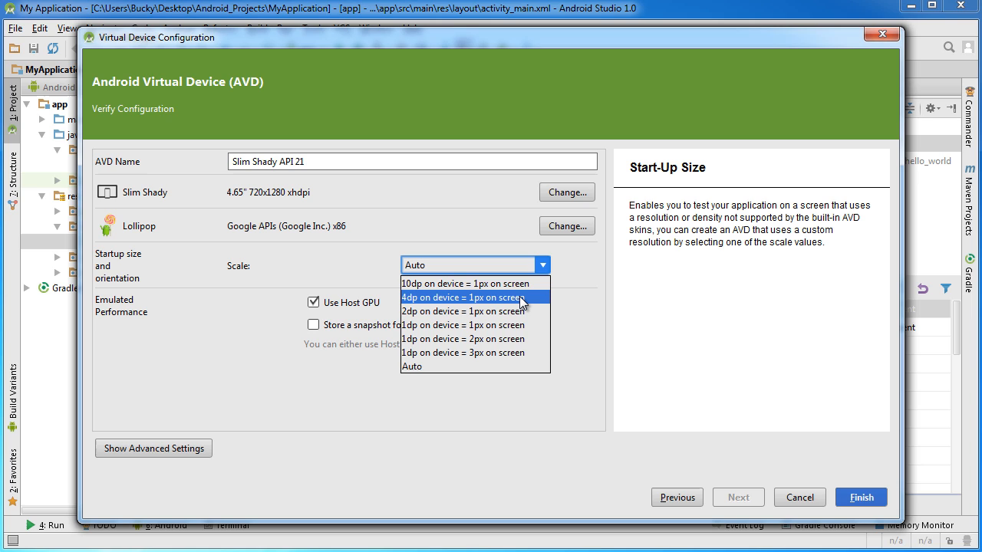
{"action": "mouse_move", "coordinate": [351, 268]}
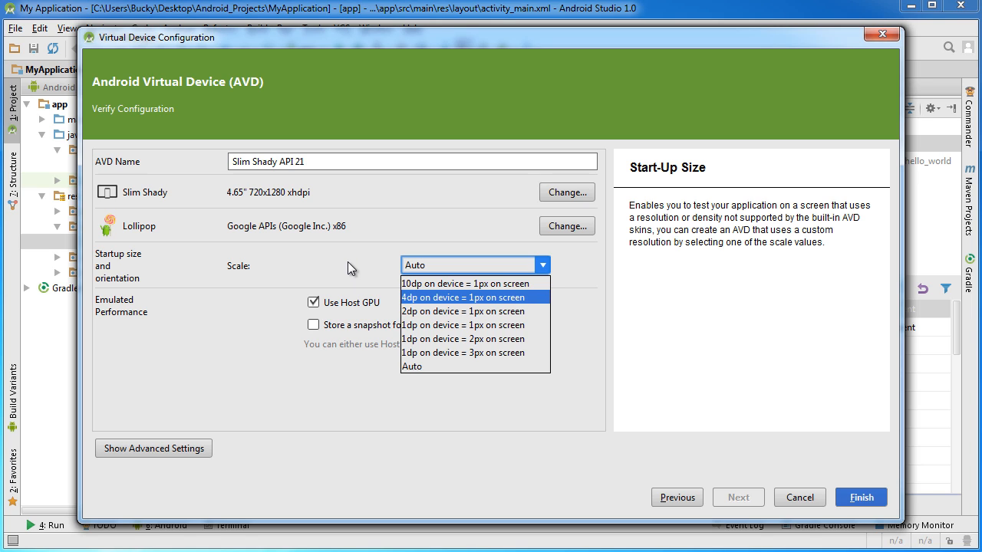
{"action": "left_click", "coordinate": [412, 366]}
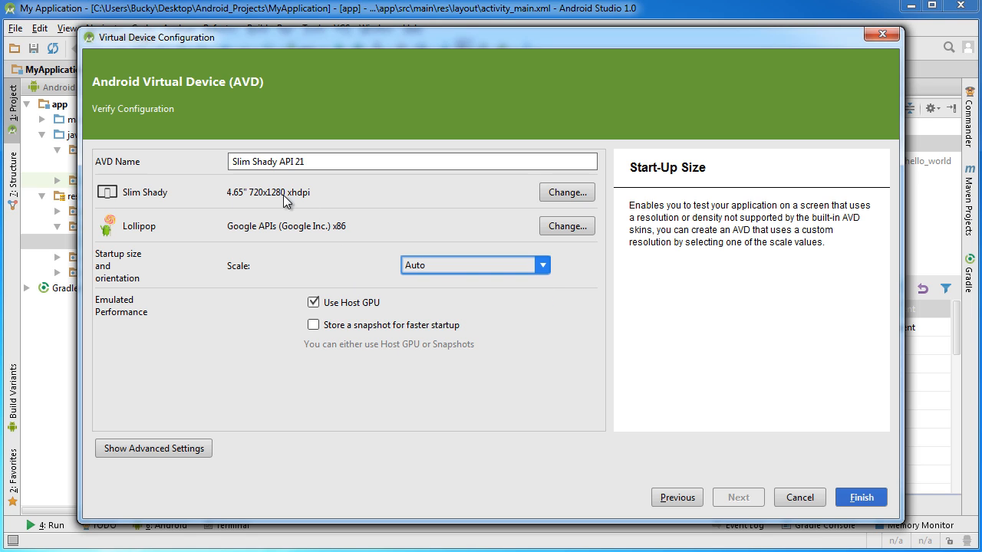
{"action": "mouse_move", "coordinate": [238, 24]}
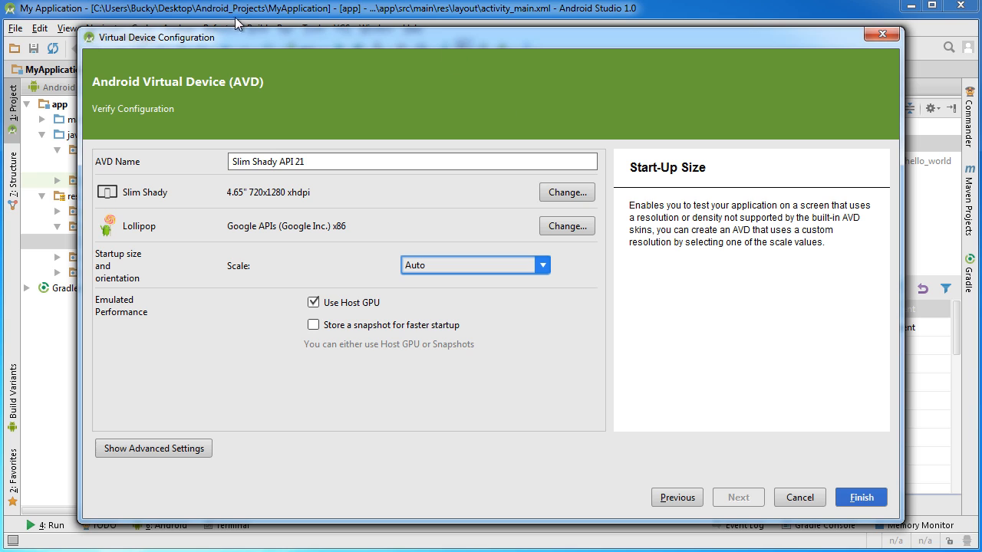
{"action": "mouse_move", "coordinate": [368, 245]}
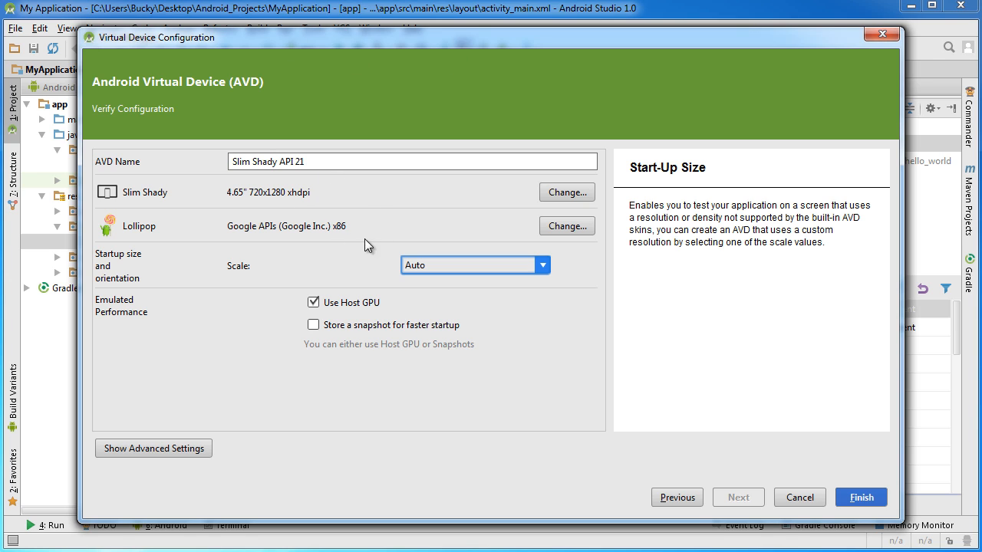
{"action": "left_click", "coordinate": [542, 264]}
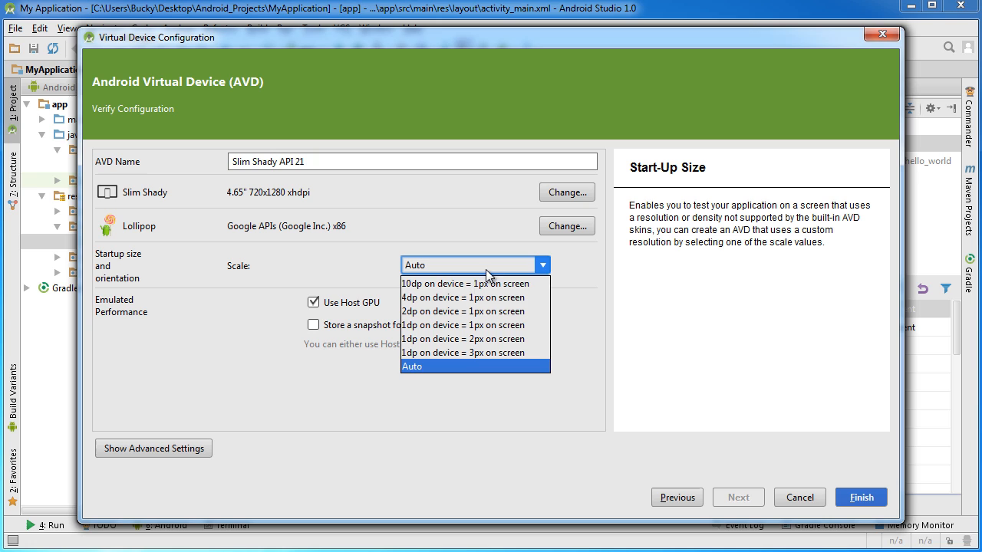
{"action": "mouse_move", "coordinate": [489, 298]}
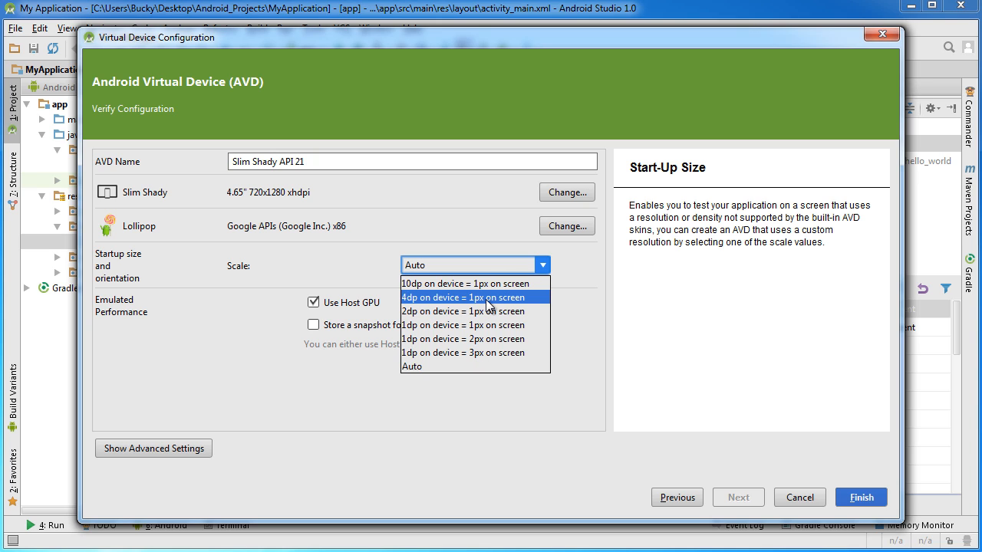
{"action": "mouse_move", "coordinate": [520, 284]}
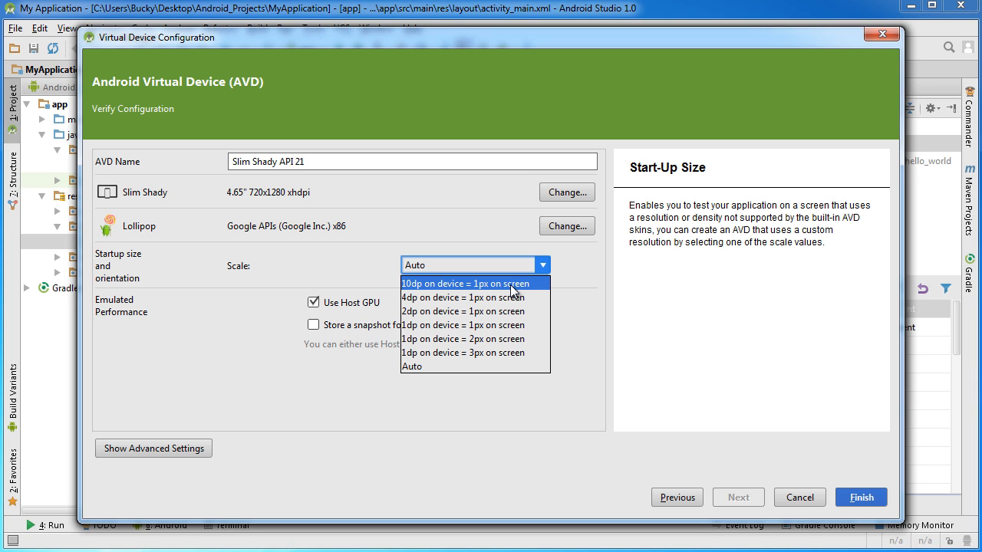
{"action": "left_click", "coordinate": [462, 297]}
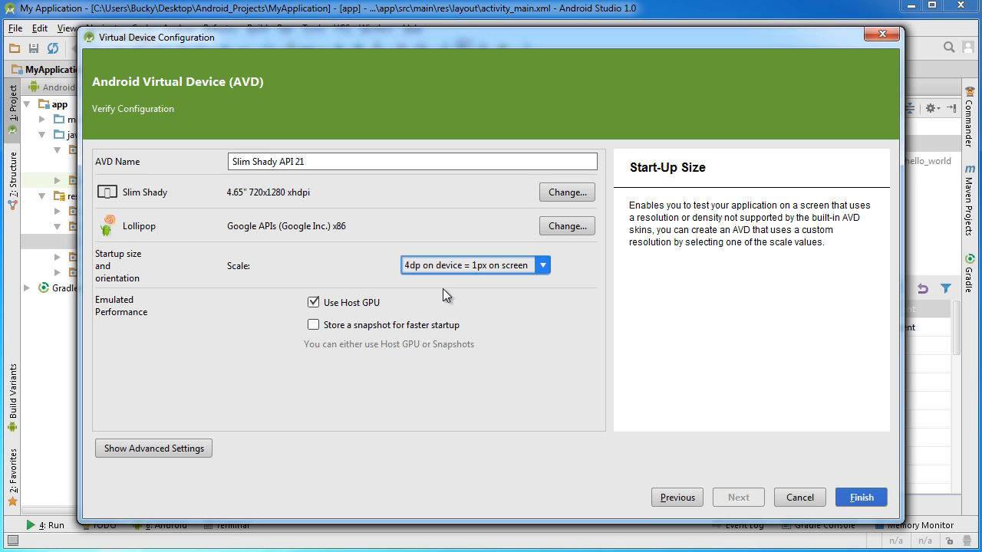
{"action": "mouse_move", "coordinate": [448, 274]}
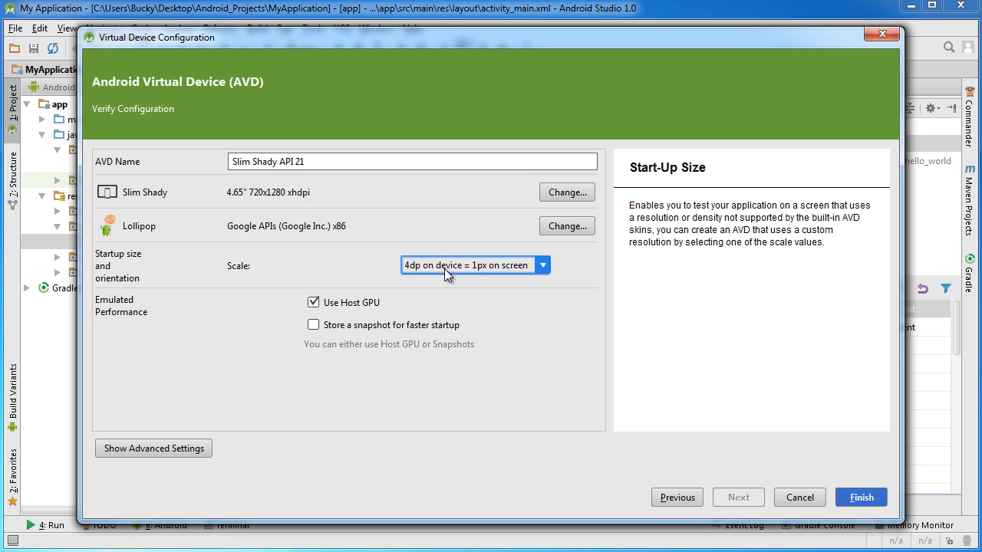
{"action": "mouse_move", "coordinate": [490, 320]}
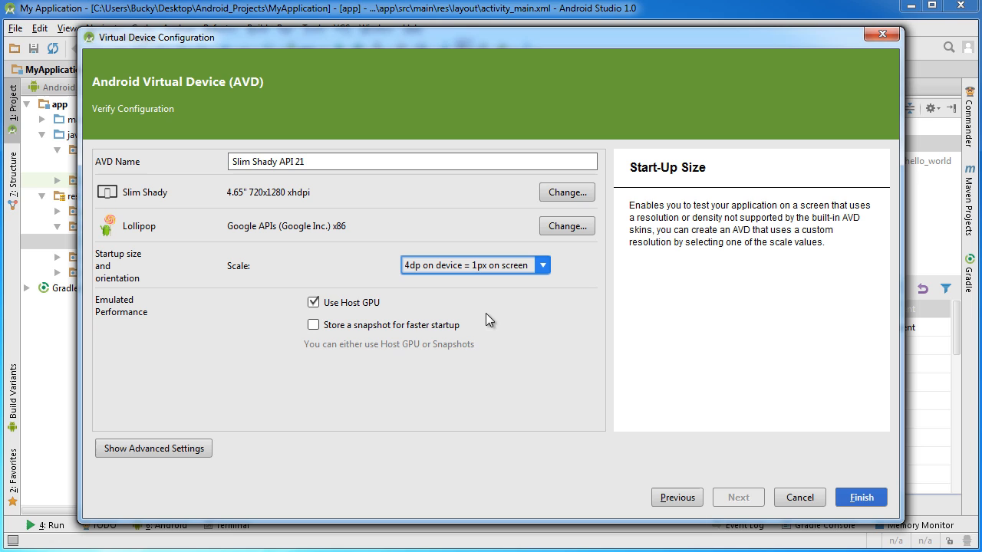
{"action": "mouse_move", "coordinate": [102, 333]}
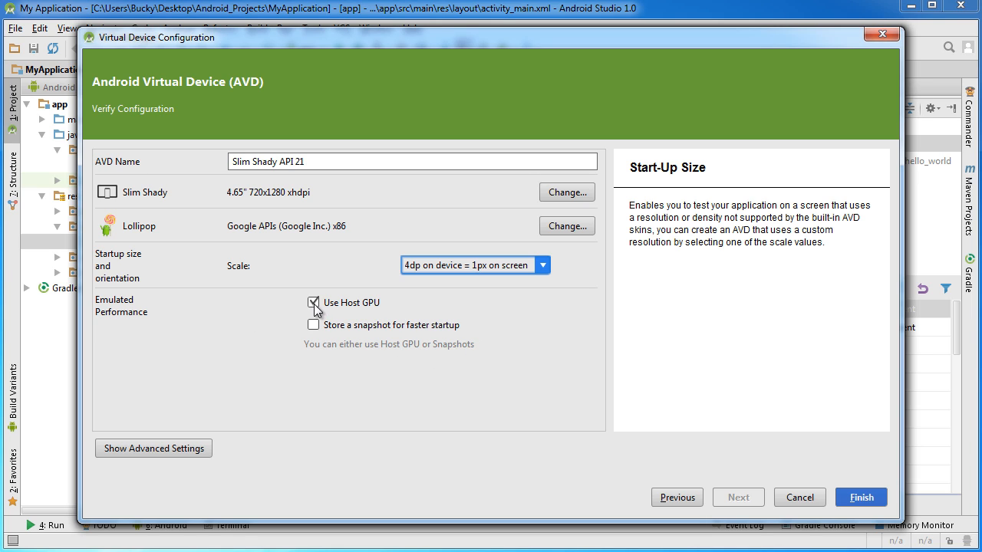
- Toggle the snapshot and host GPU options, ending with Use Host GPU on and snapshot off
{"action": "left_click", "coordinate": [313, 324]}
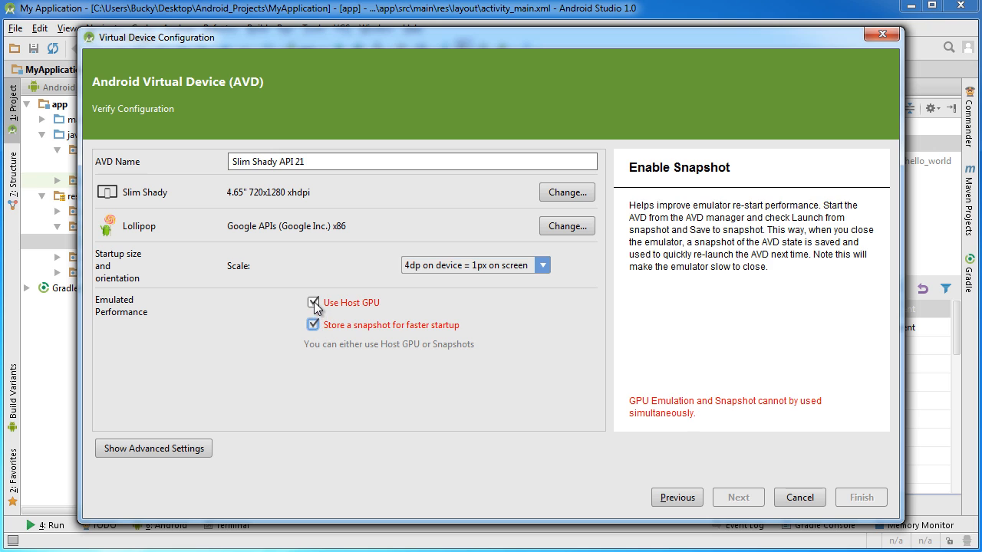
{"action": "left_click", "coordinate": [313, 302]}
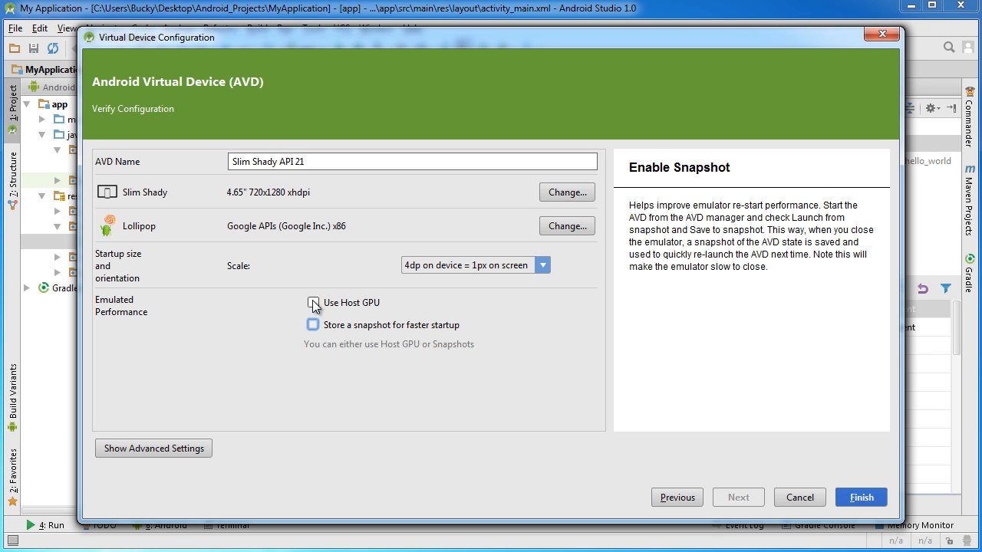
{"action": "left_click", "coordinate": [313, 302]}
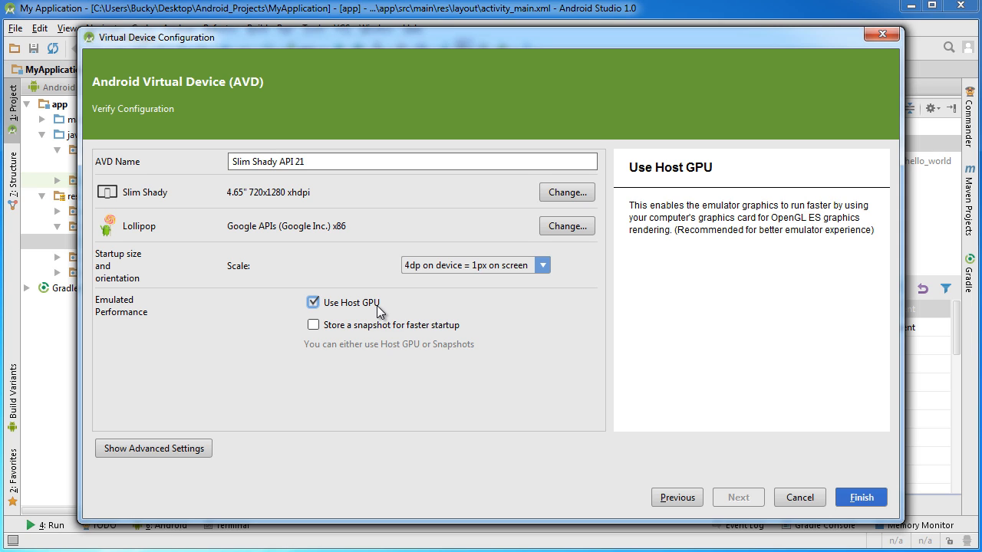
{"action": "mouse_move", "coordinate": [345, 355]}
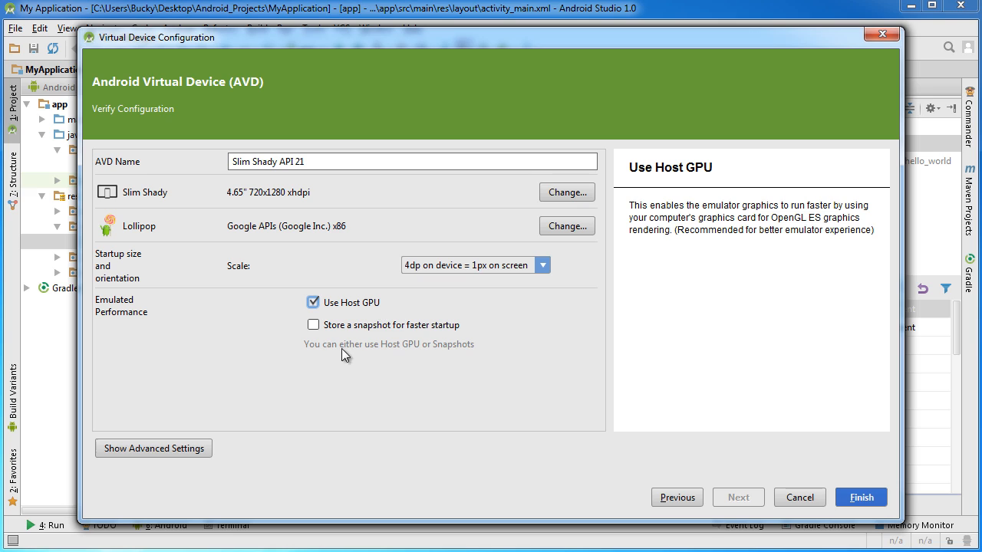
{"action": "mouse_move", "coordinate": [478, 410]}
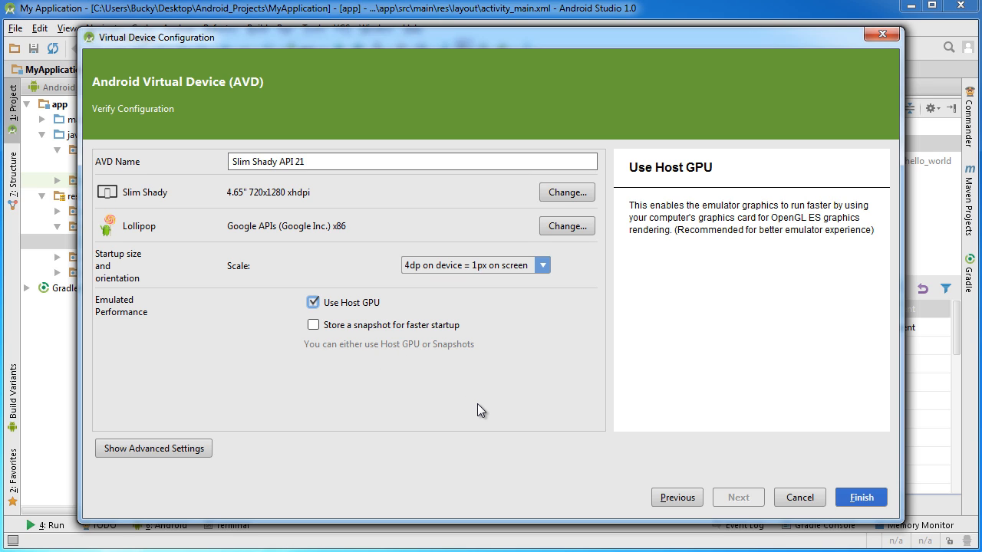
{"action": "mouse_move", "coordinate": [437, 385]}
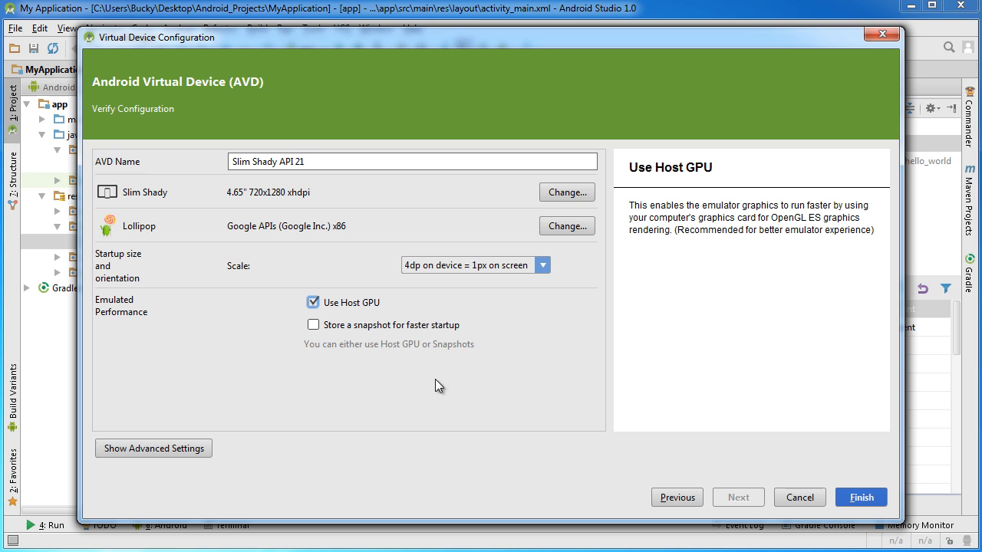
{"action": "left_click", "coordinate": [312, 325]}
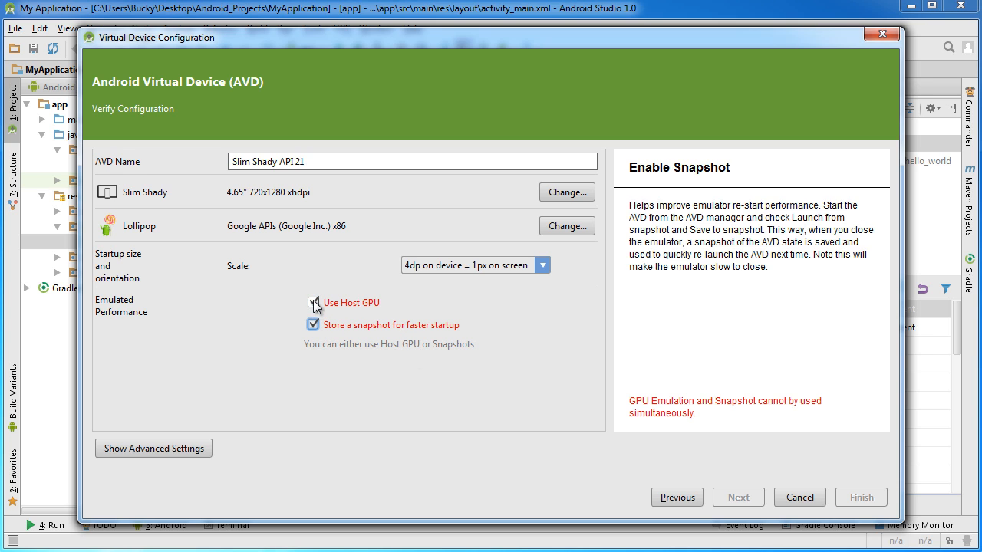
{"action": "left_click", "coordinate": [313, 302]}
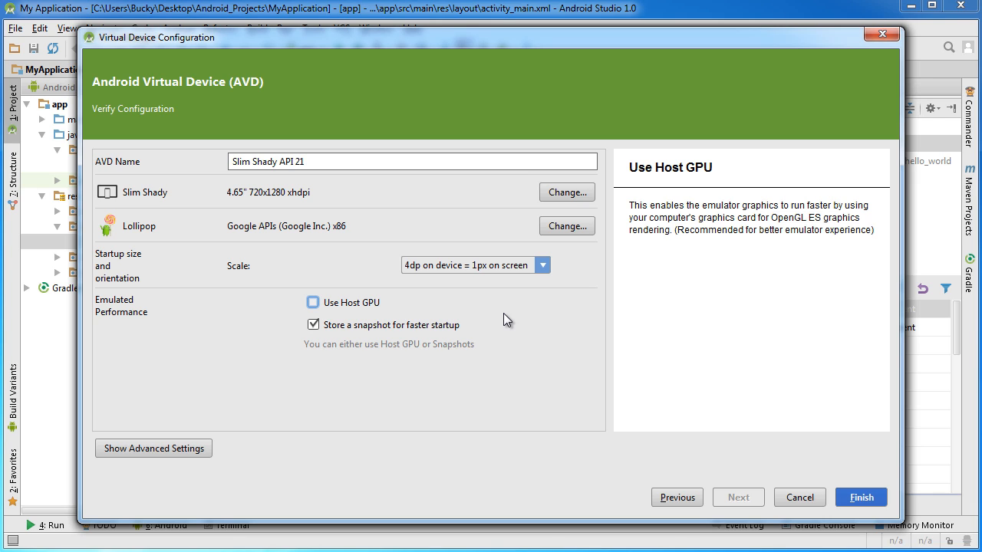
{"action": "mouse_move", "coordinate": [355, 335]}
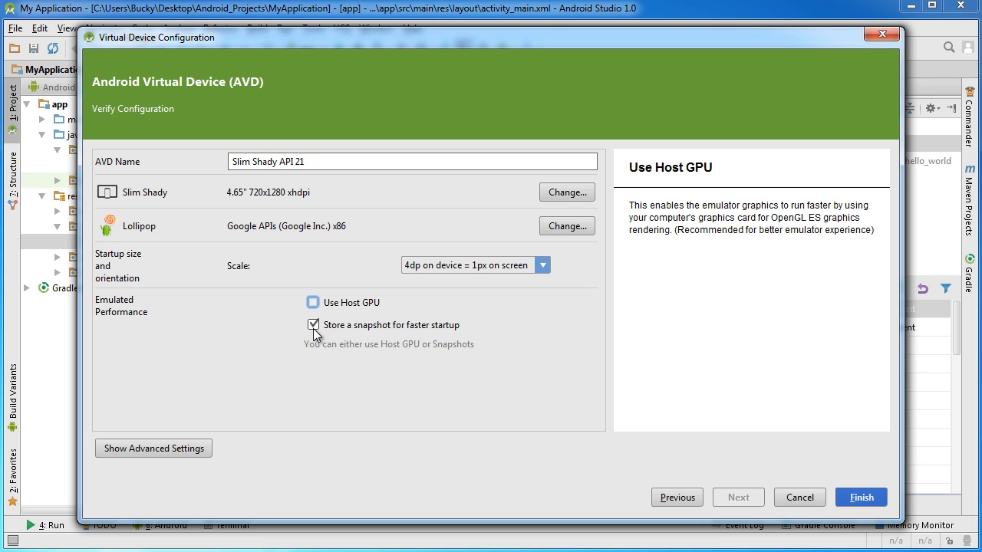
{"action": "left_click", "coordinate": [313, 302]}
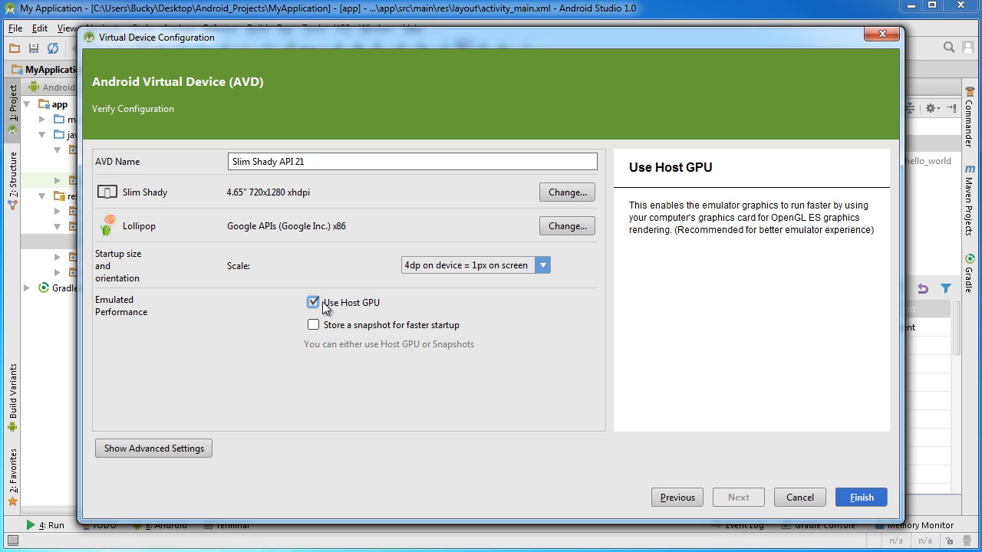
{"action": "mouse_move", "coordinate": [433, 303]}
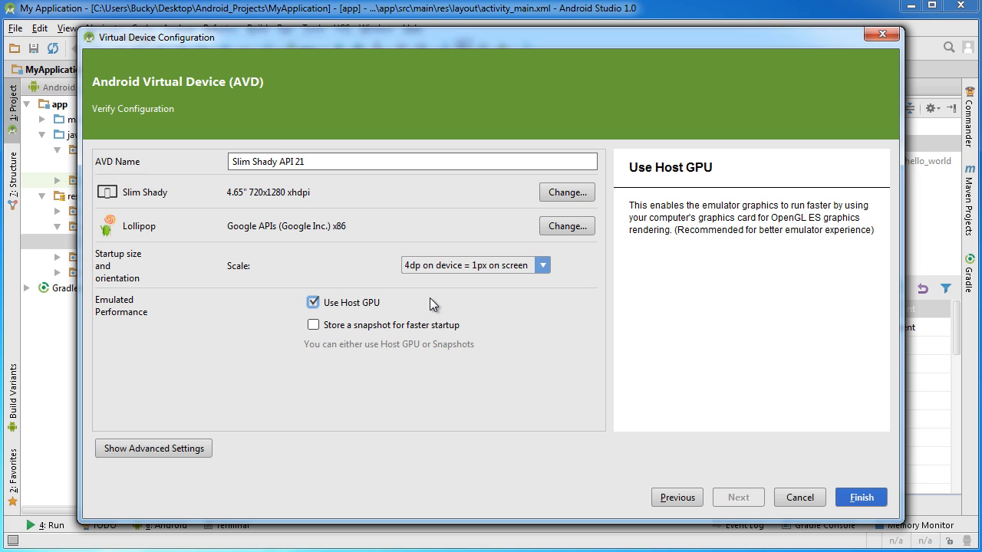
{"action": "mouse_move", "coordinate": [329, 123]}
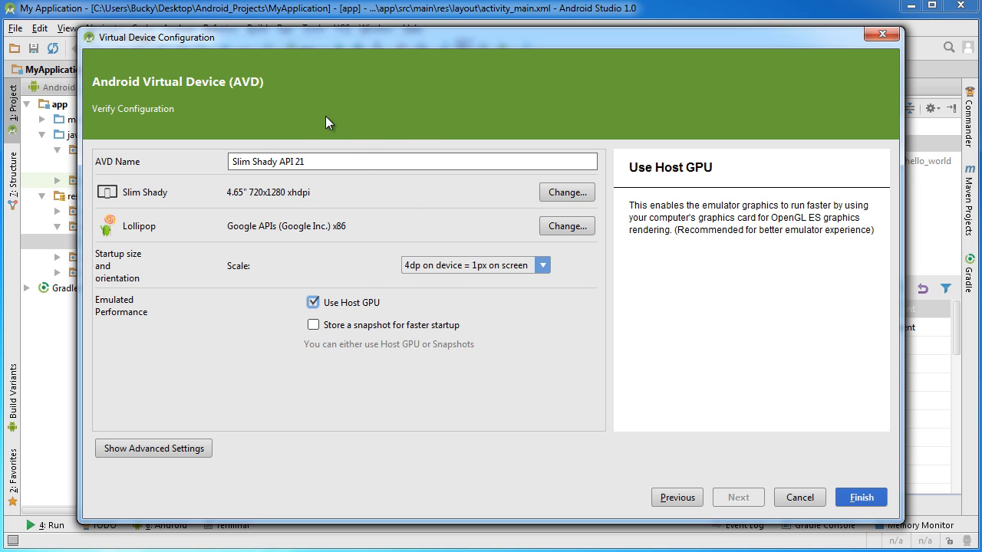
{"action": "mouse_move", "coordinate": [860, 497]}
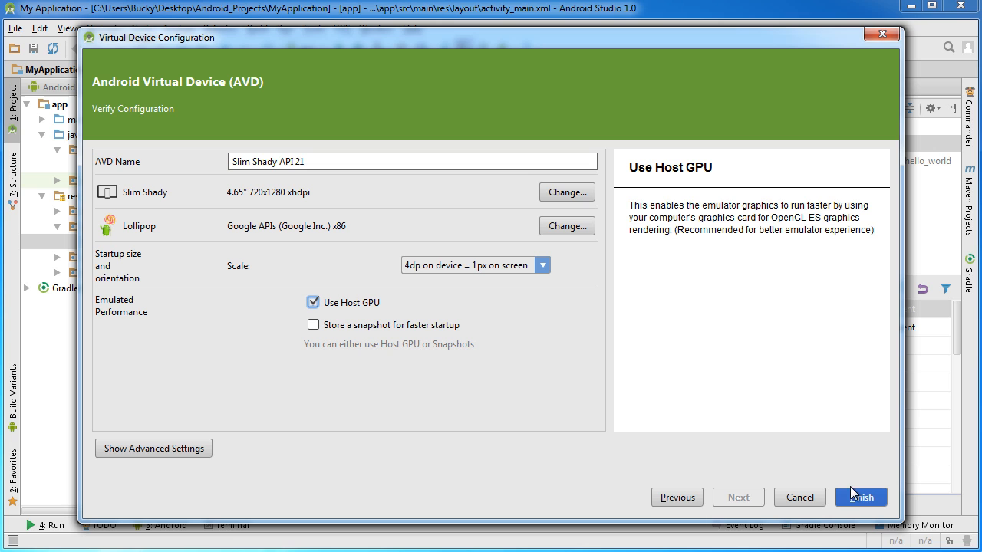
- Finish the wizard so Slim Shady API 21 (API 21, Google APIs x86) is listed
{"action": "left_click", "coordinate": [860, 497]}
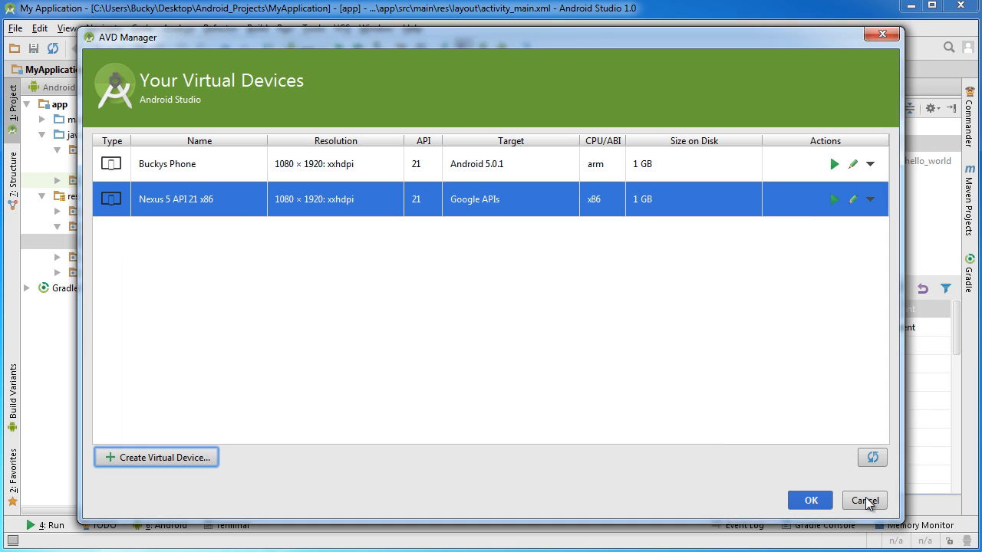
{"action": "left_click", "coordinate": [809, 500]}
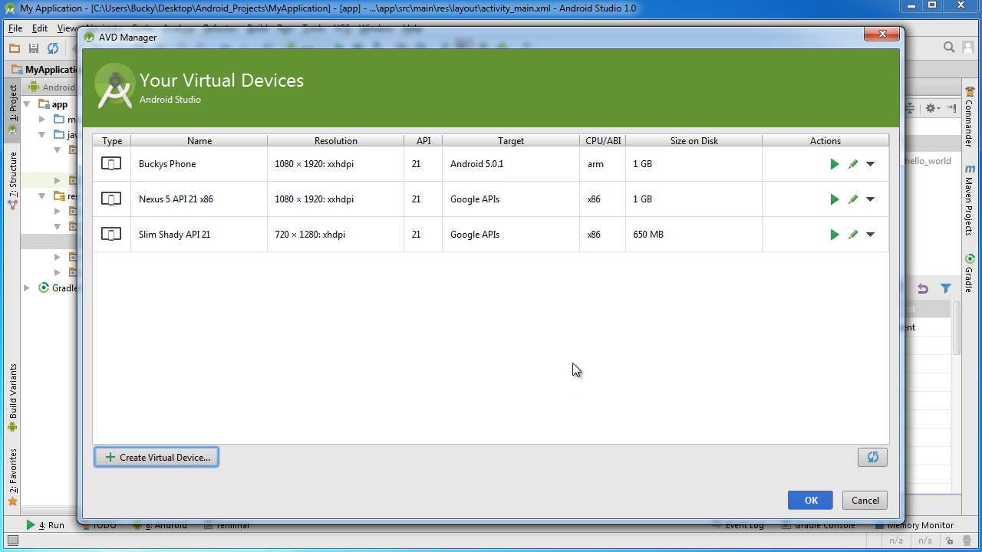
{"action": "mouse_move", "coordinate": [227, 247]}
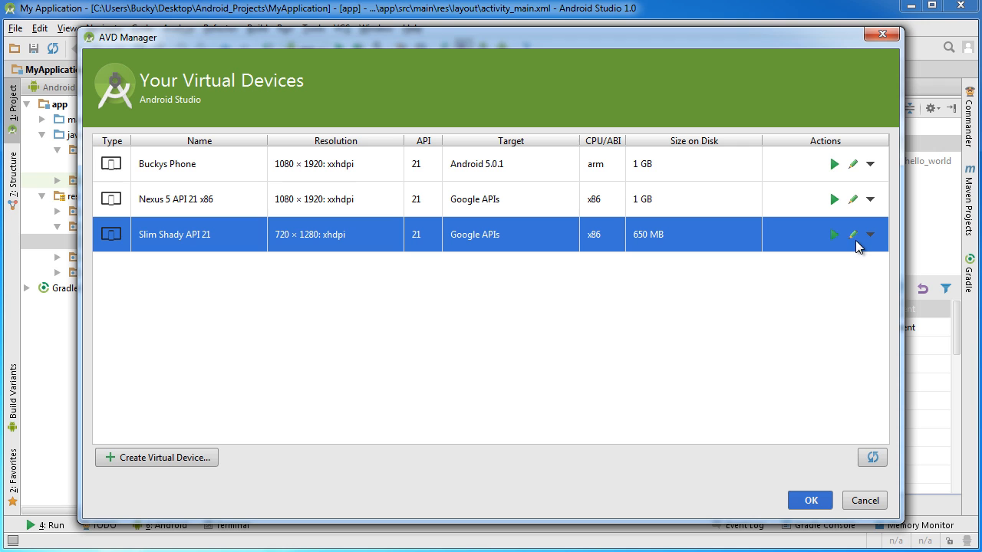
{"action": "mouse_move", "coordinate": [859, 245]}
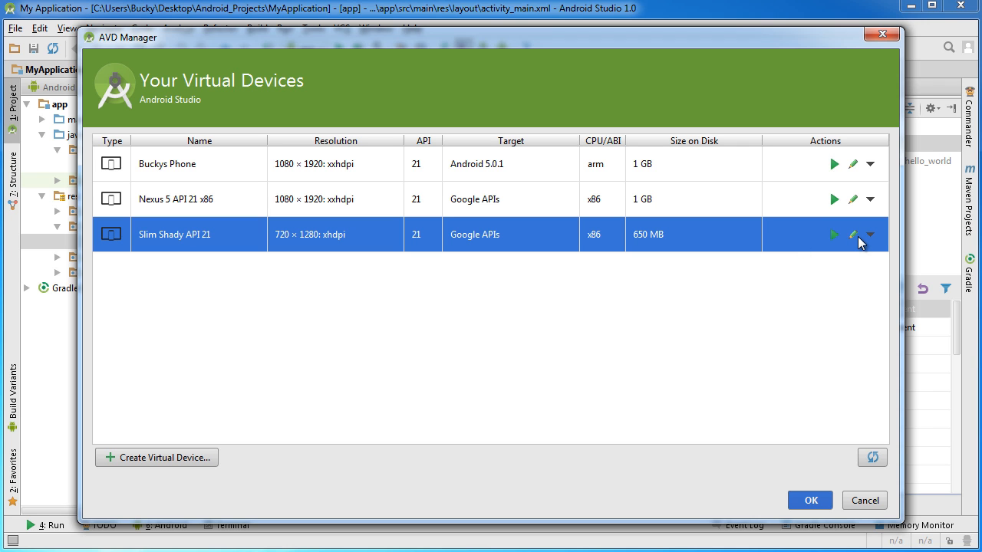
{"action": "mouse_move", "coordinate": [855, 244]}
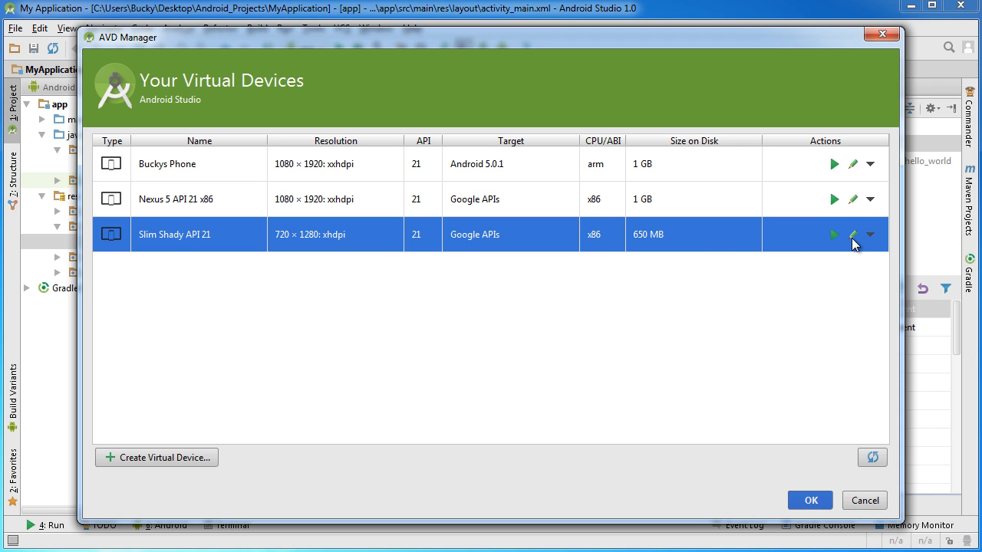
- Recheck Slim Shady API 21's 4dp scale in its settings, save unchanged, and launch the emulator
{"action": "left_click", "coordinate": [852, 234]}
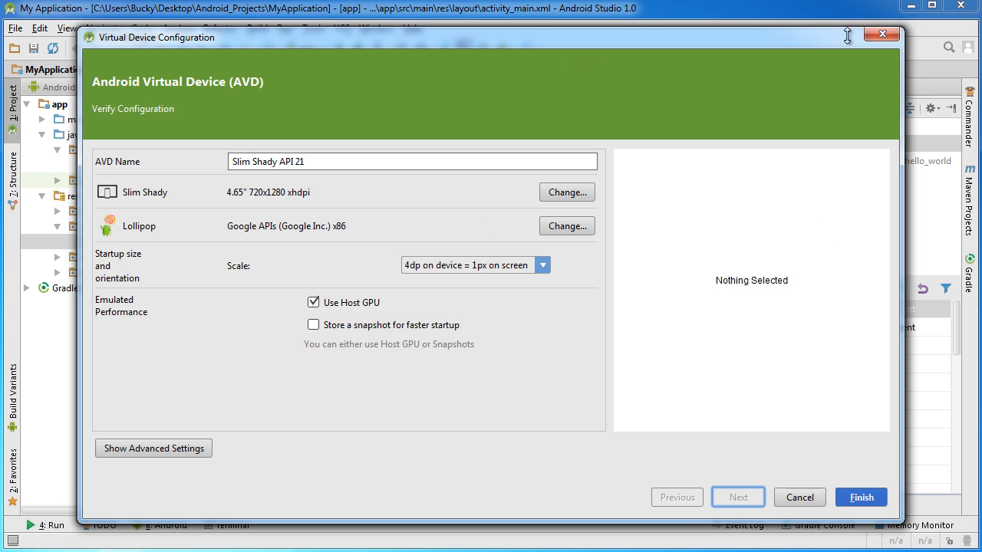
{"action": "mouse_move", "coordinate": [549, 270]}
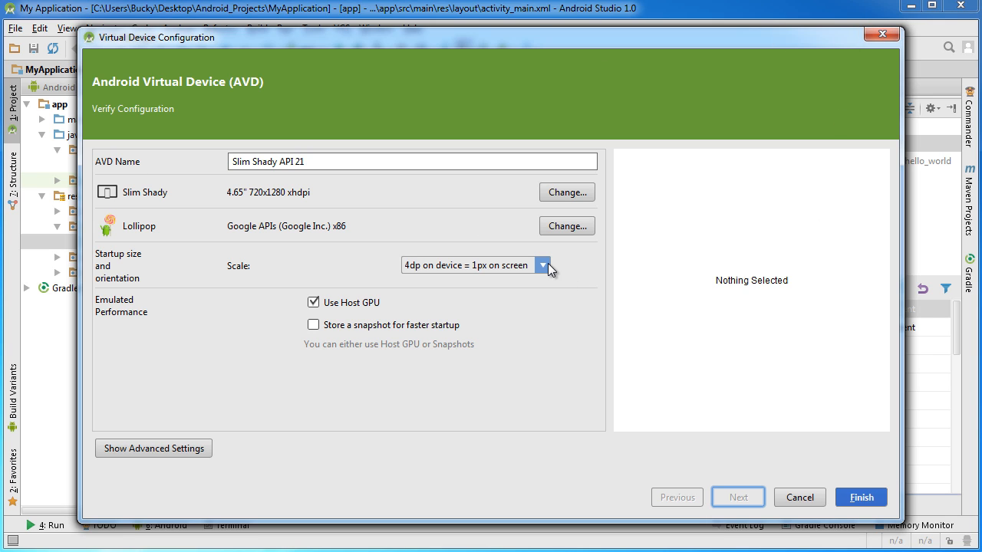
{"action": "left_click", "coordinate": [543, 265]}
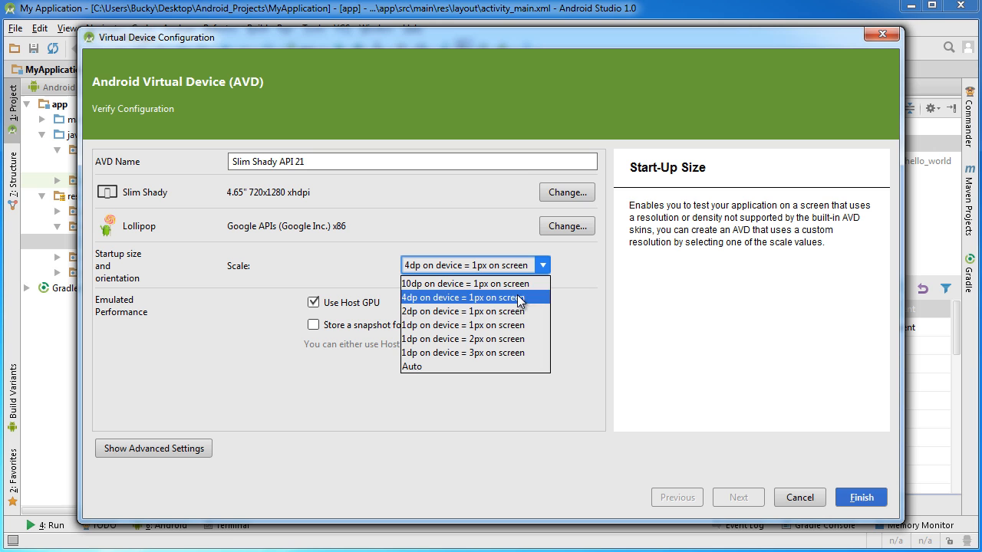
{"action": "left_click", "coordinate": [463, 297]}
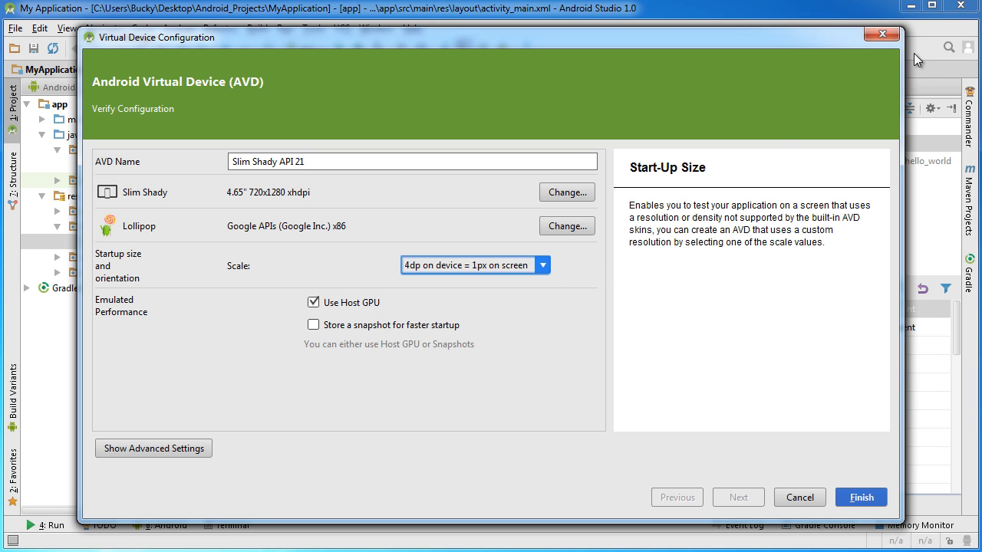
{"action": "left_click", "coordinate": [859, 497]}
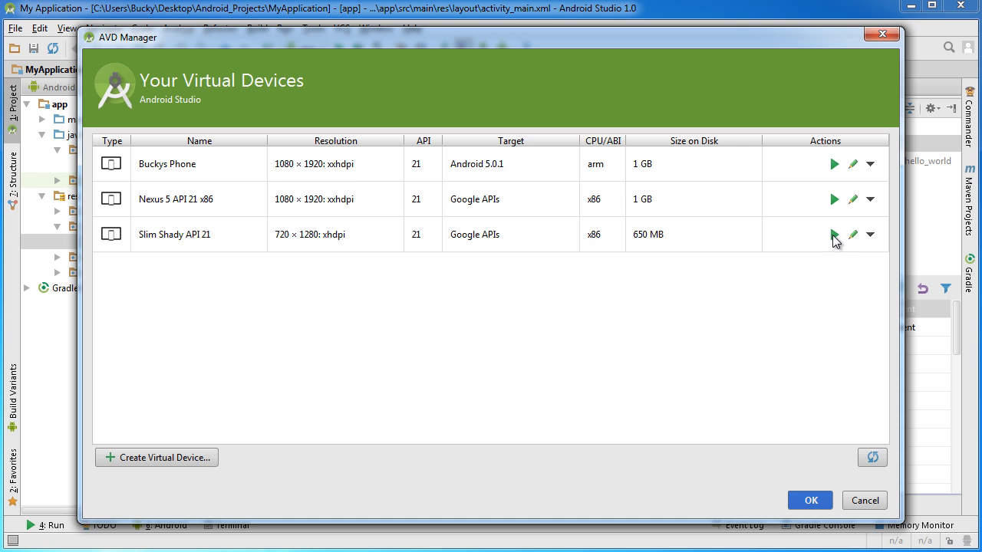
{"action": "mouse_move", "coordinate": [833, 234]}
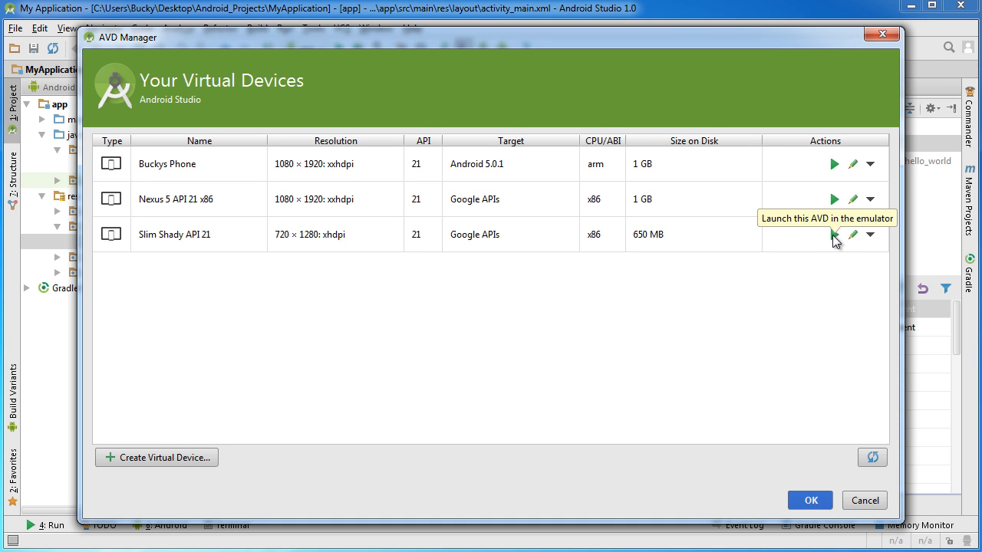
{"action": "left_click", "coordinate": [834, 234]}
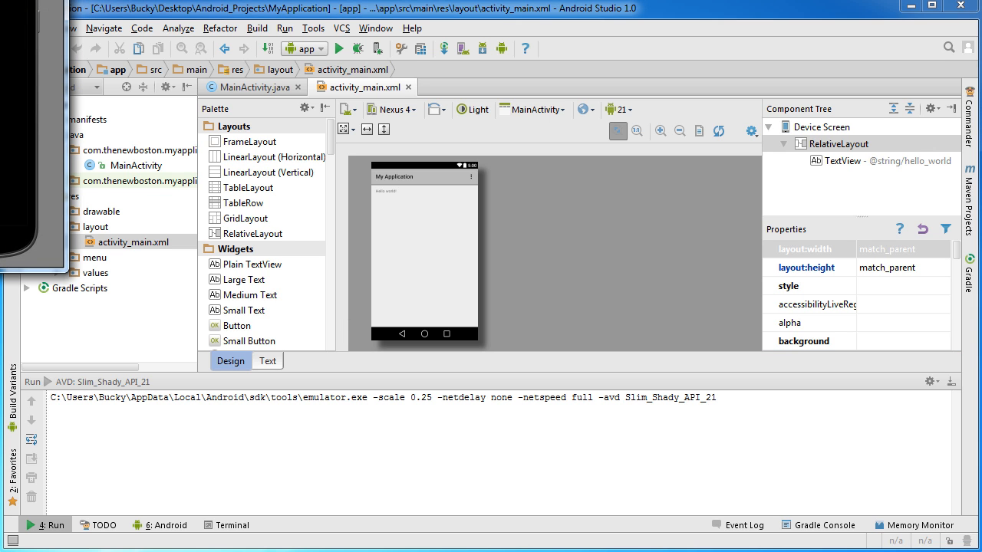
- Bring the 5554:Slim_Shady_API_21 emulator window forward and let it boot
{"action": "left_click", "coordinate": [339, 48]}
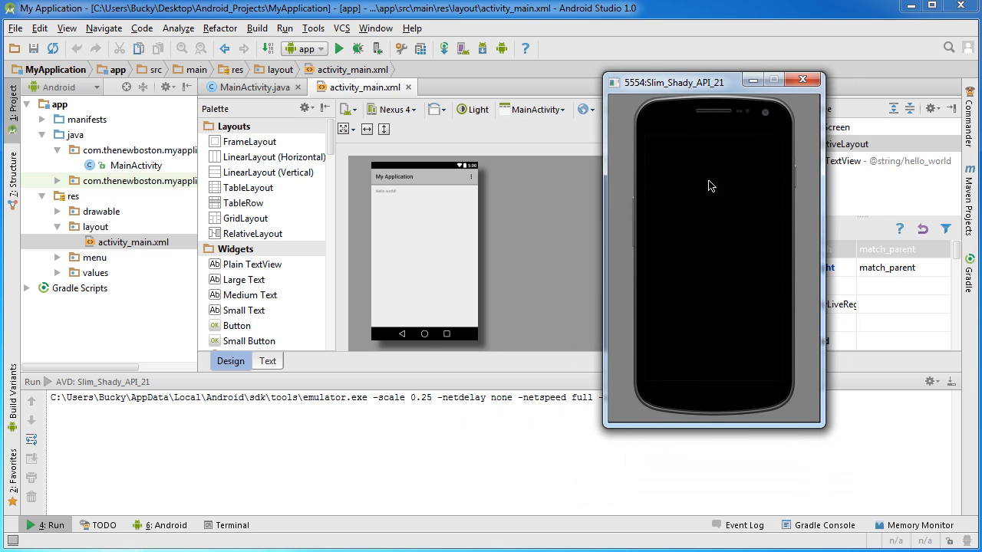
{"action": "mouse_move", "coordinate": [730, 258]}
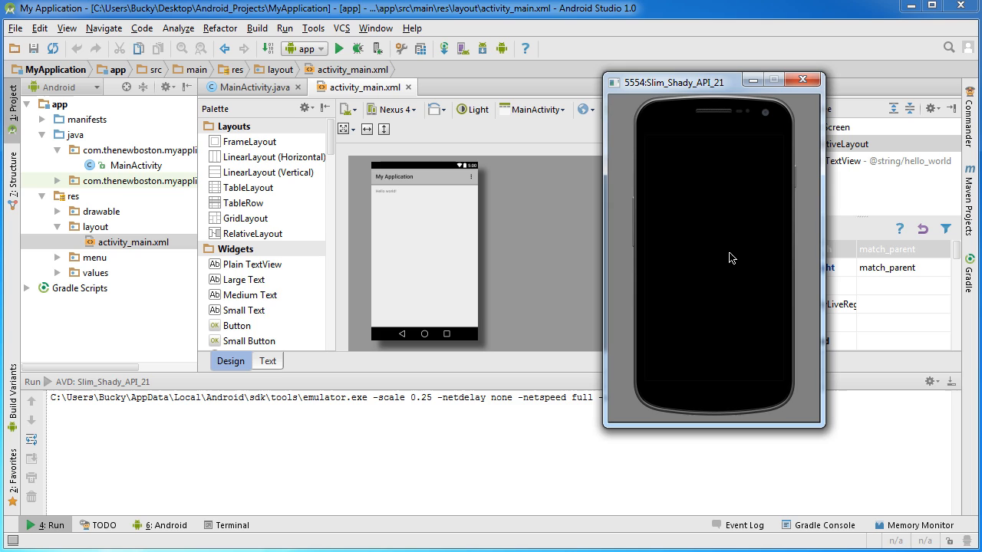
{"action": "mouse_move", "coordinate": [721, 303]}
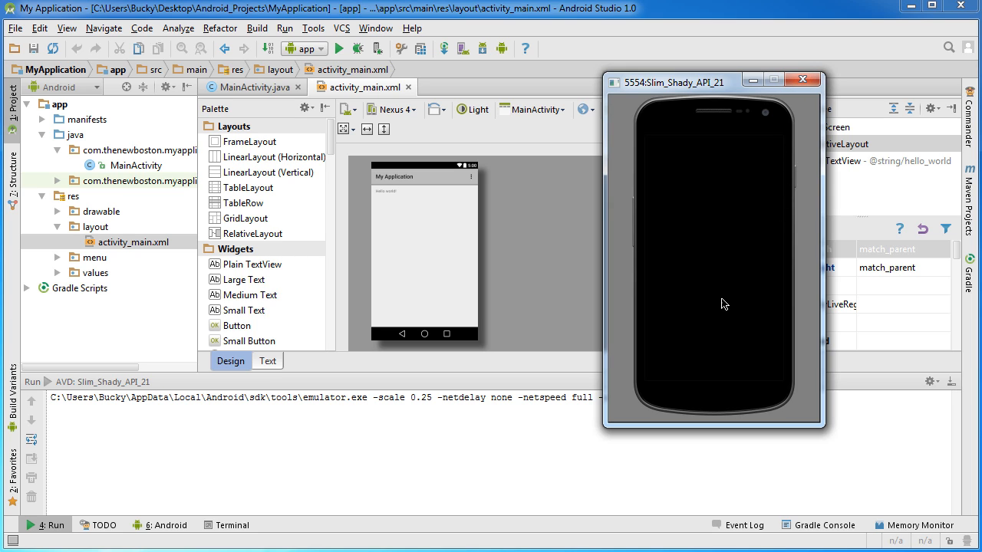
{"action": "mouse_move", "coordinate": [576, 276]}
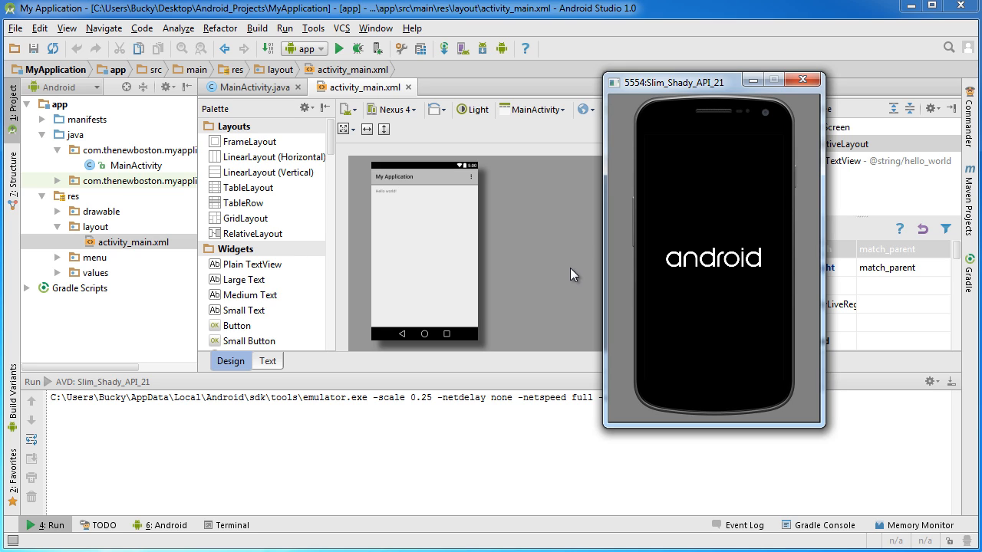
{"action": "mouse_move", "coordinate": [662, 283]}
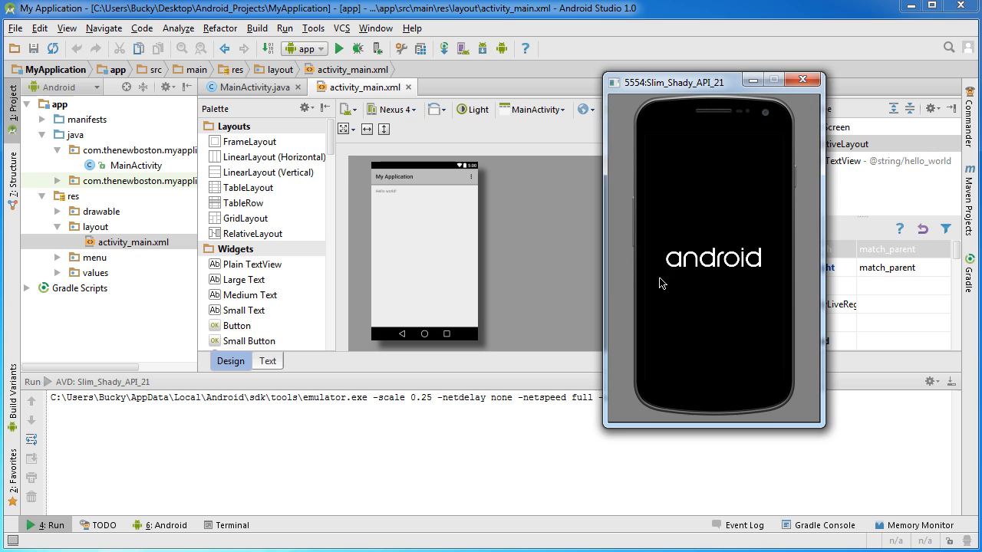
{"action": "mouse_move", "coordinate": [766, 240]}
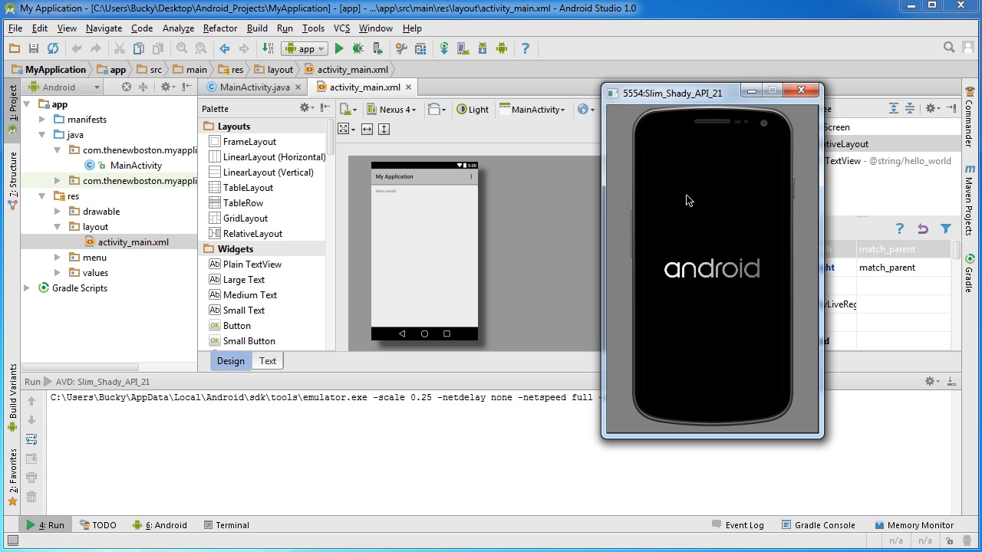
{"action": "mouse_move", "coordinate": [704, 272]}
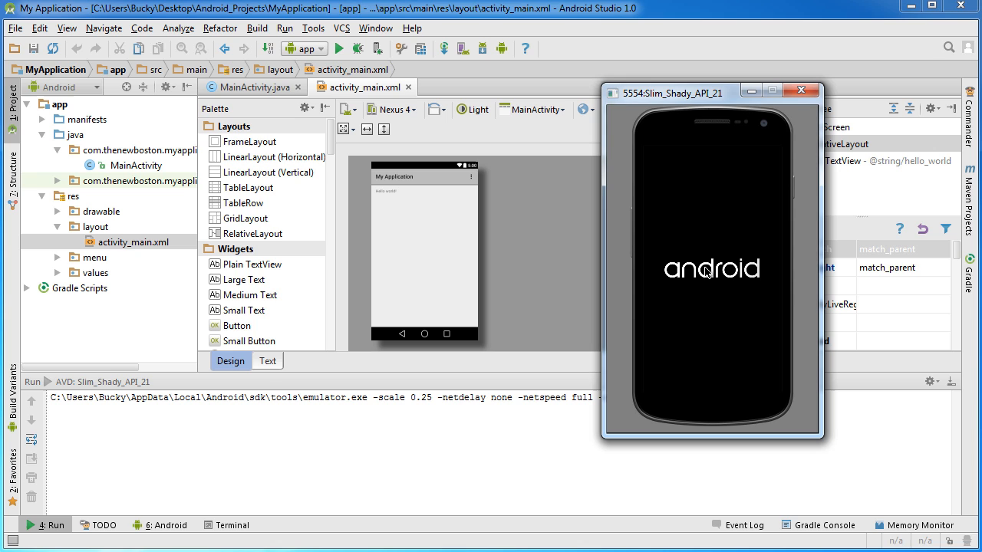
{"action": "mouse_move", "coordinate": [714, 267]}
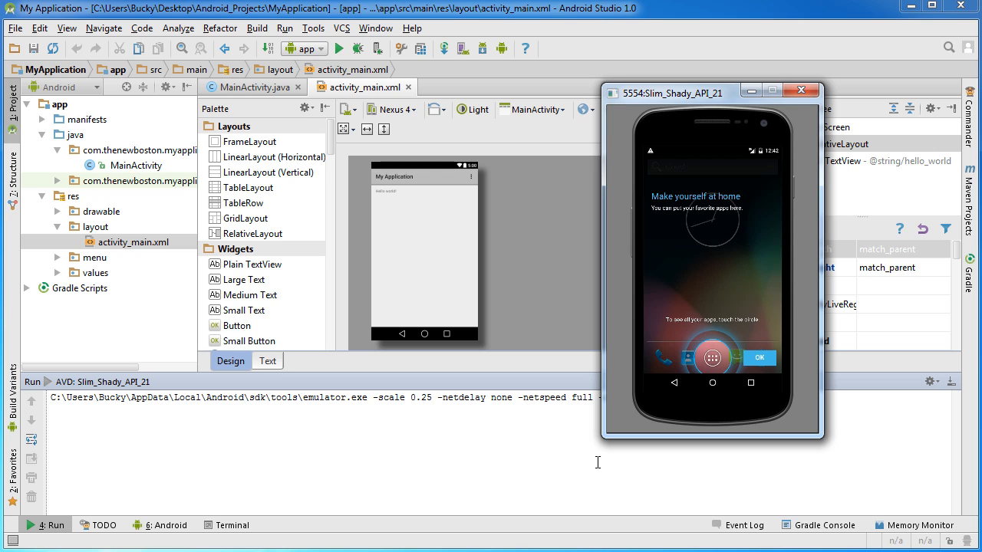
{"action": "mouse_move", "coordinate": [705, 240]}
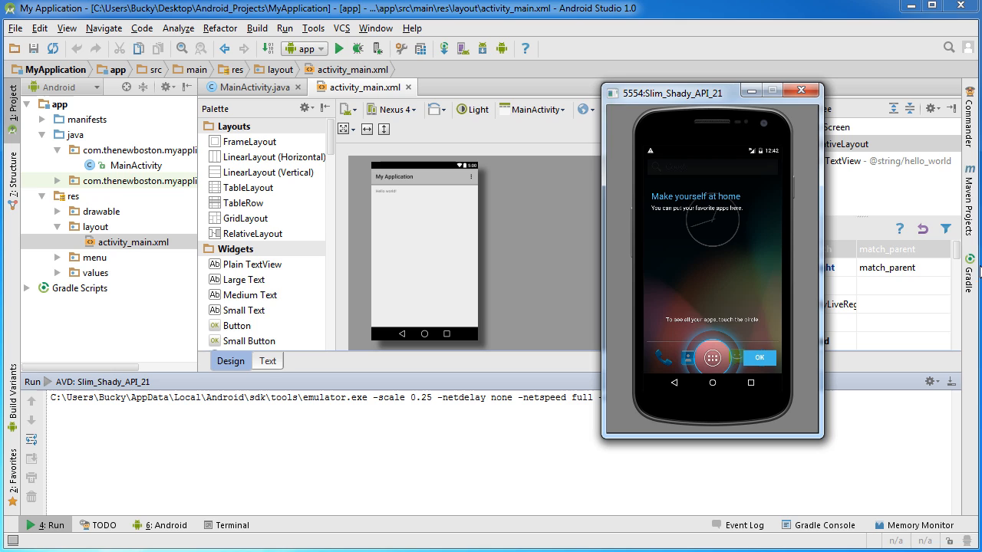
{"action": "mouse_move", "coordinate": [591, 230]}
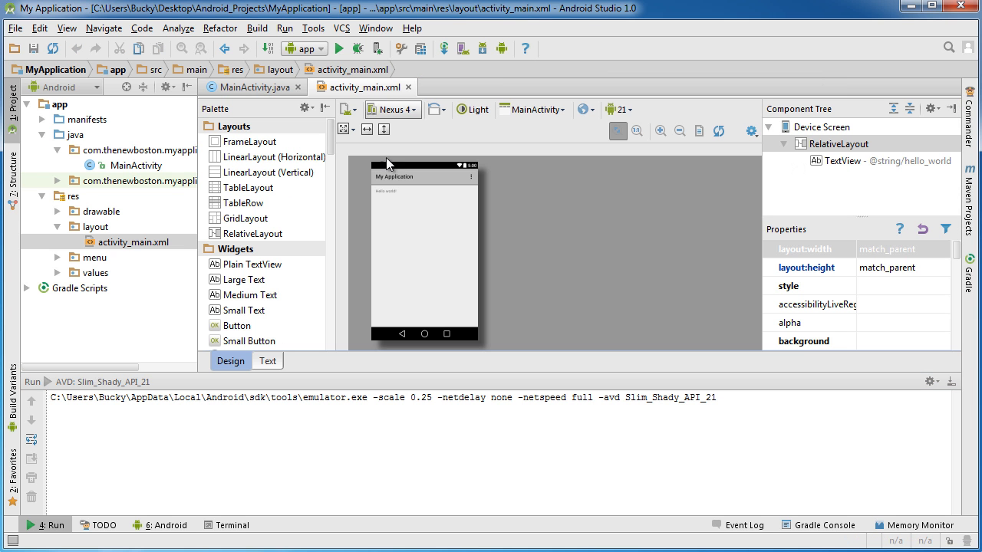
{"action": "mouse_move", "coordinate": [440, 262]}
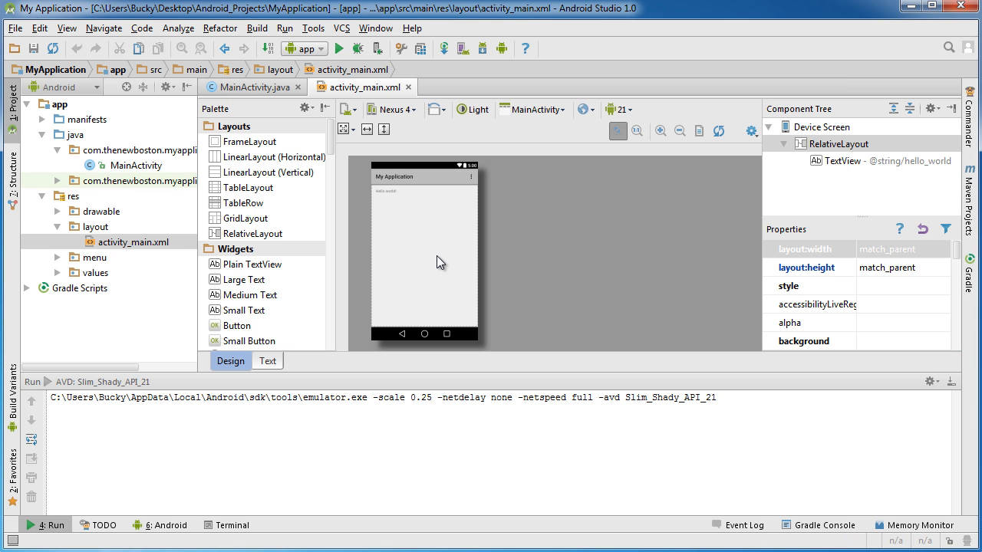